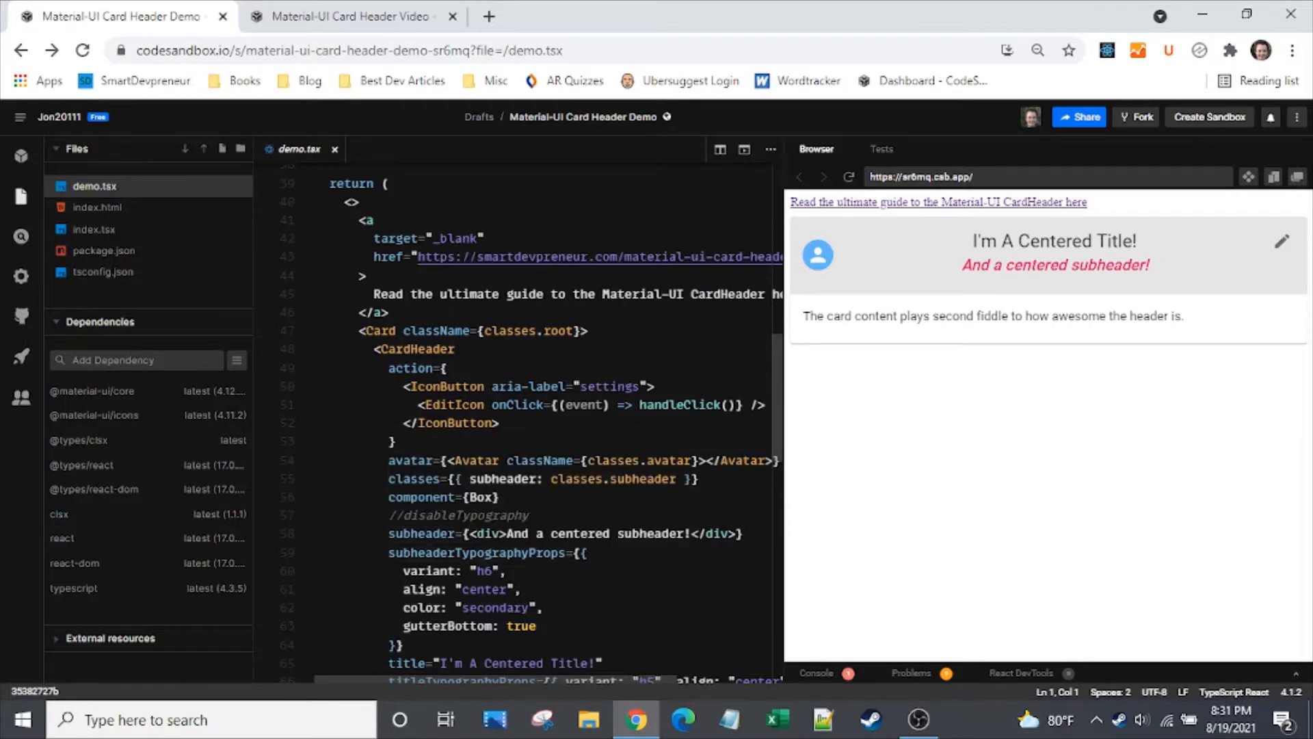
- Point out the commented disableTypography and the titleTypographyProps settings in the finished demo
scroll(down, 3)
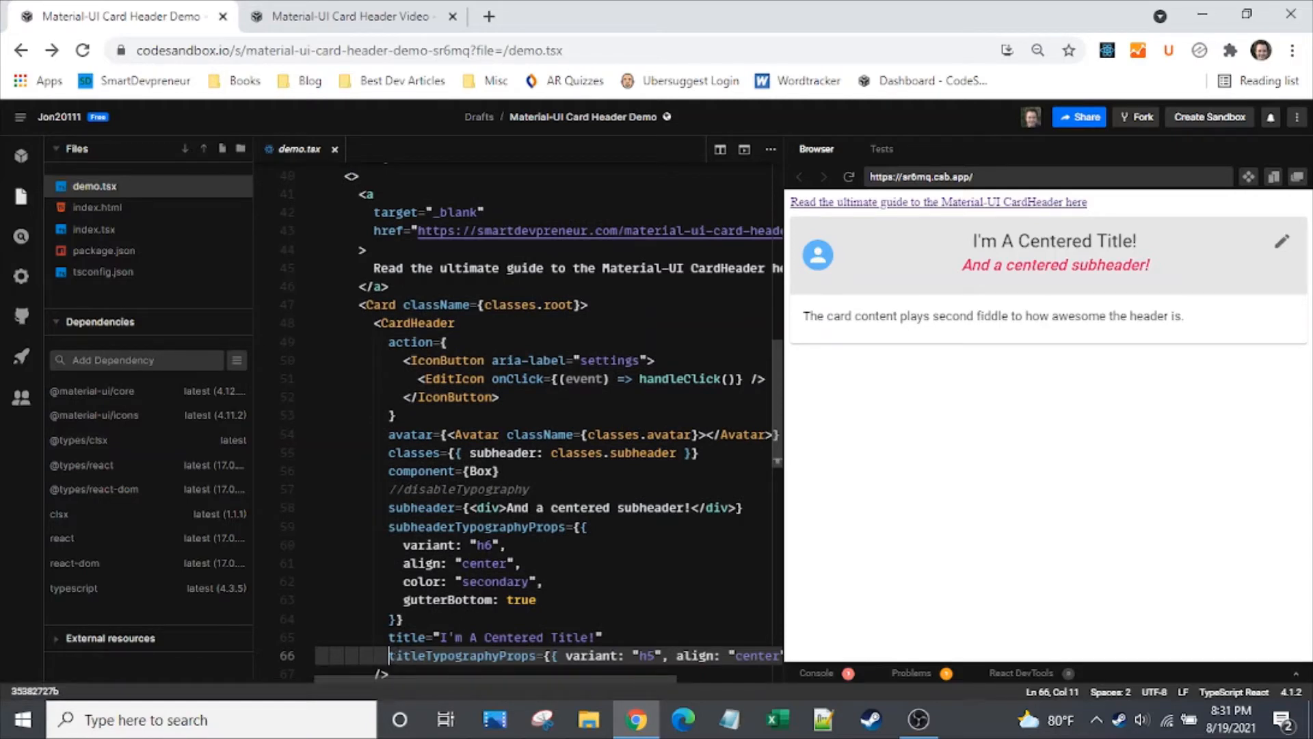
double_click(463, 489)
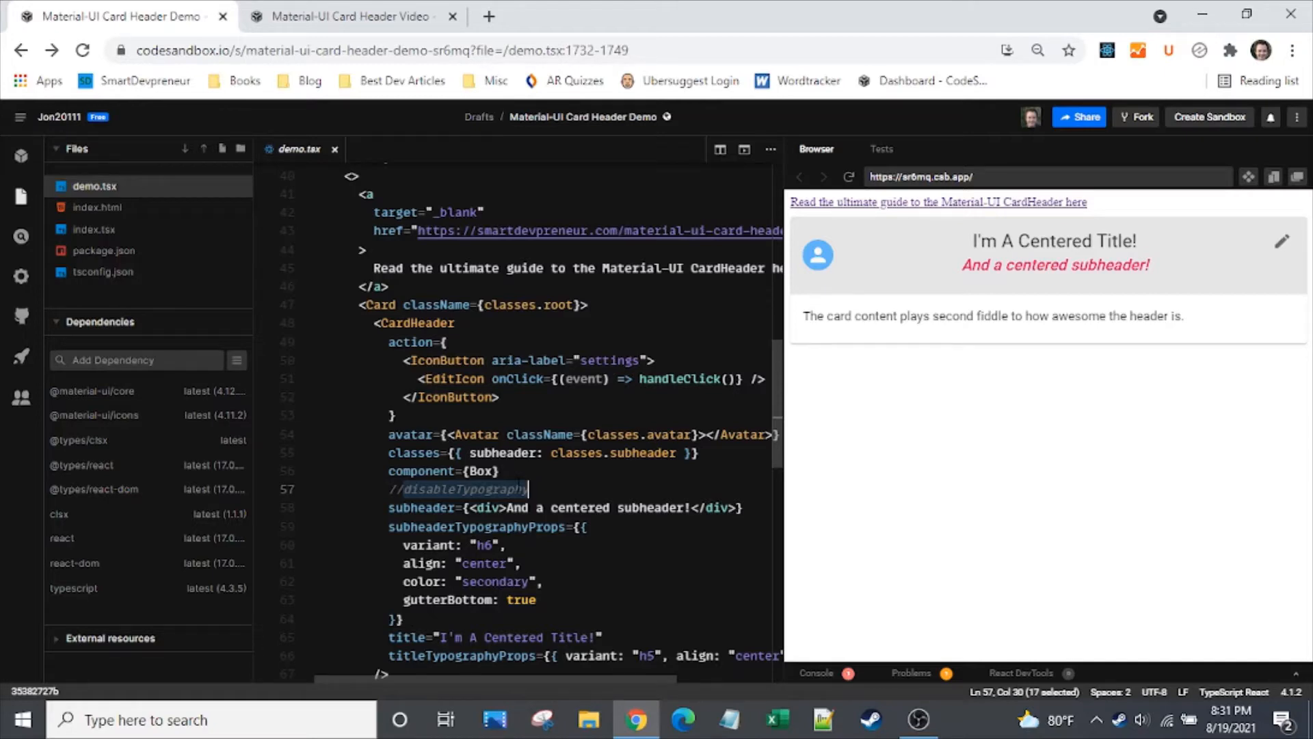
click(457, 655)
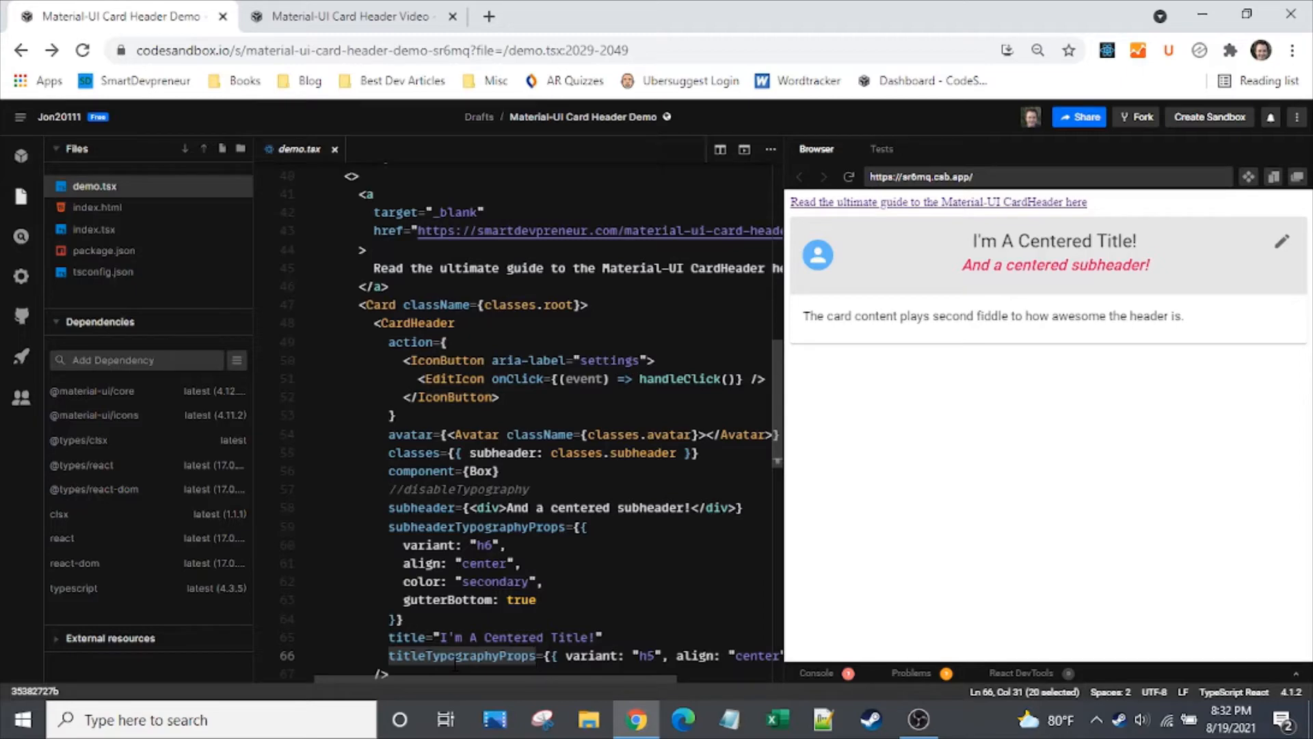
mouse_move(1297, 230)
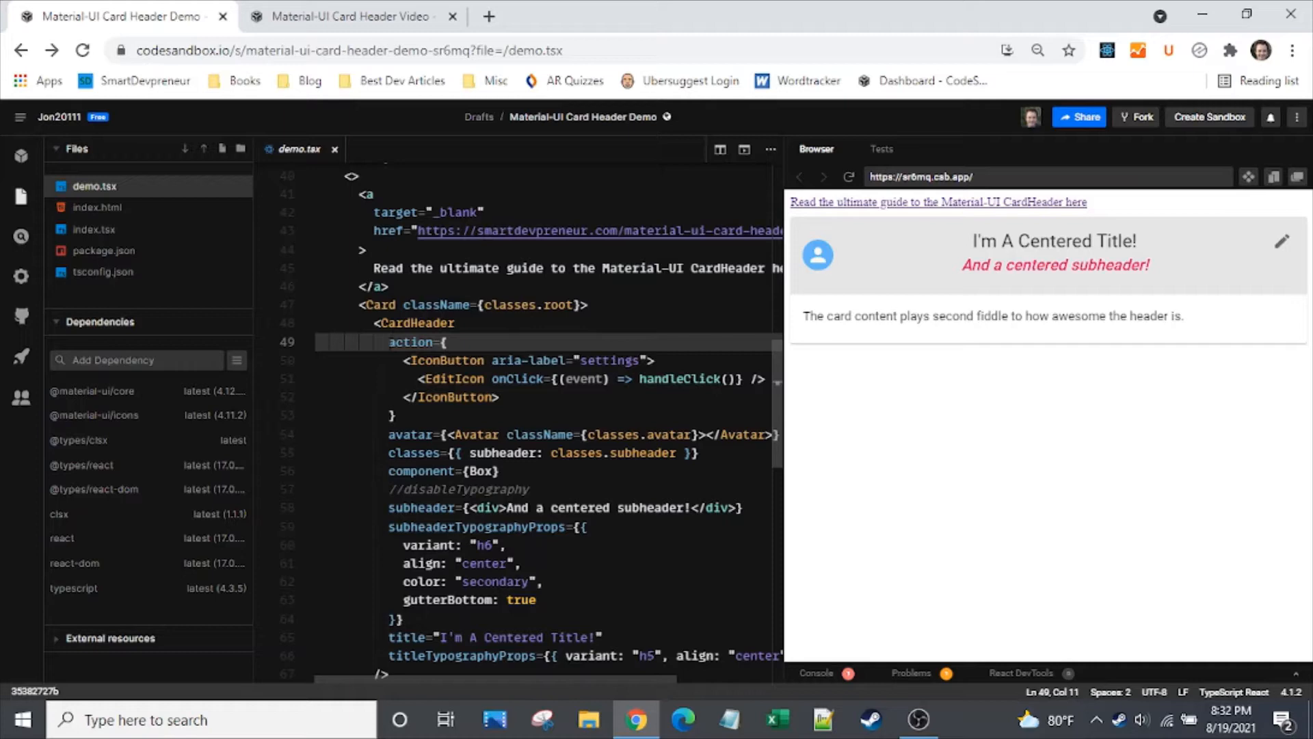
- Close the demo tab, open the Card Header Video sandbox, and reach the empty CardHeader
click(343, 16)
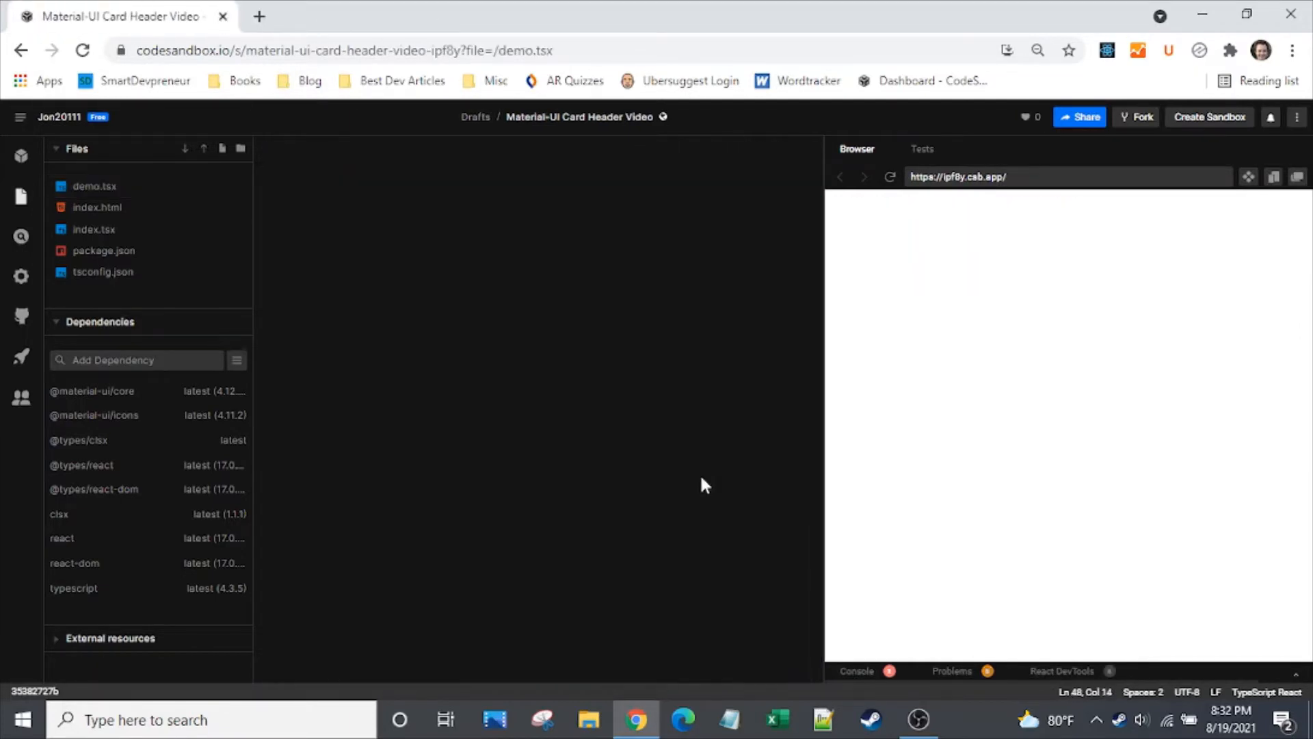
click(94, 186)
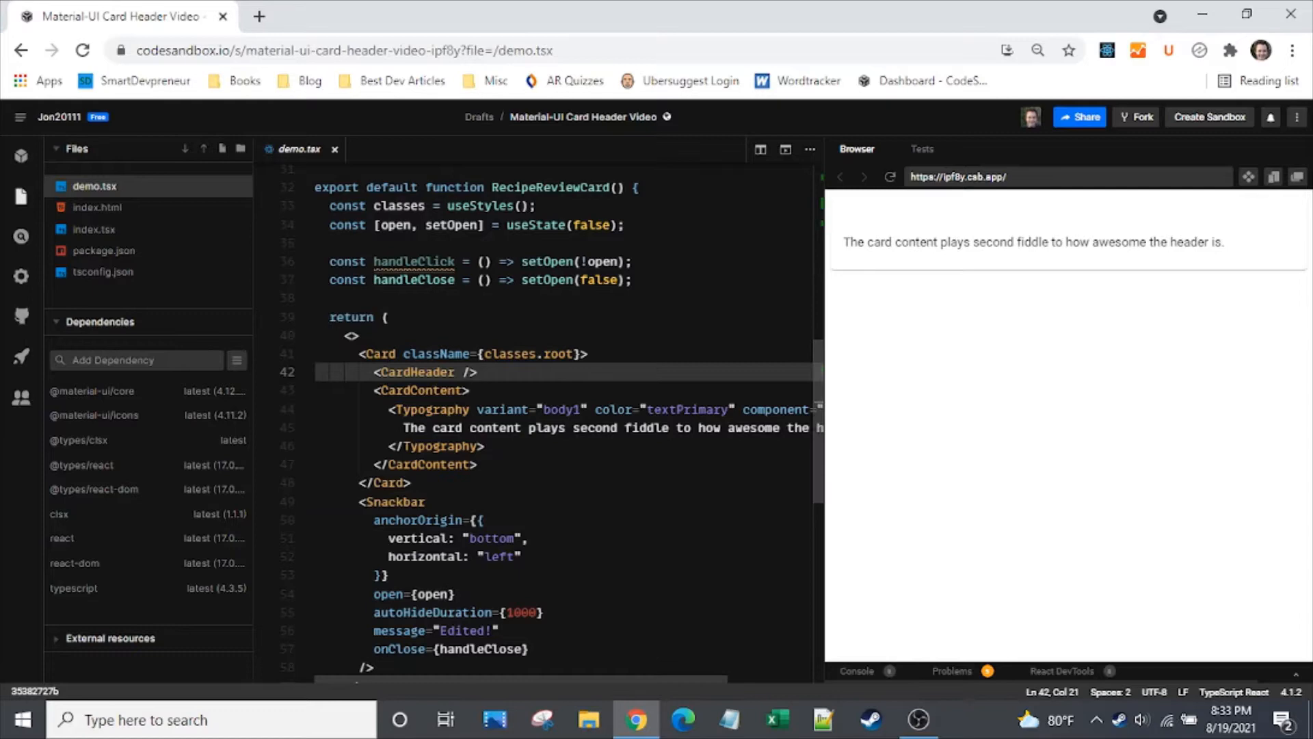
scroll(down, 3)
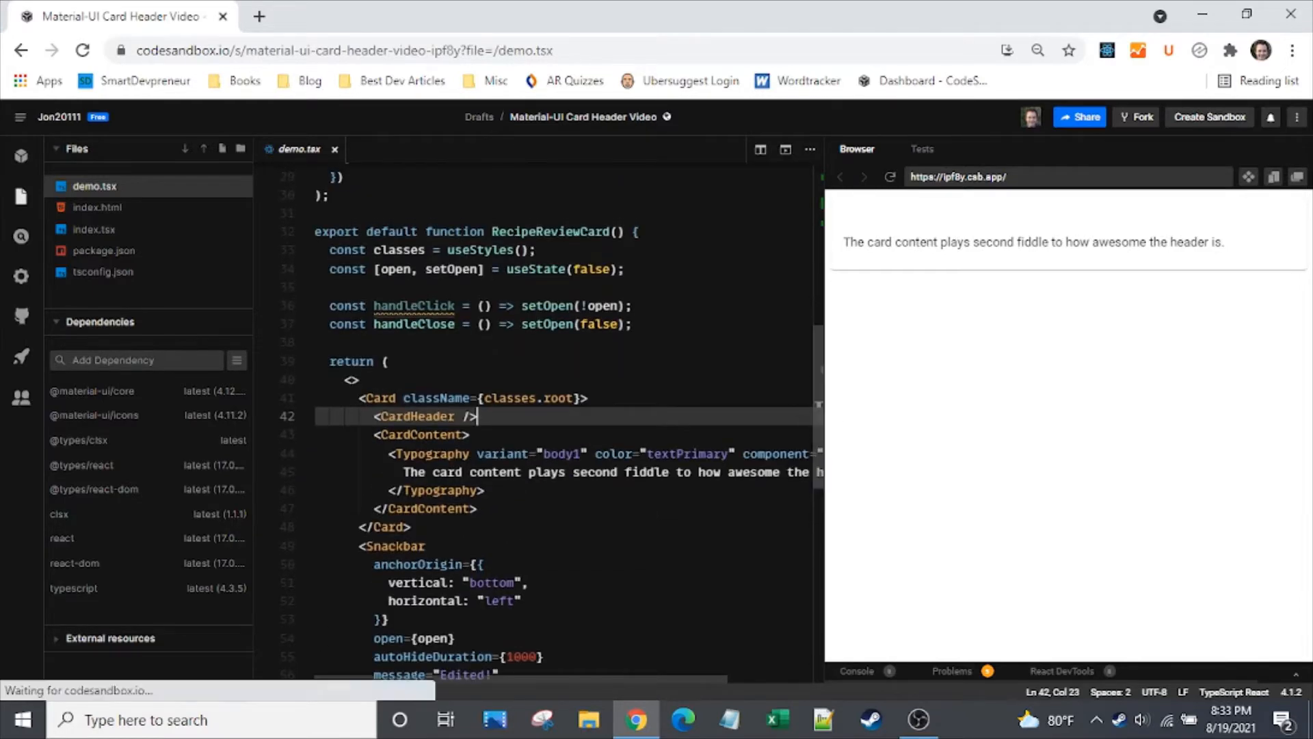
click(392, 545)
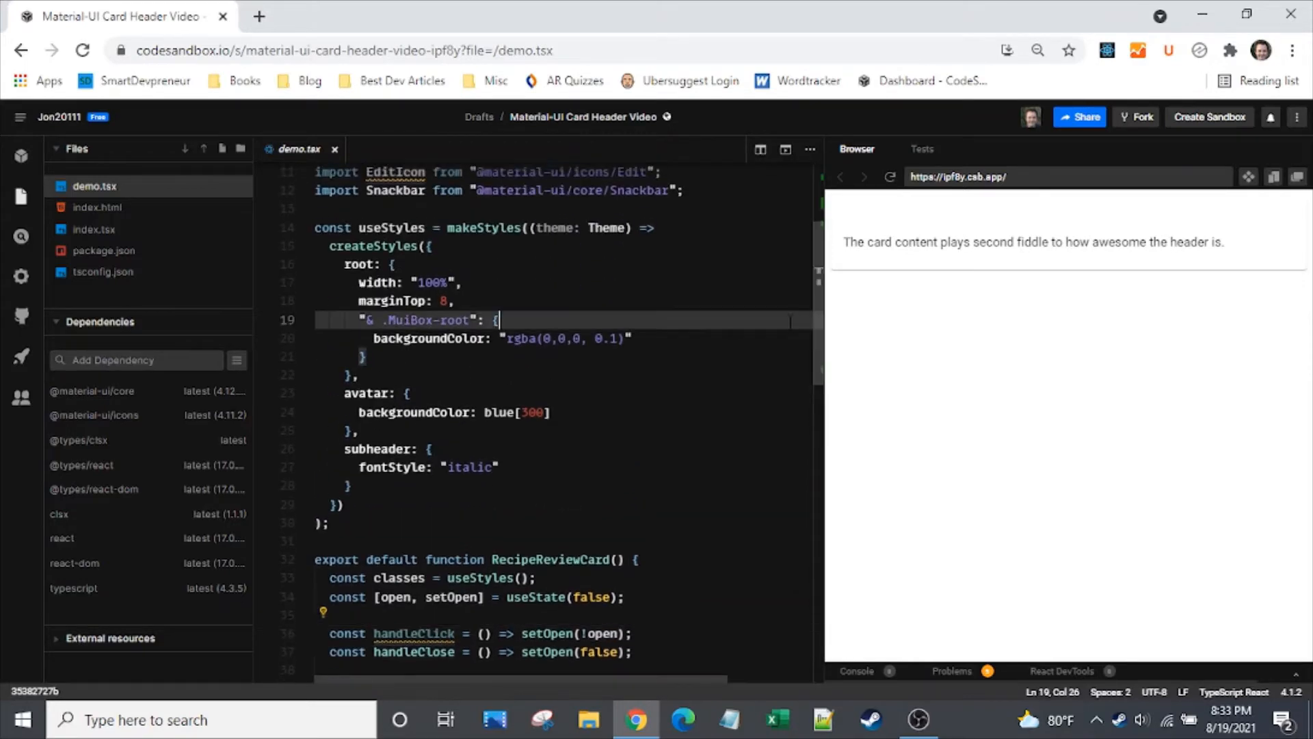
scroll(down, 3)
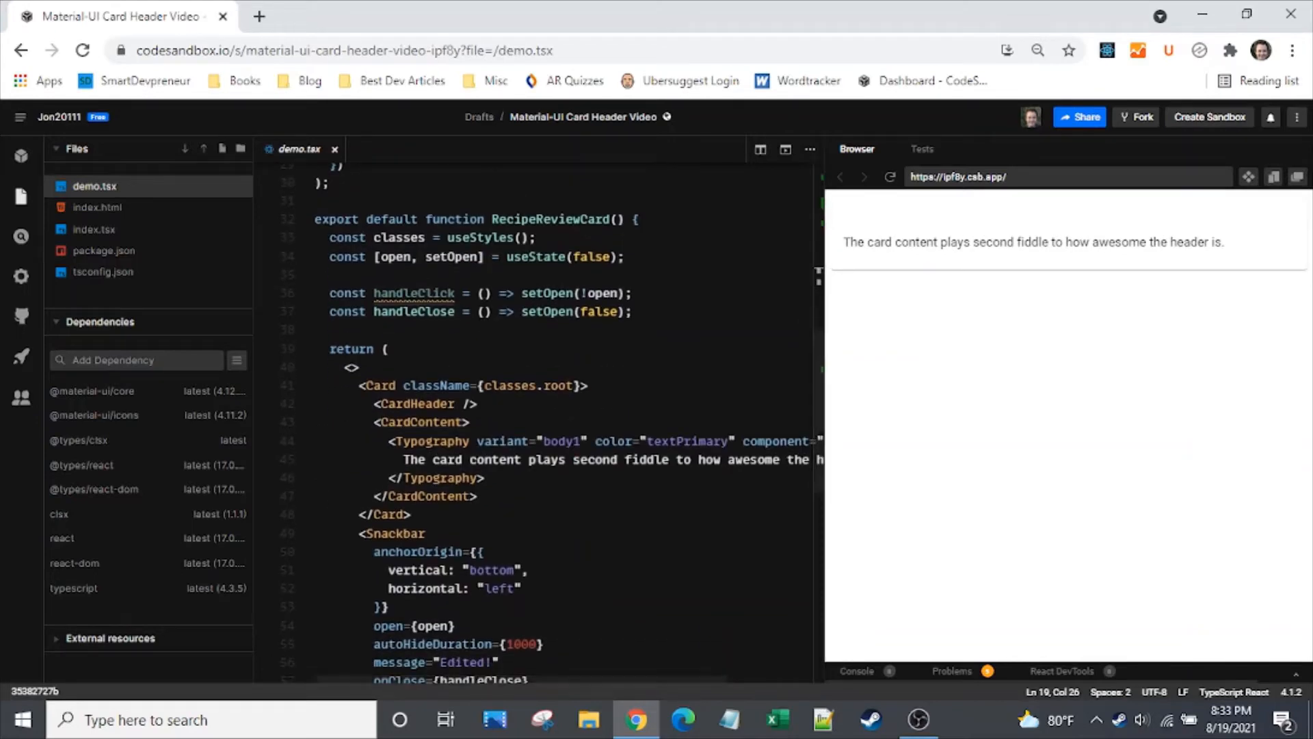
- Split the CardHeader tag and add an action prop wrapping an IconButton around EditIcon
click(460, 404)
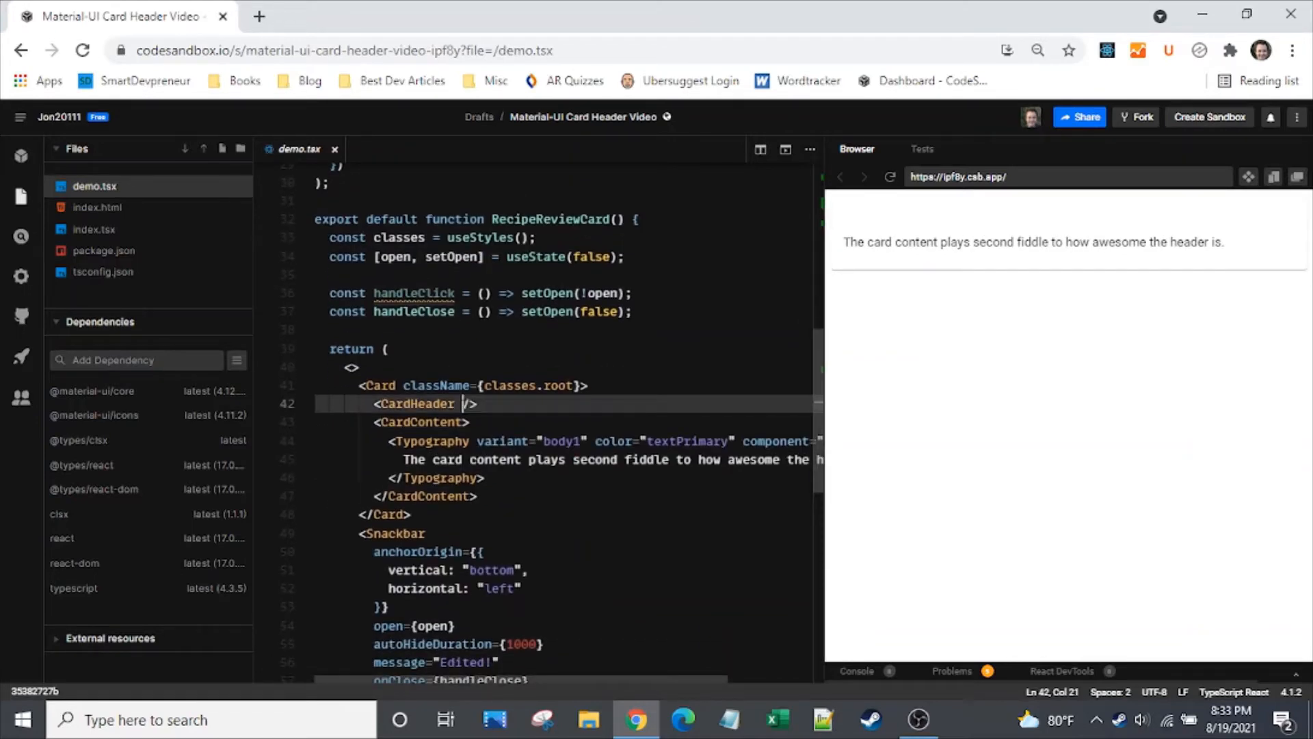
key(Enter)
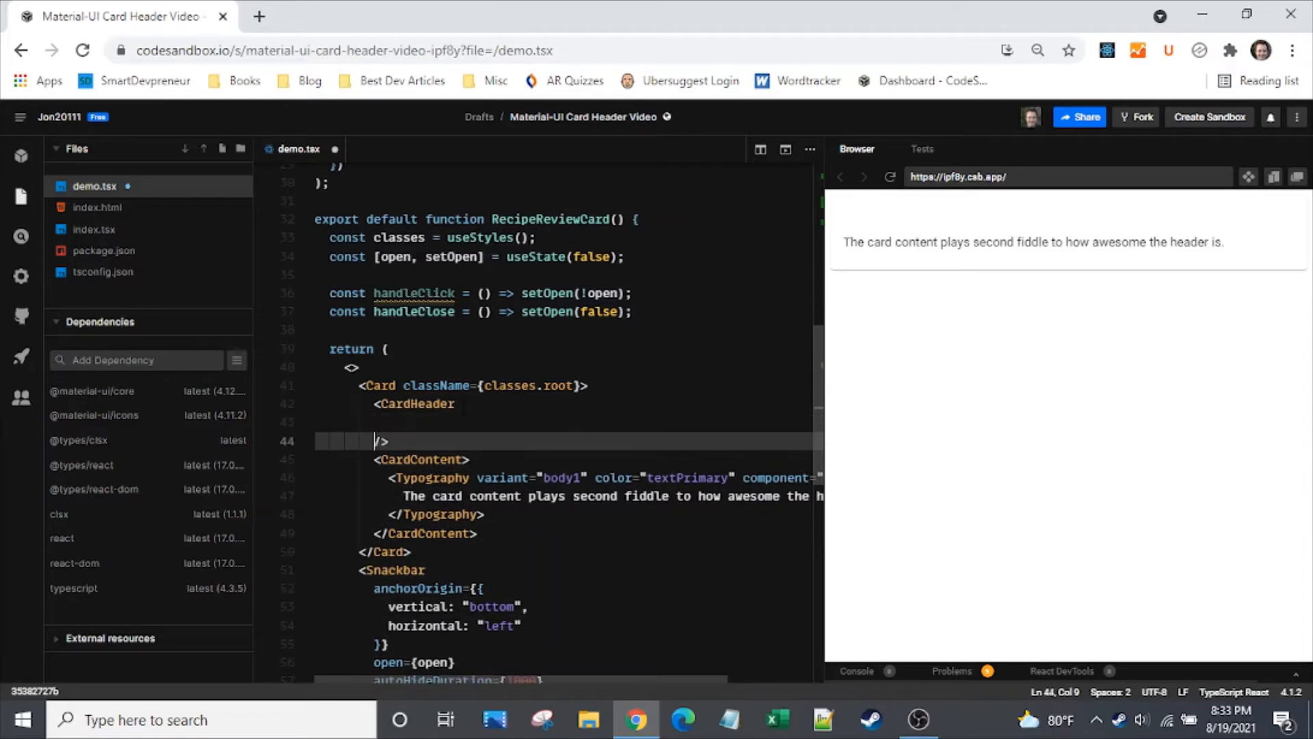
text(action={)
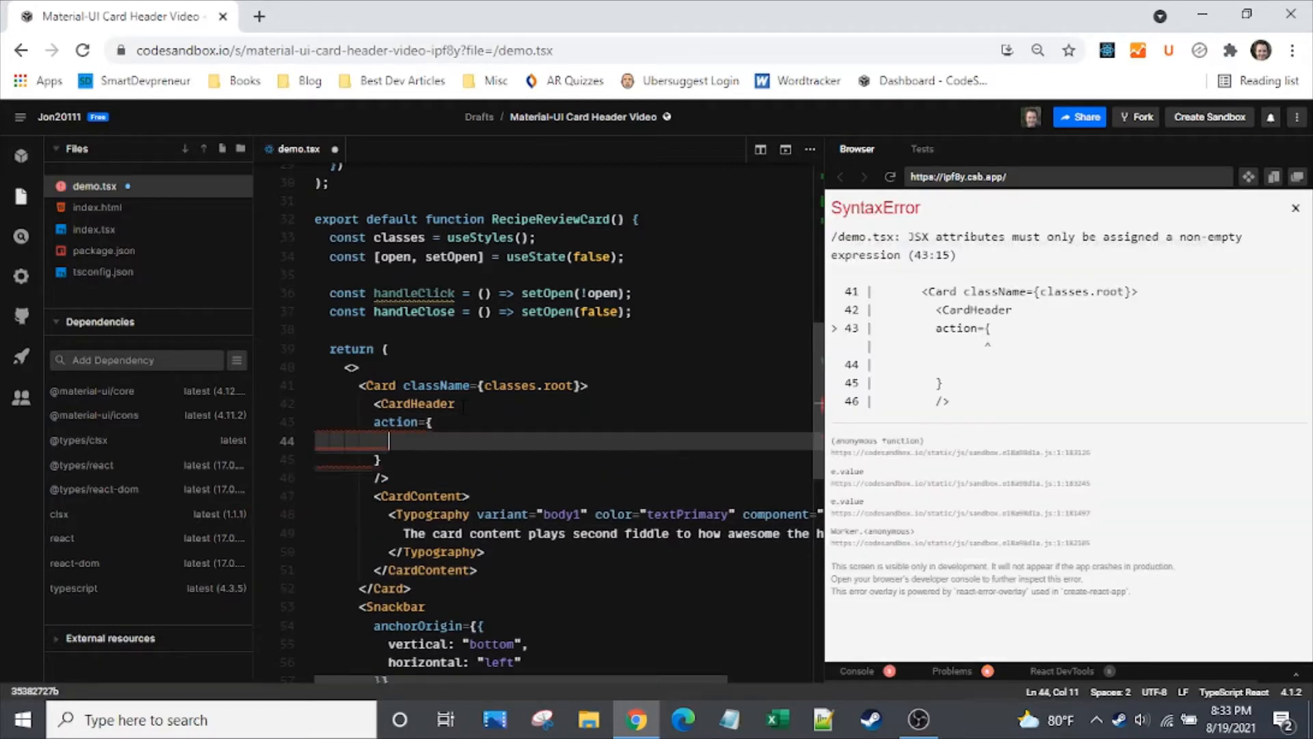
text(<IconButt)
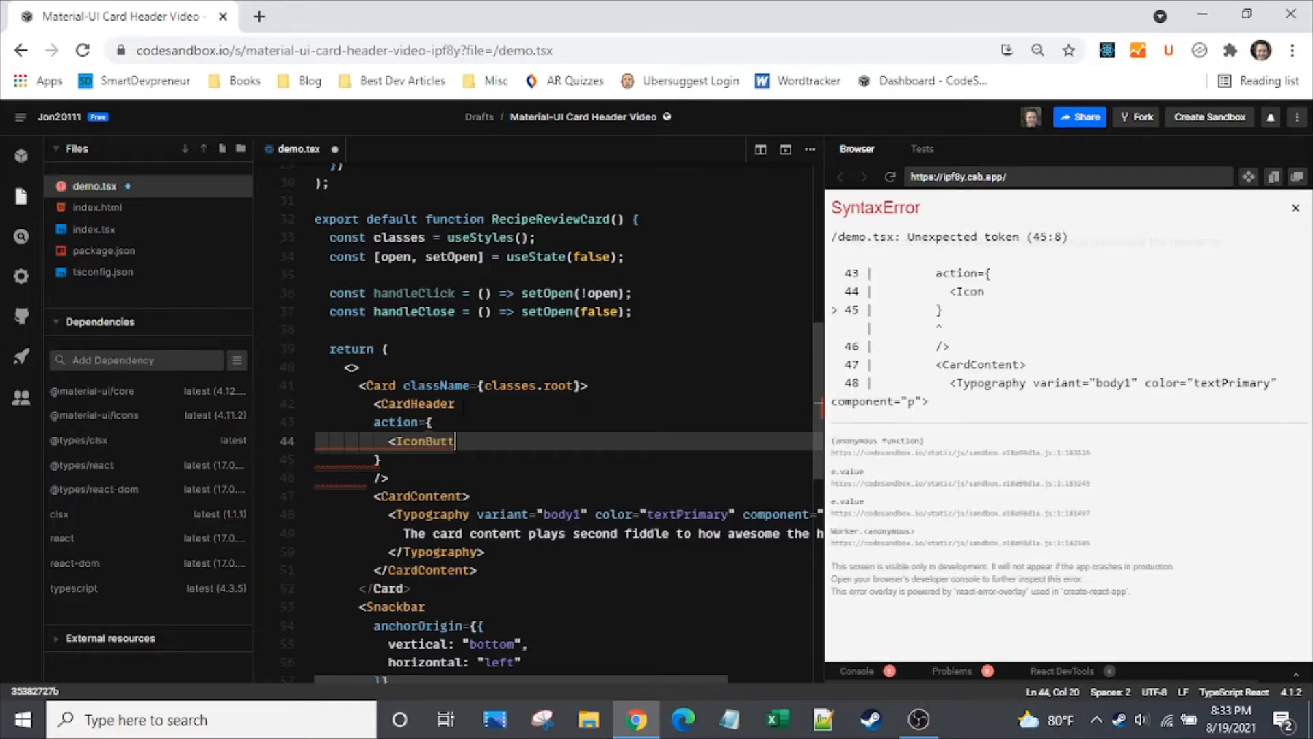
text(on)
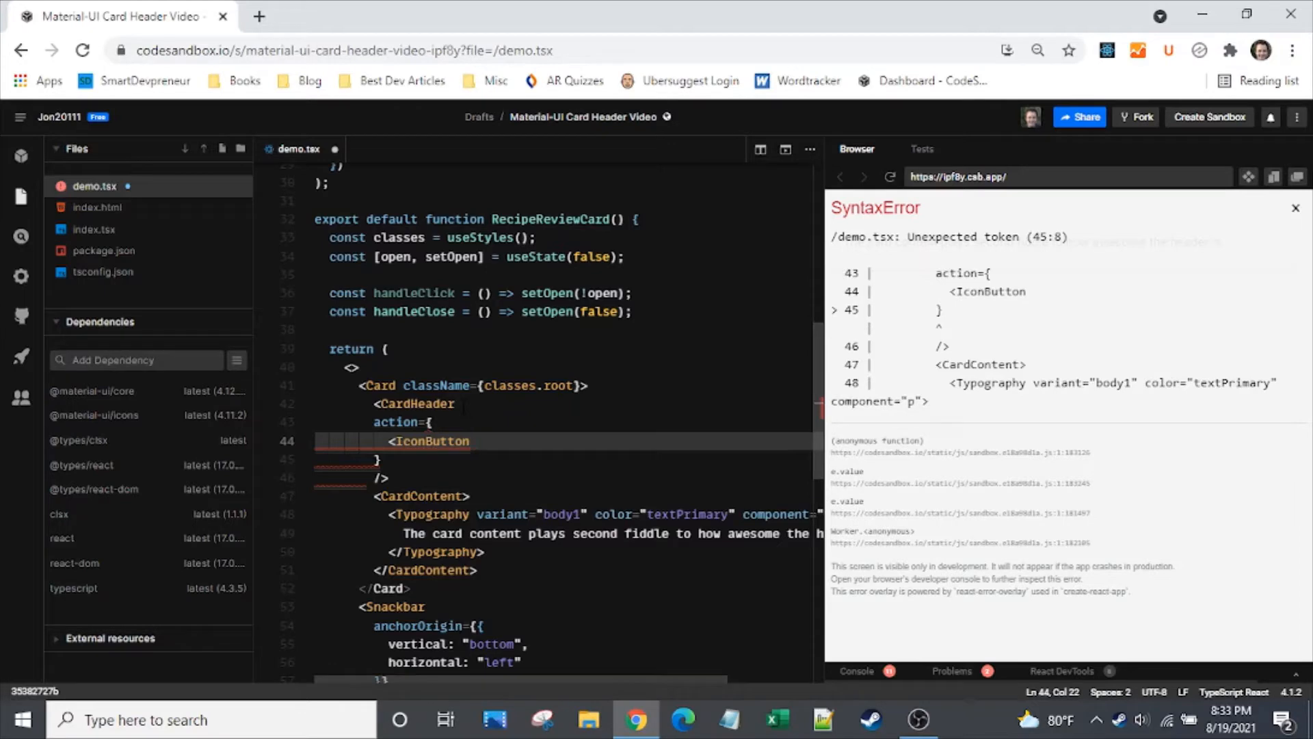
text(>)
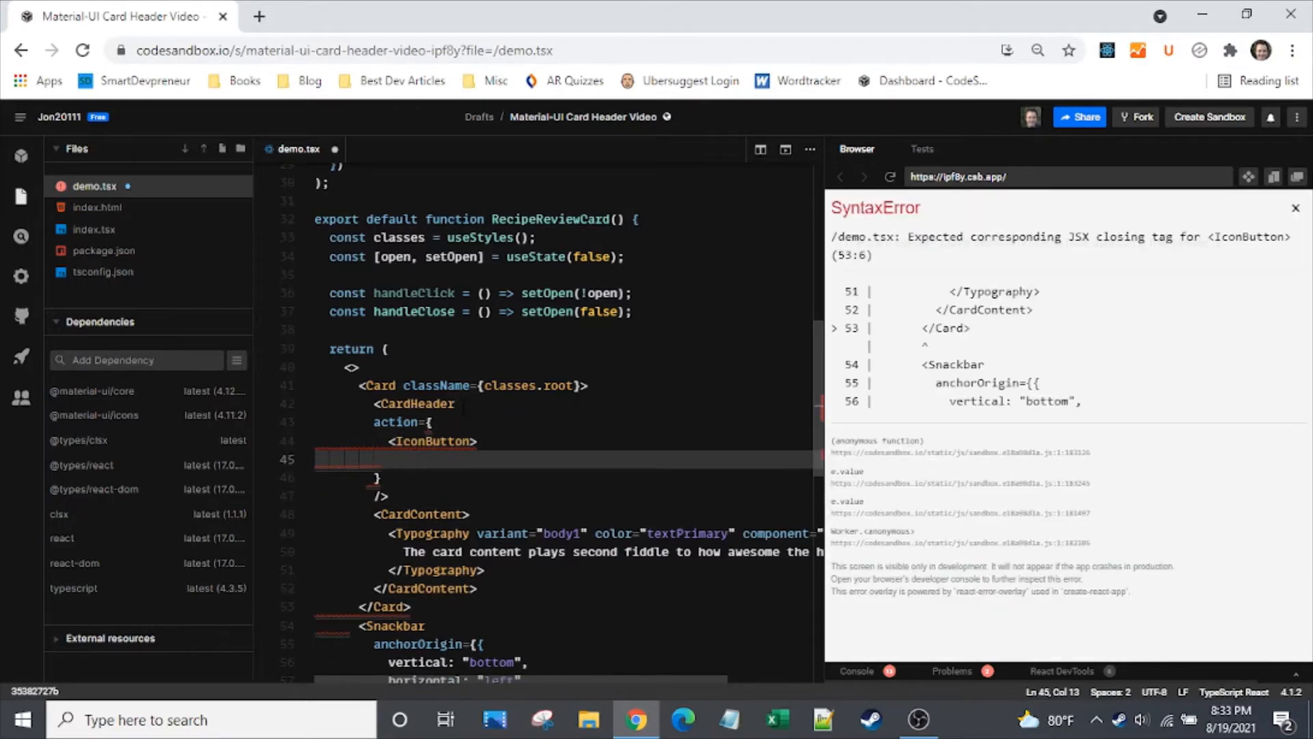
text(<)
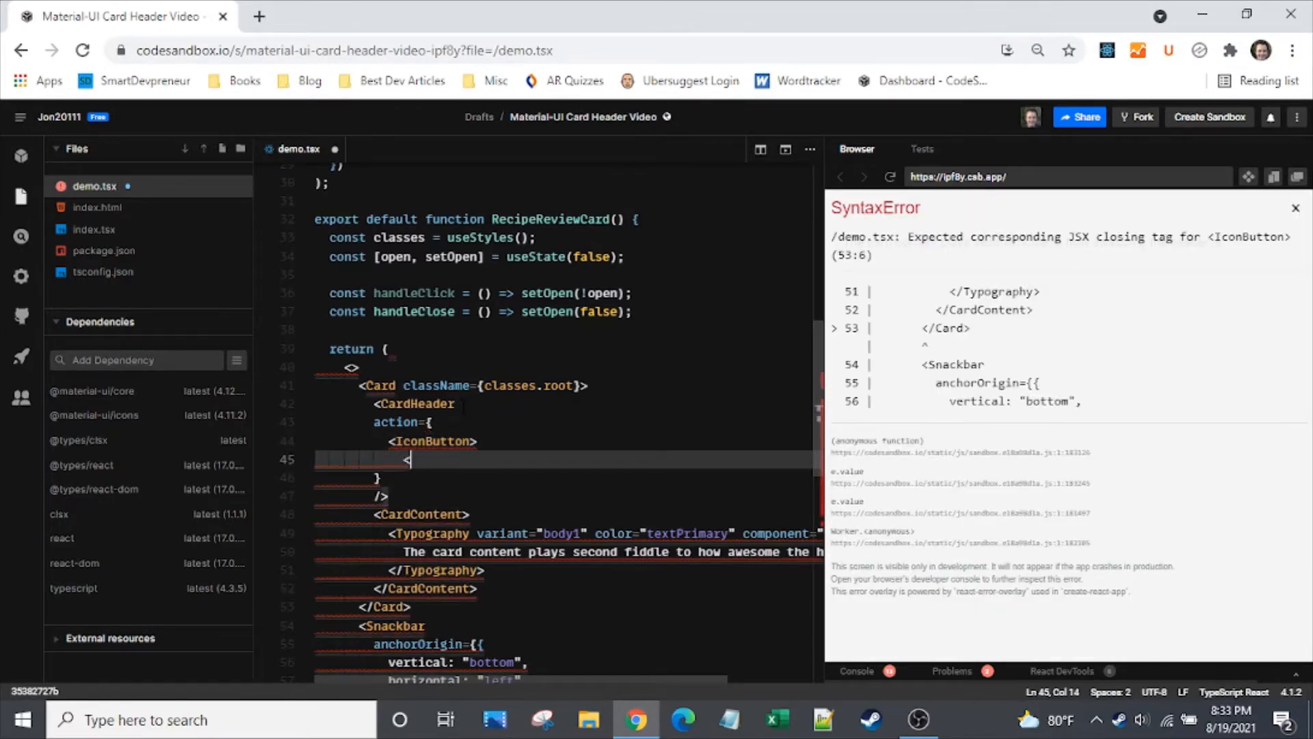
text(Edit)
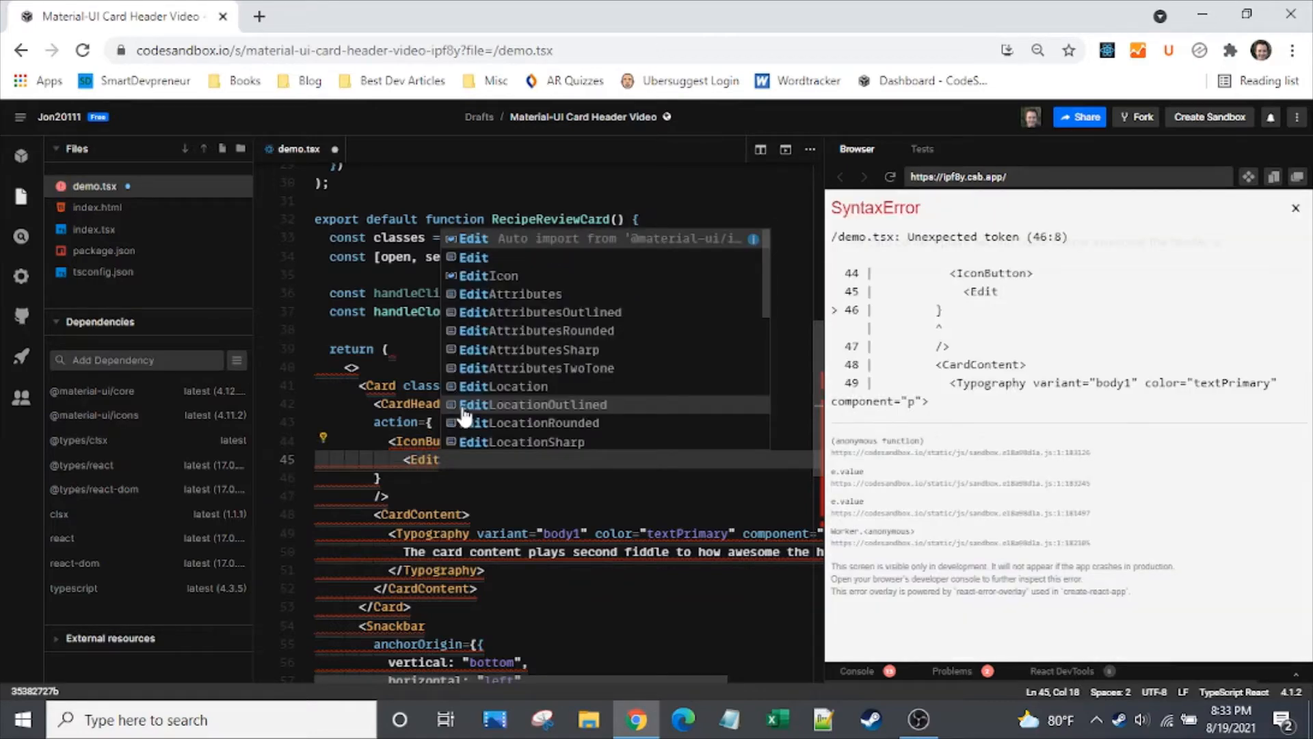
text(Icon)
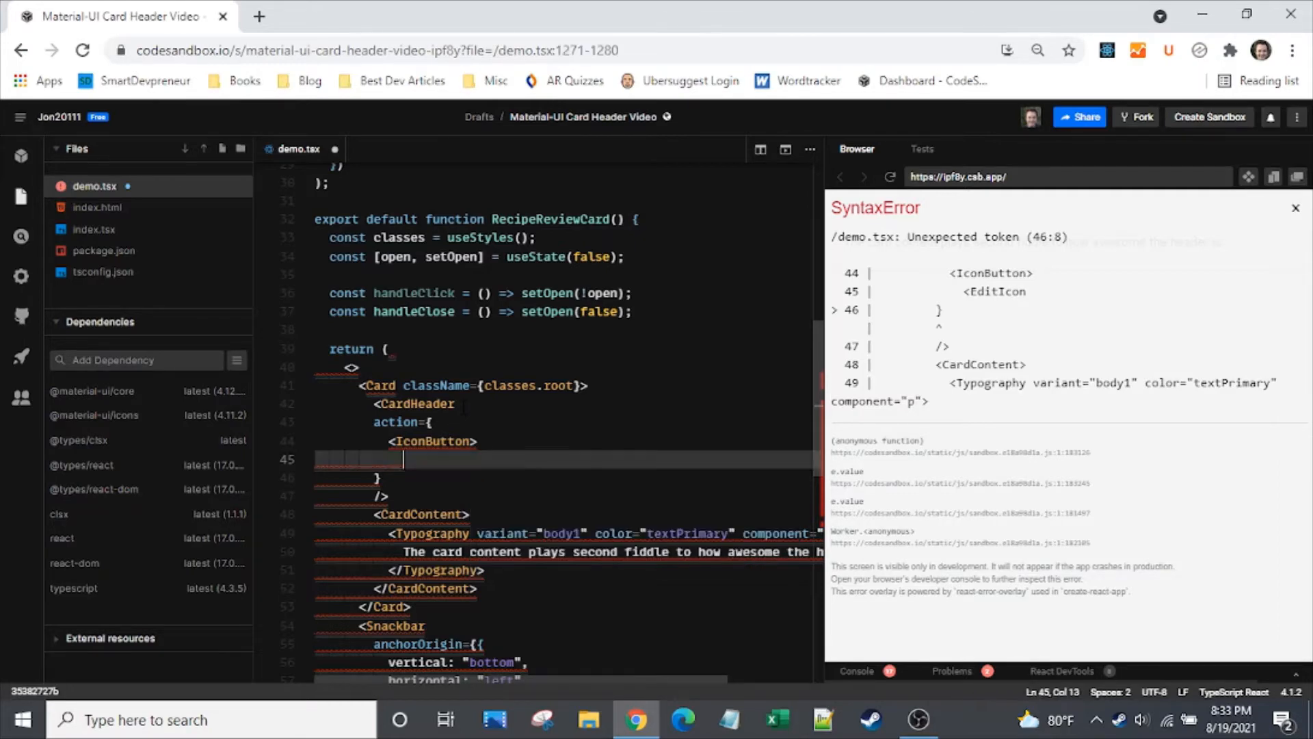
- Close the IconButton tag and give the EditIcon an empty onClick={} placeholder
text(<)
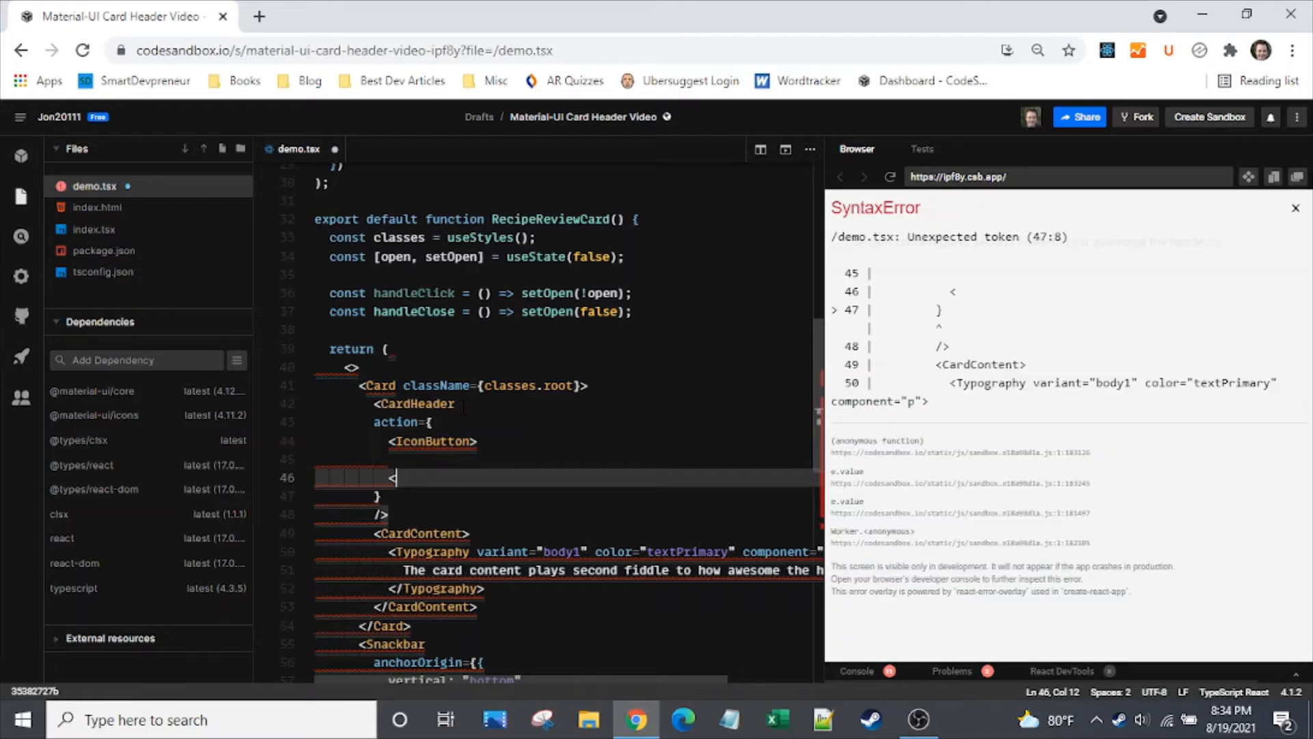
text(IconButton>)
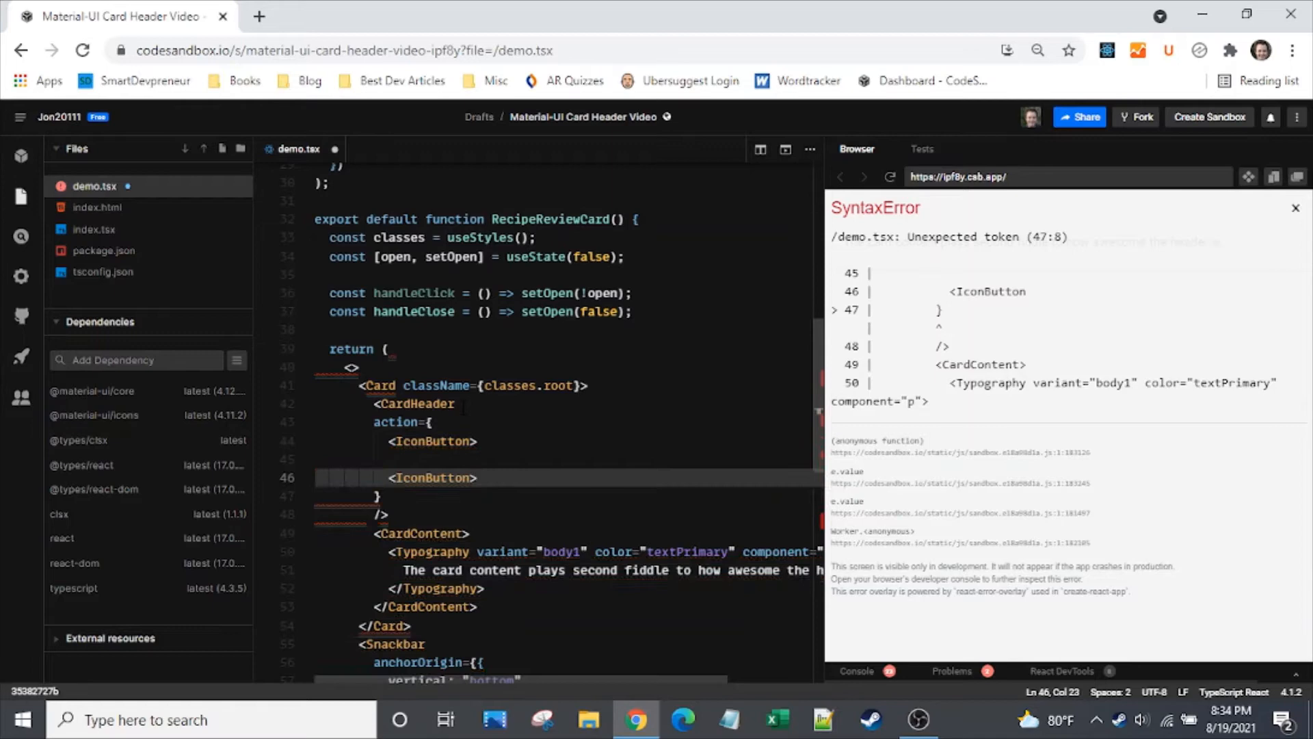
text(/)
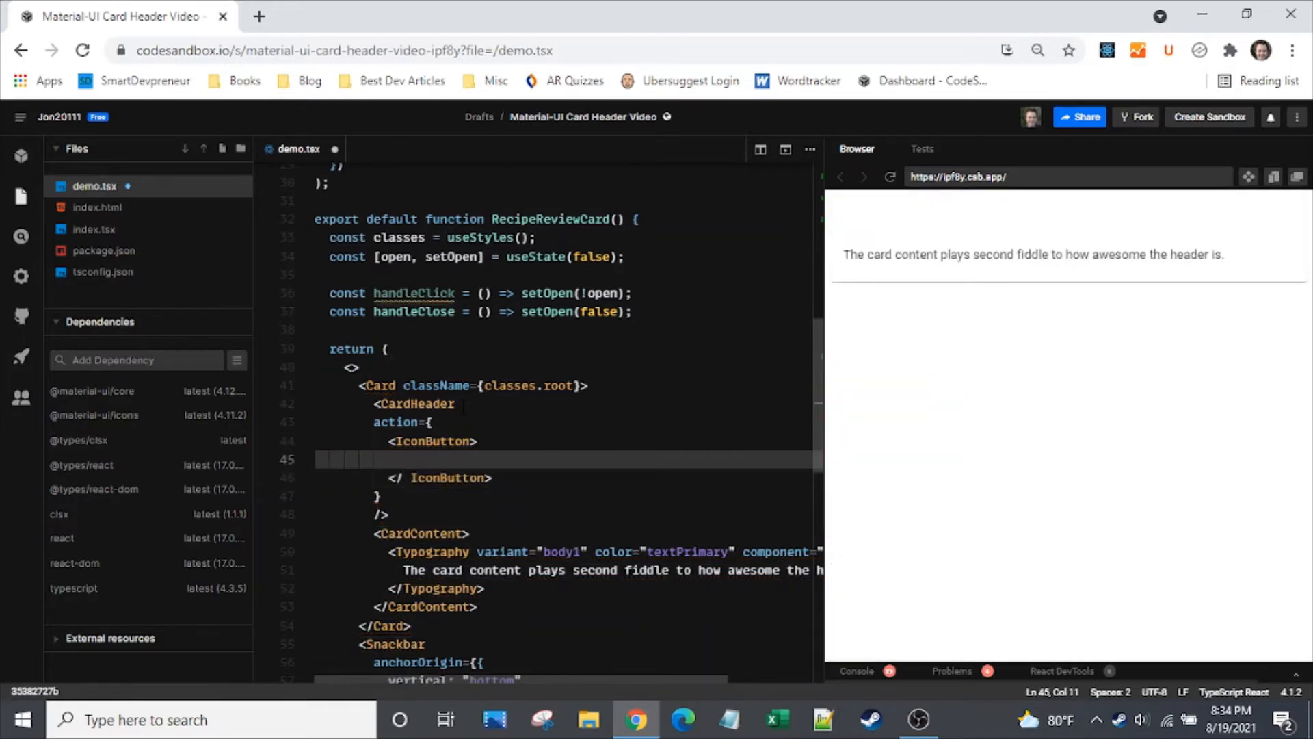
text(<ed)
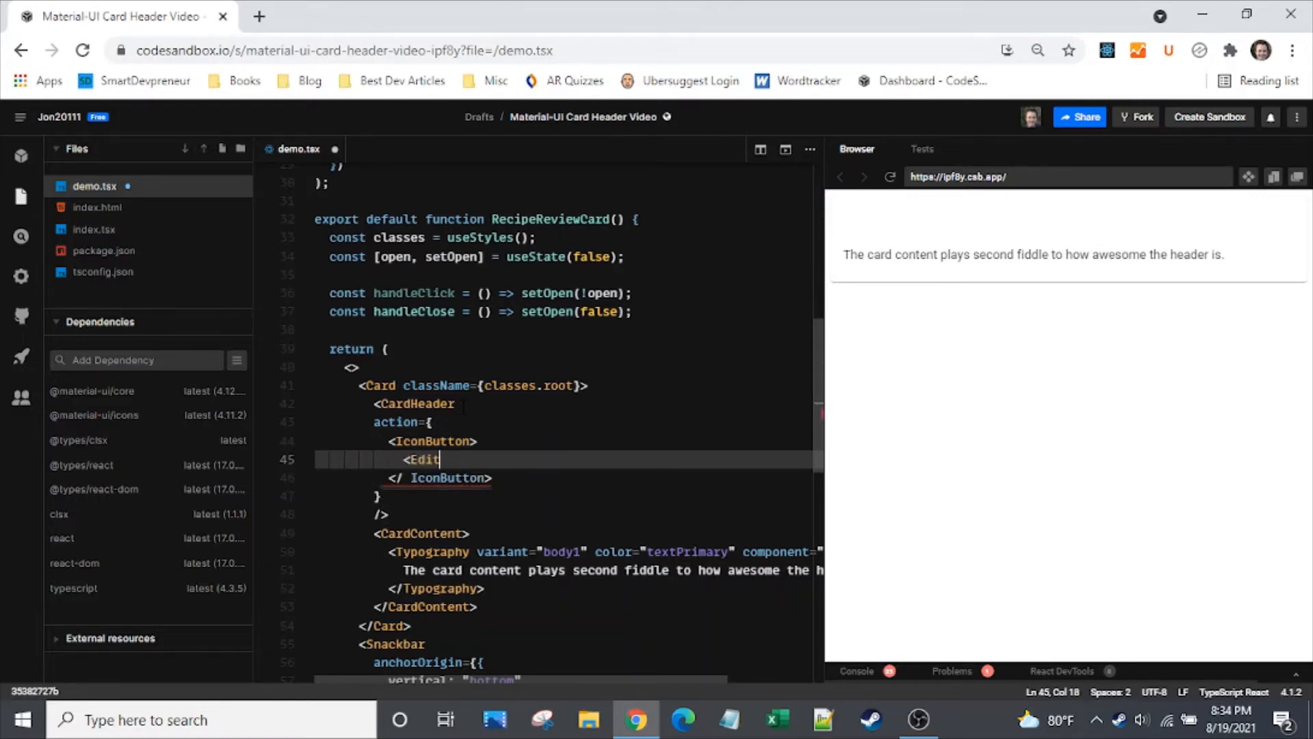
text(Icon onClick)
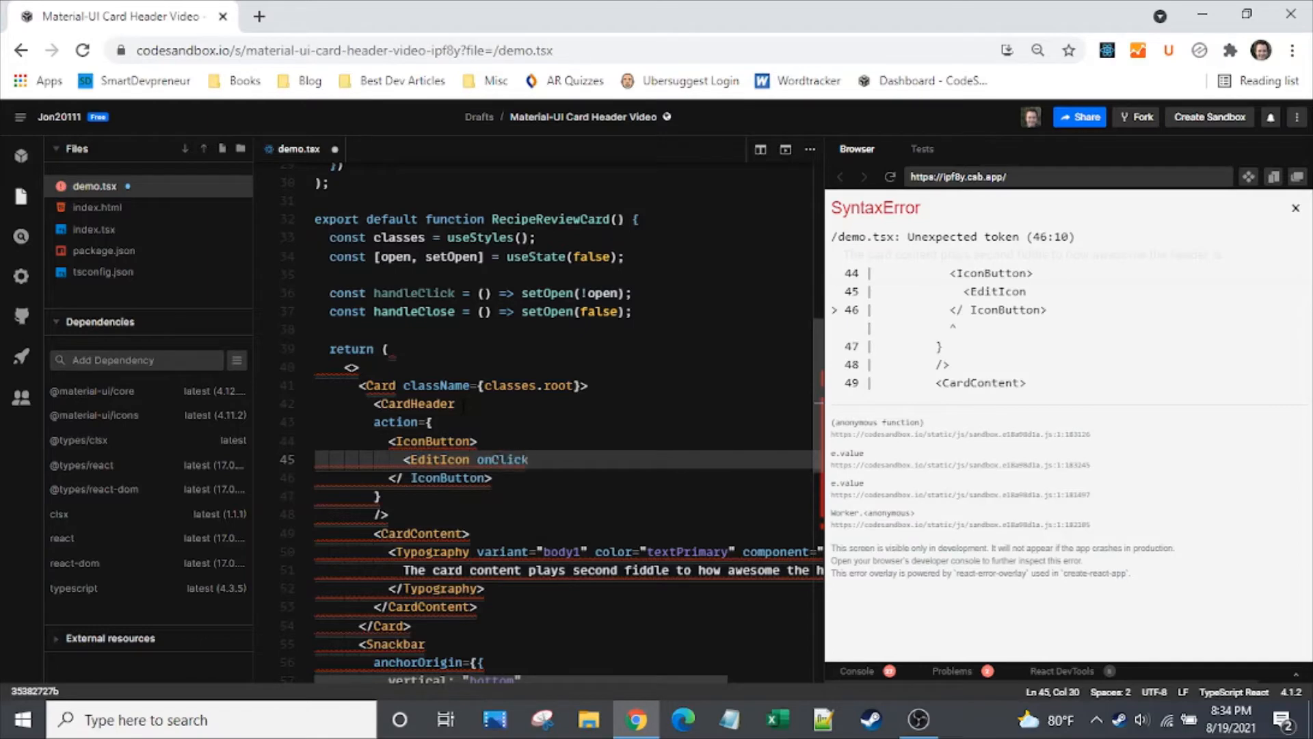
text(={})
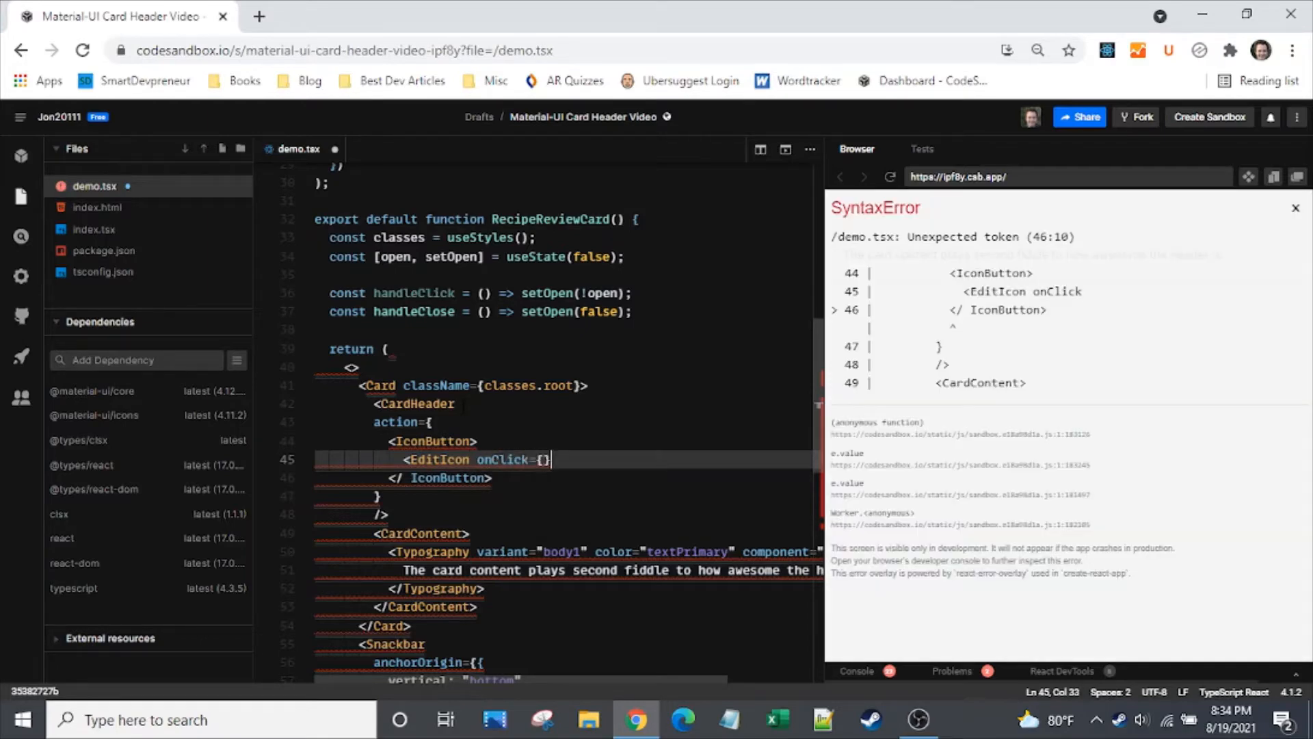
text(,)
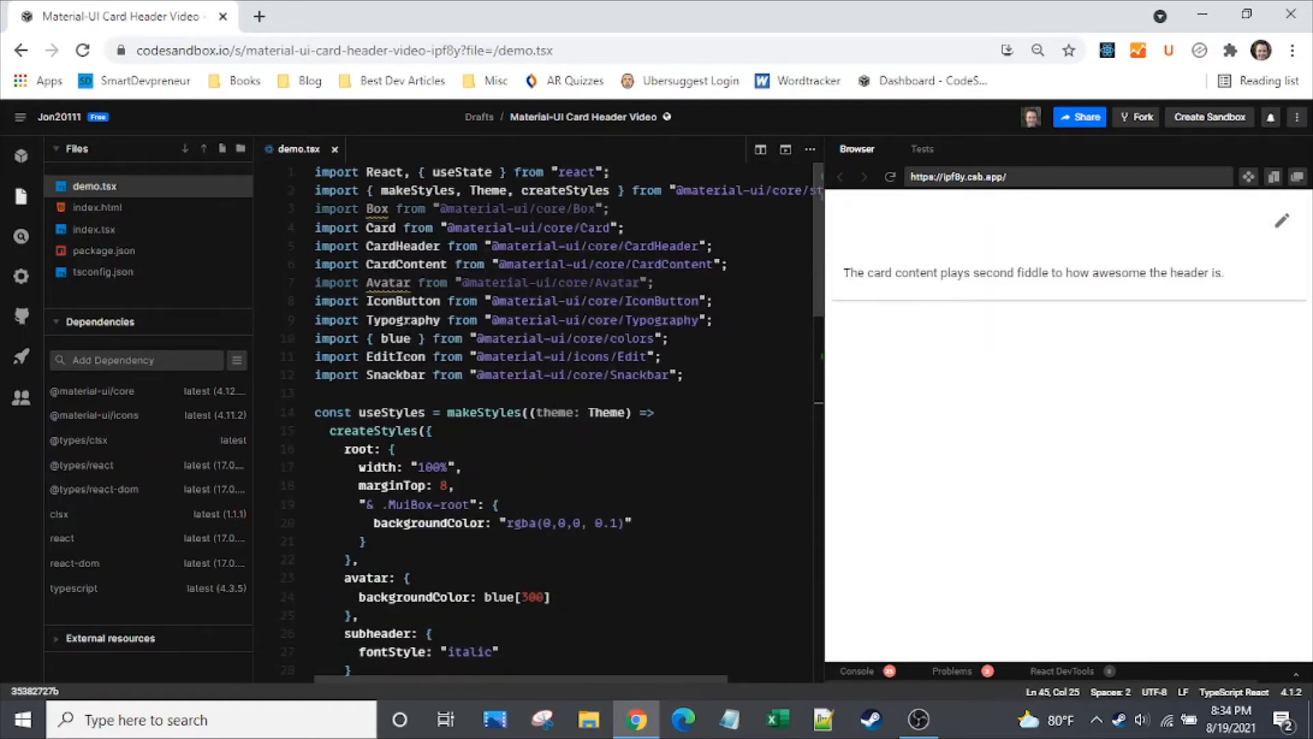
- Give the EditIcon on line 45 an onClick={(event) => handleClick()} handler
double_click(395, 356)
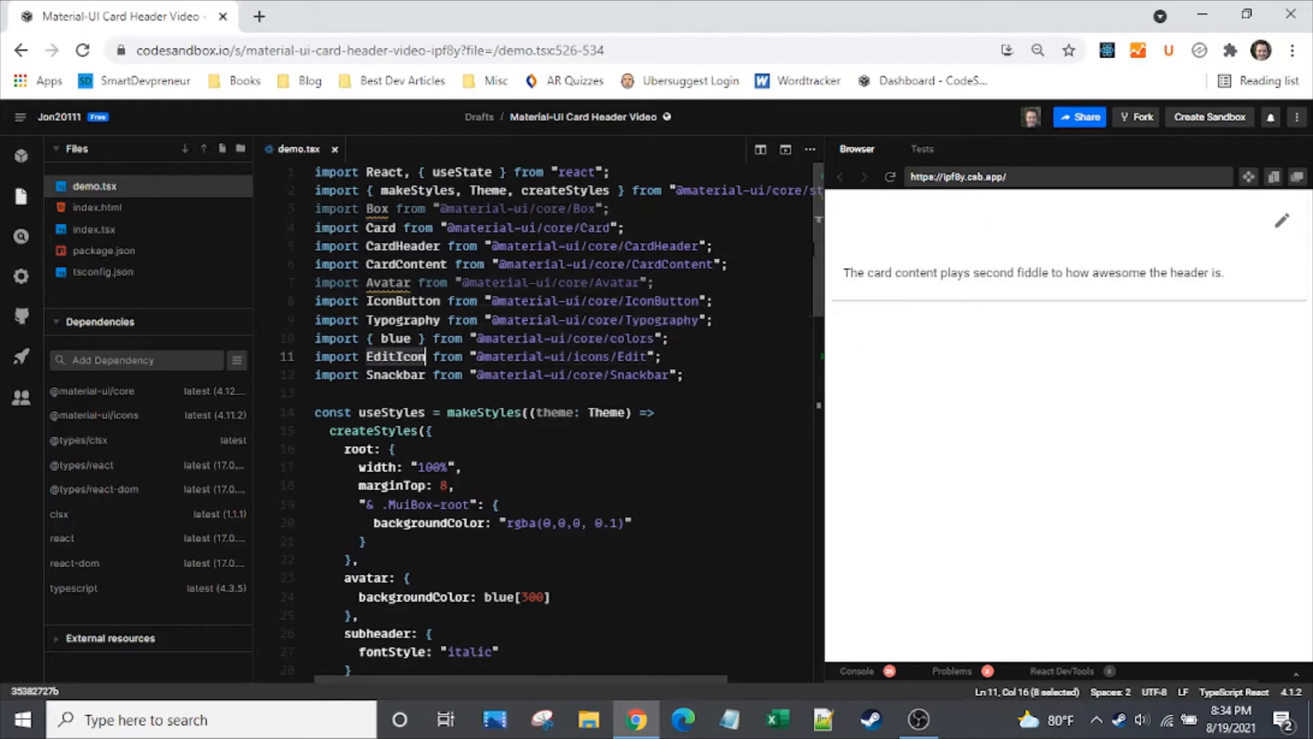
scroll(down, 3)
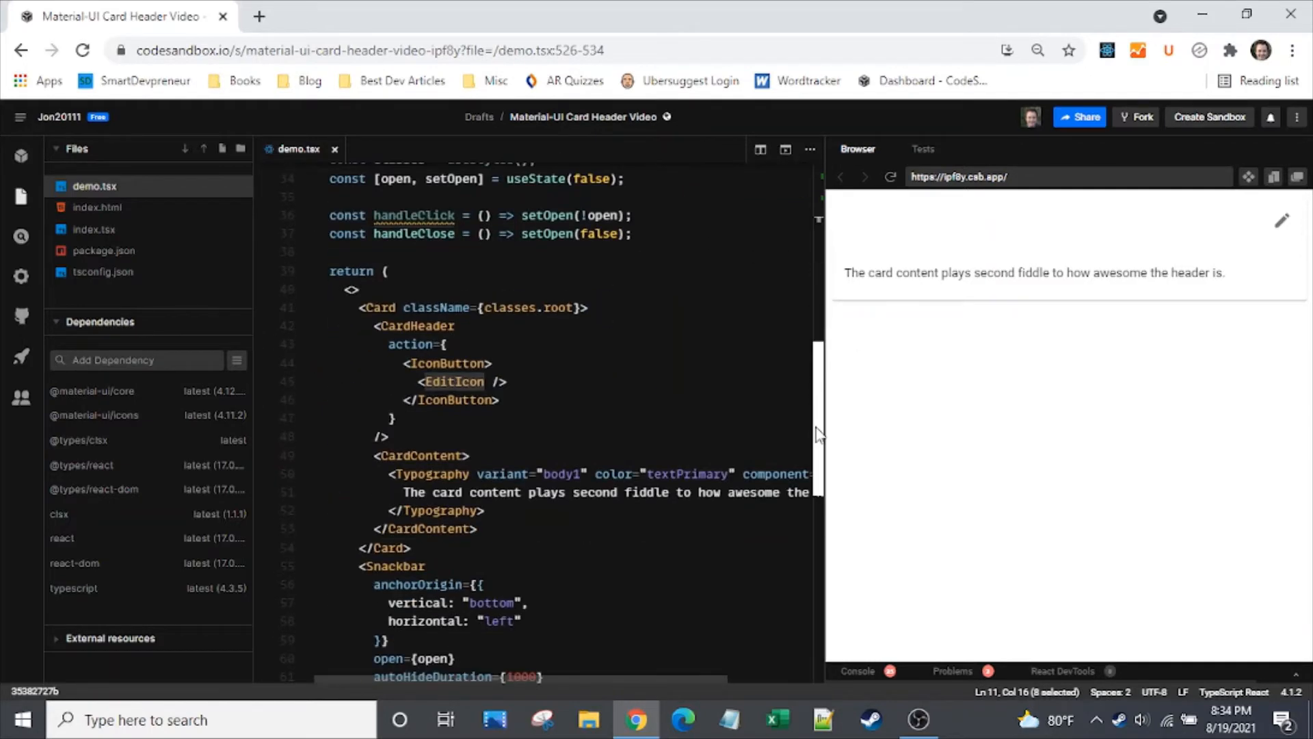
click(498, 400)
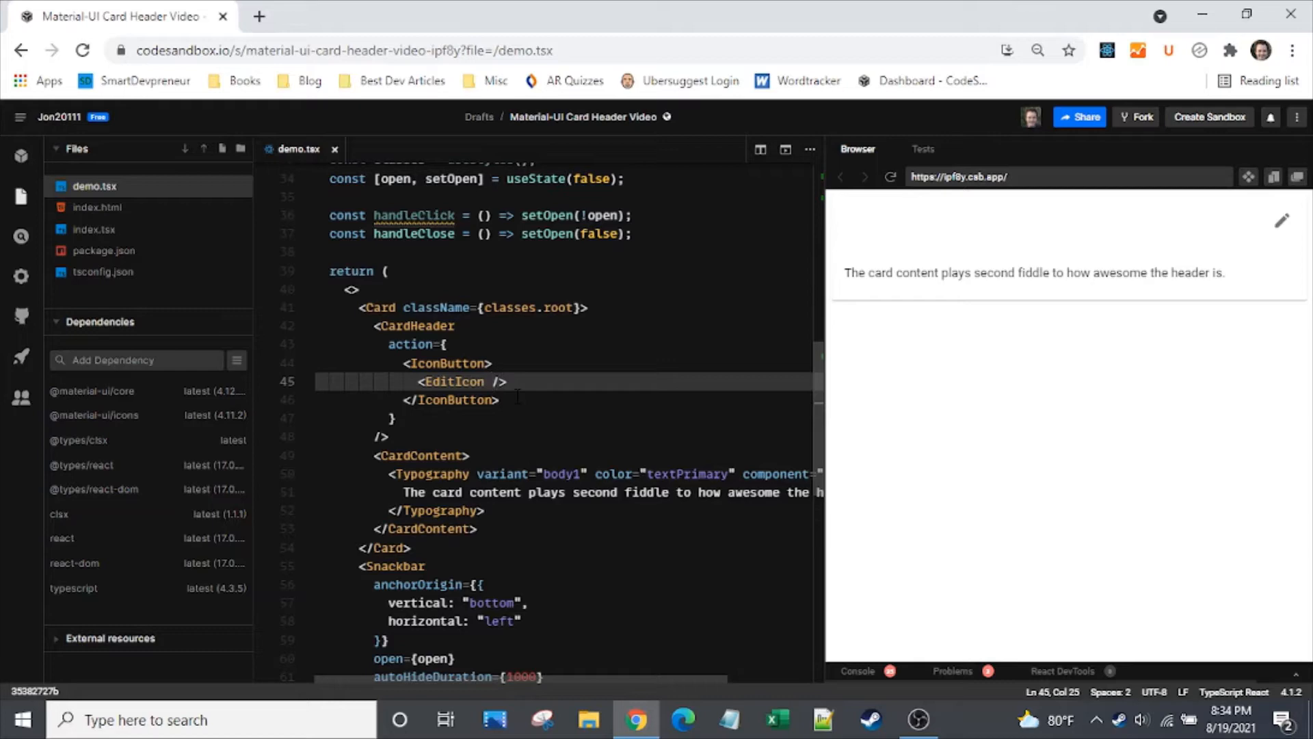
text(" ")
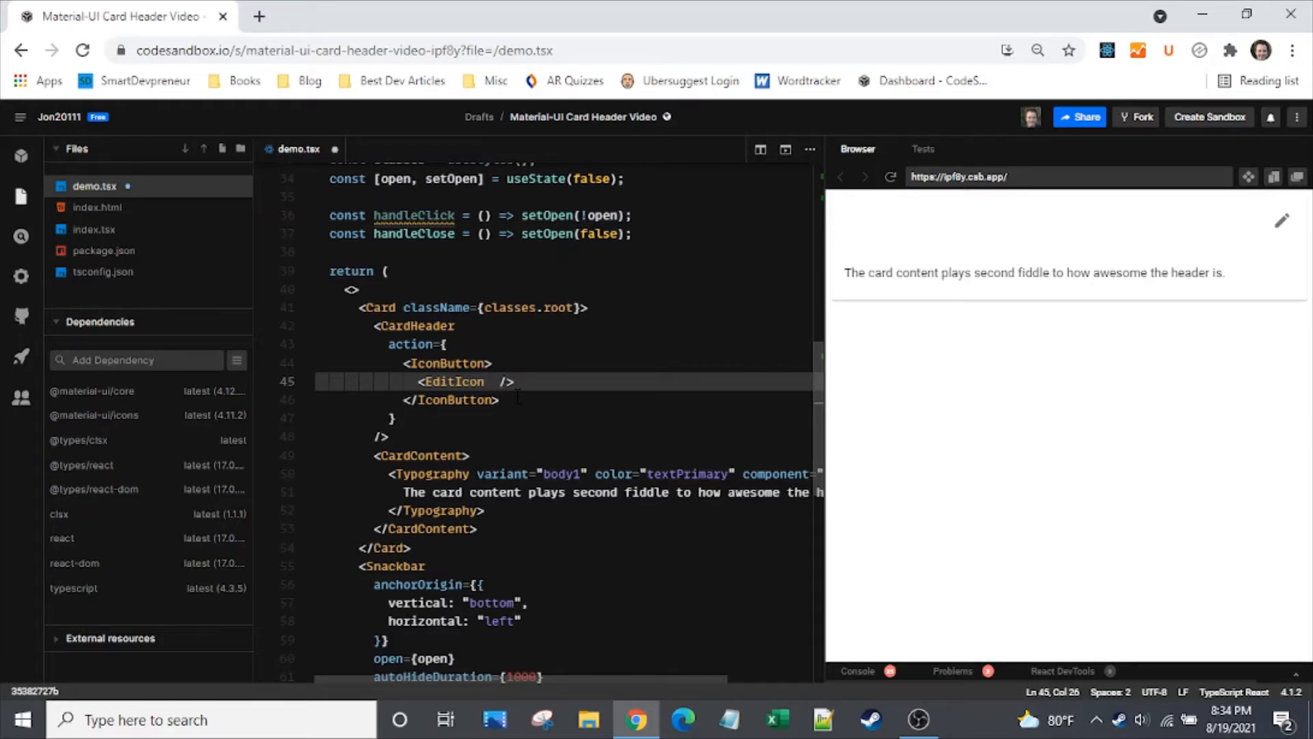
text(onC)
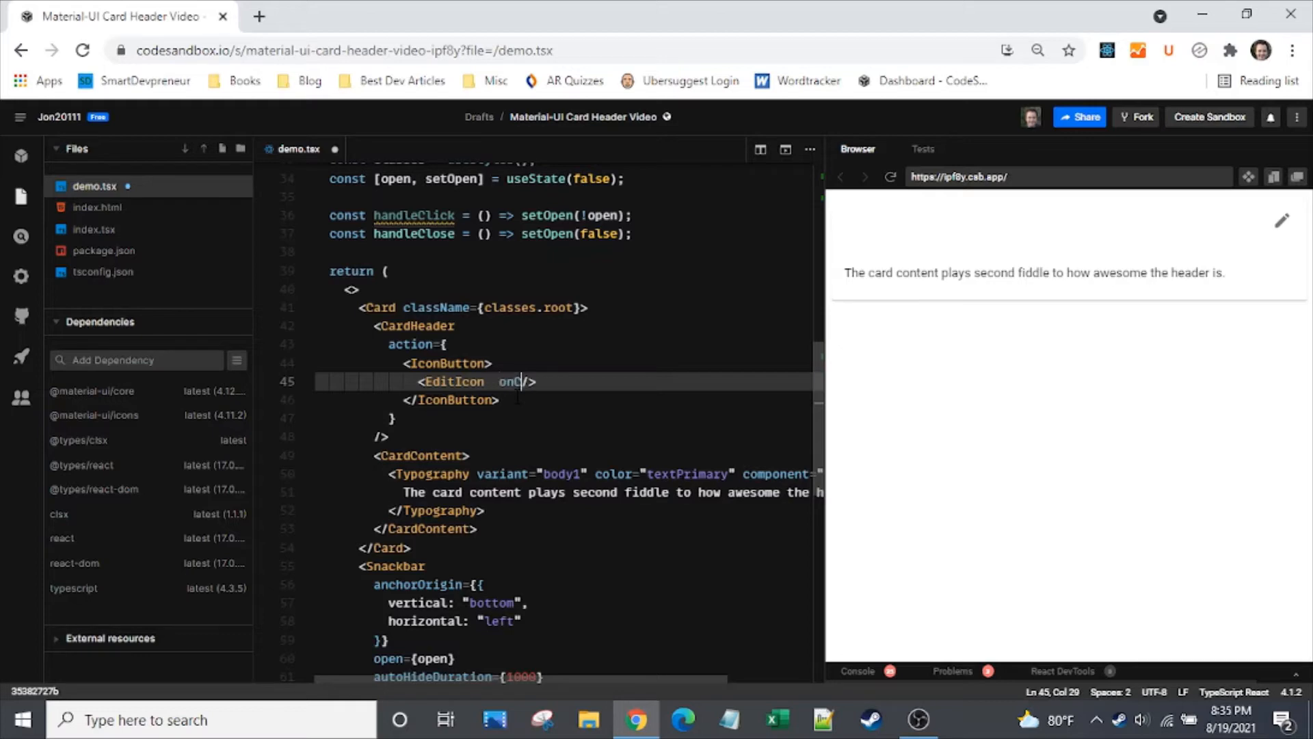
text(lick)
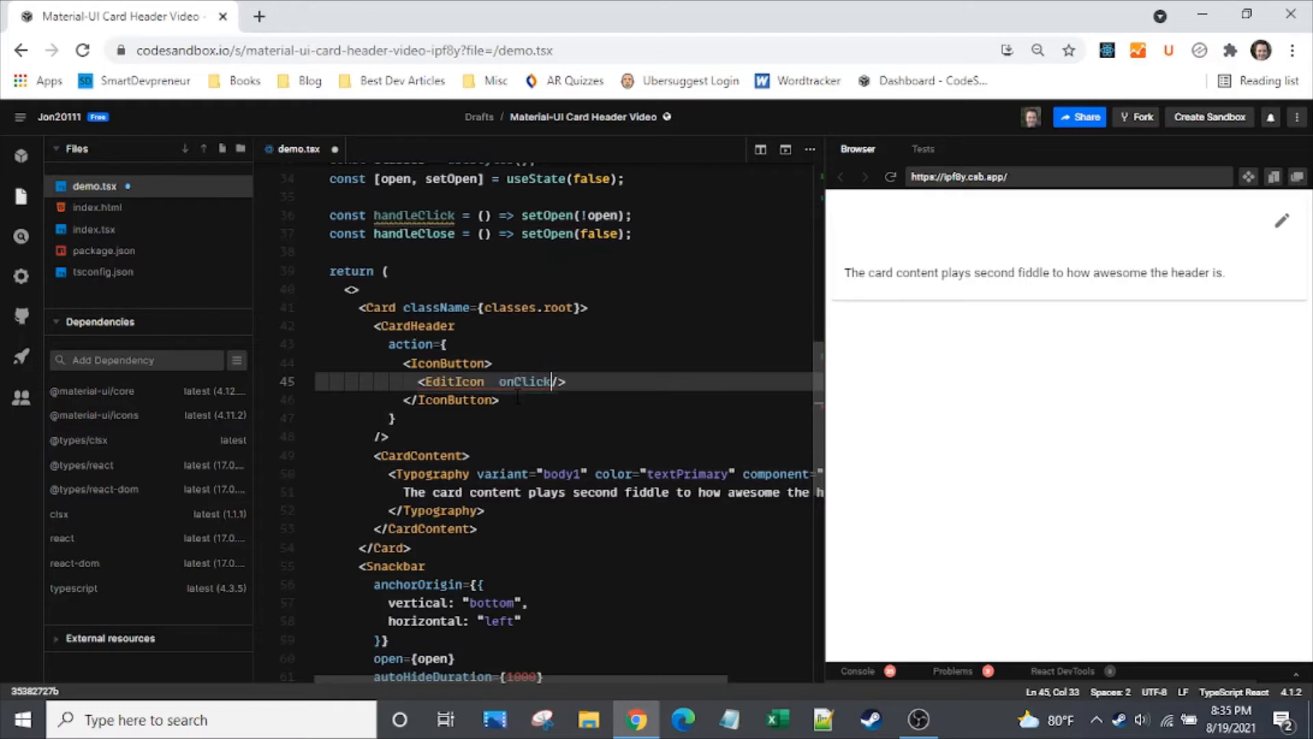
text({})
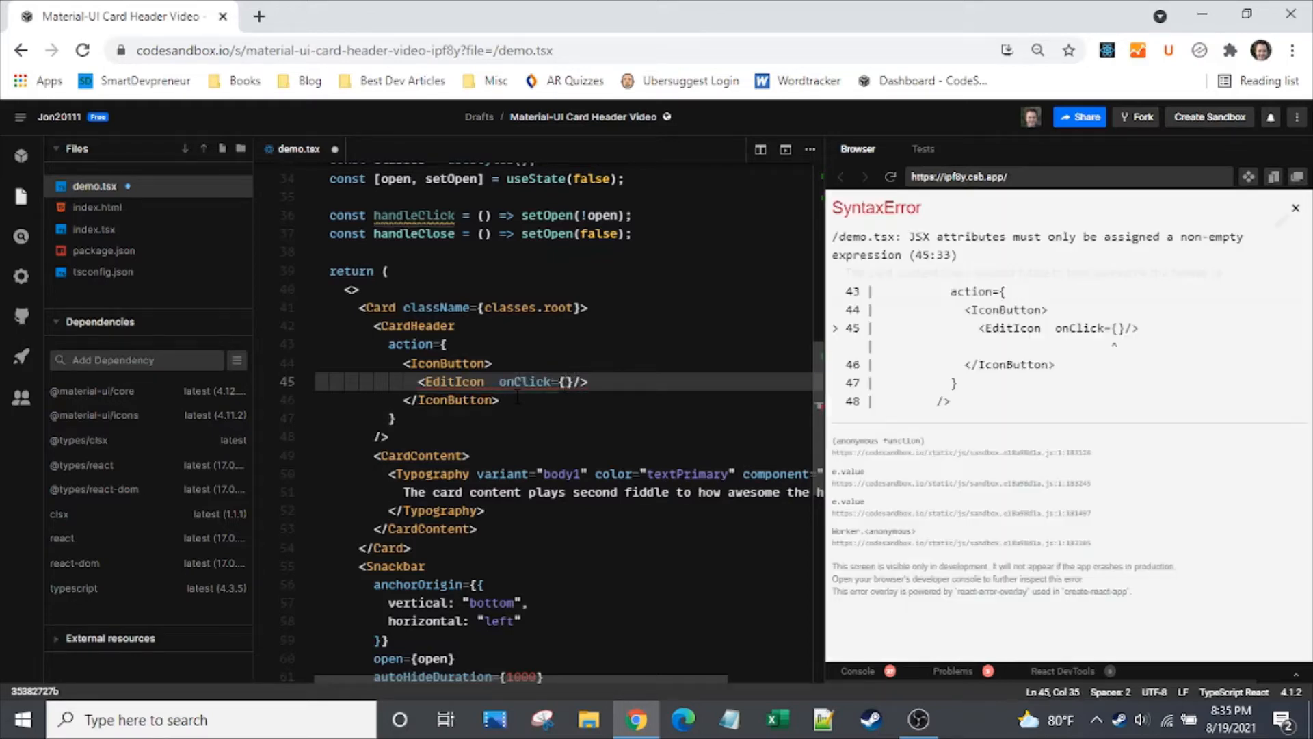
text((event)
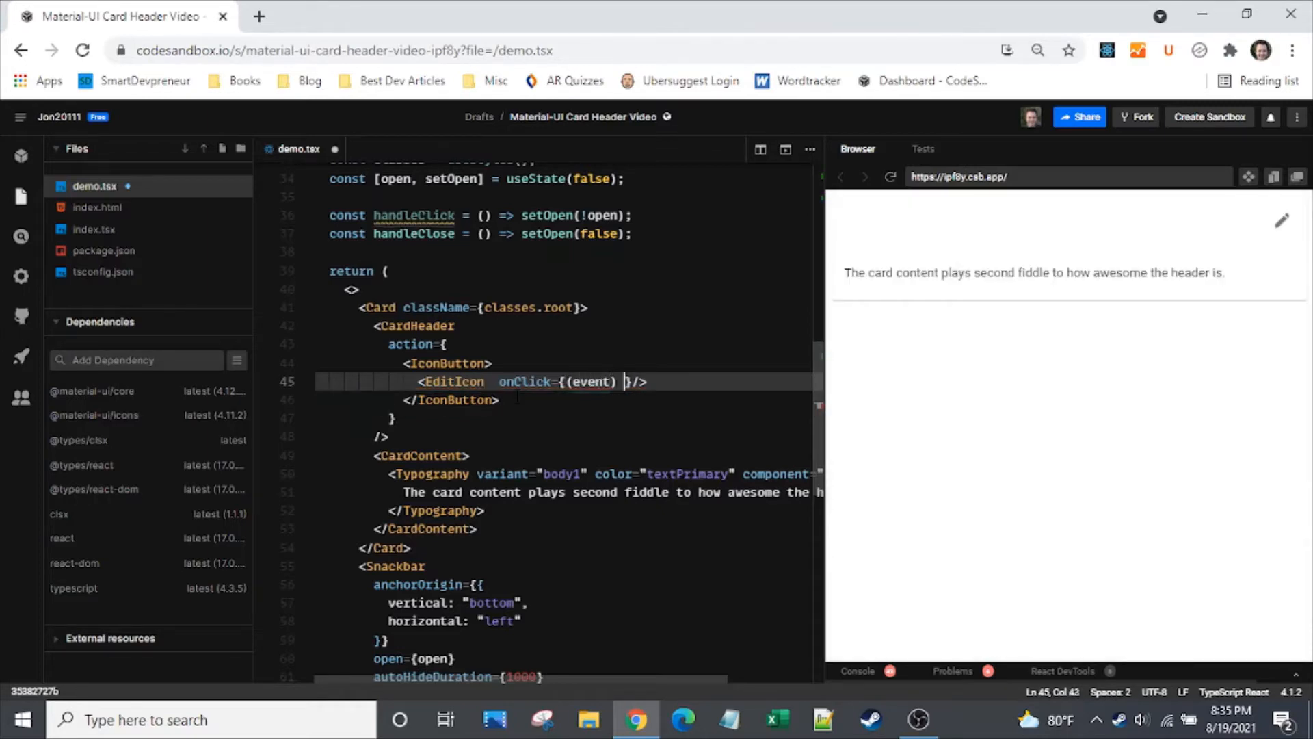
text(=>)
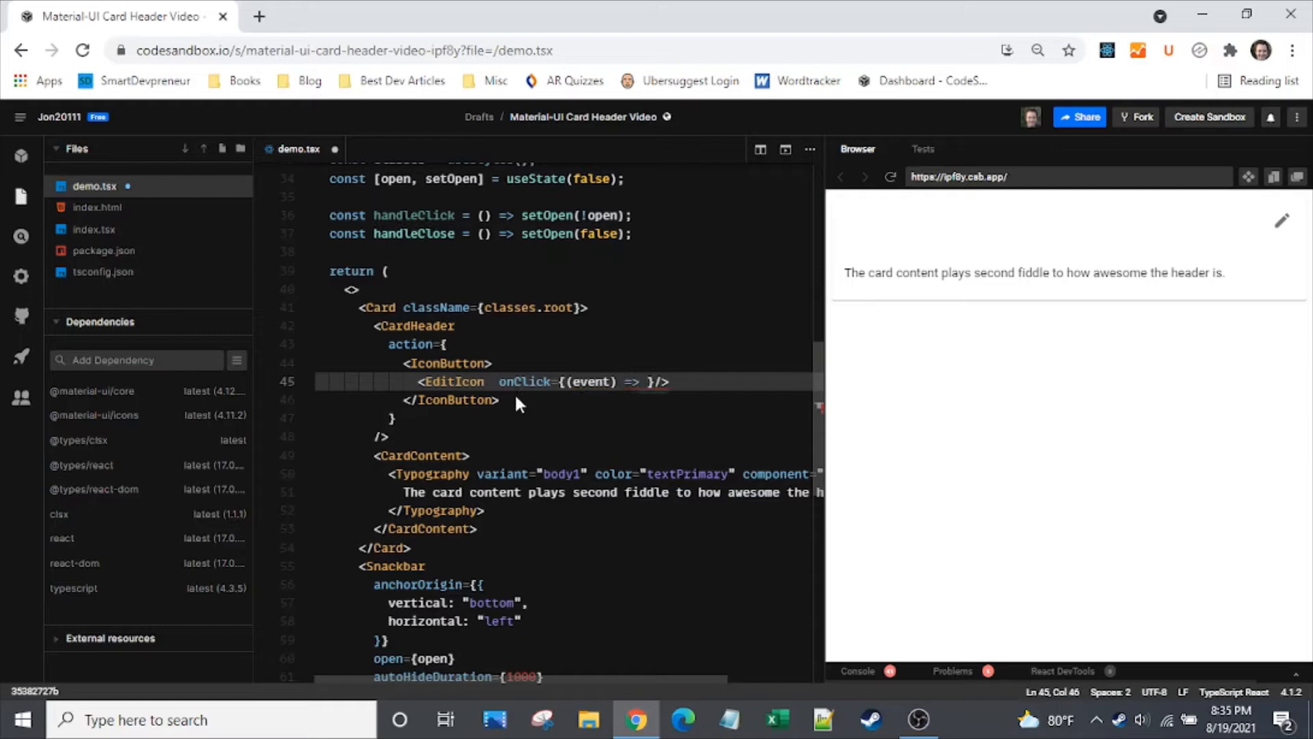
text(handleClick()
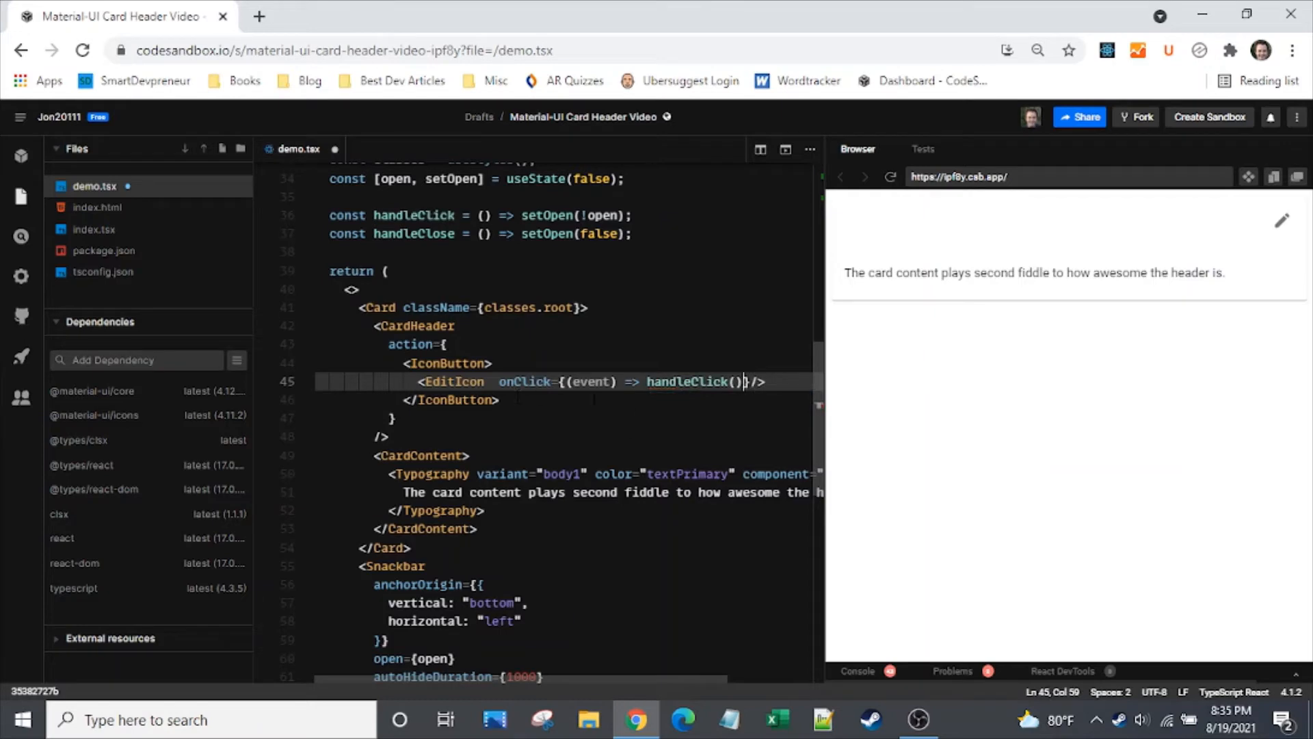
mouse_move(590, 381)
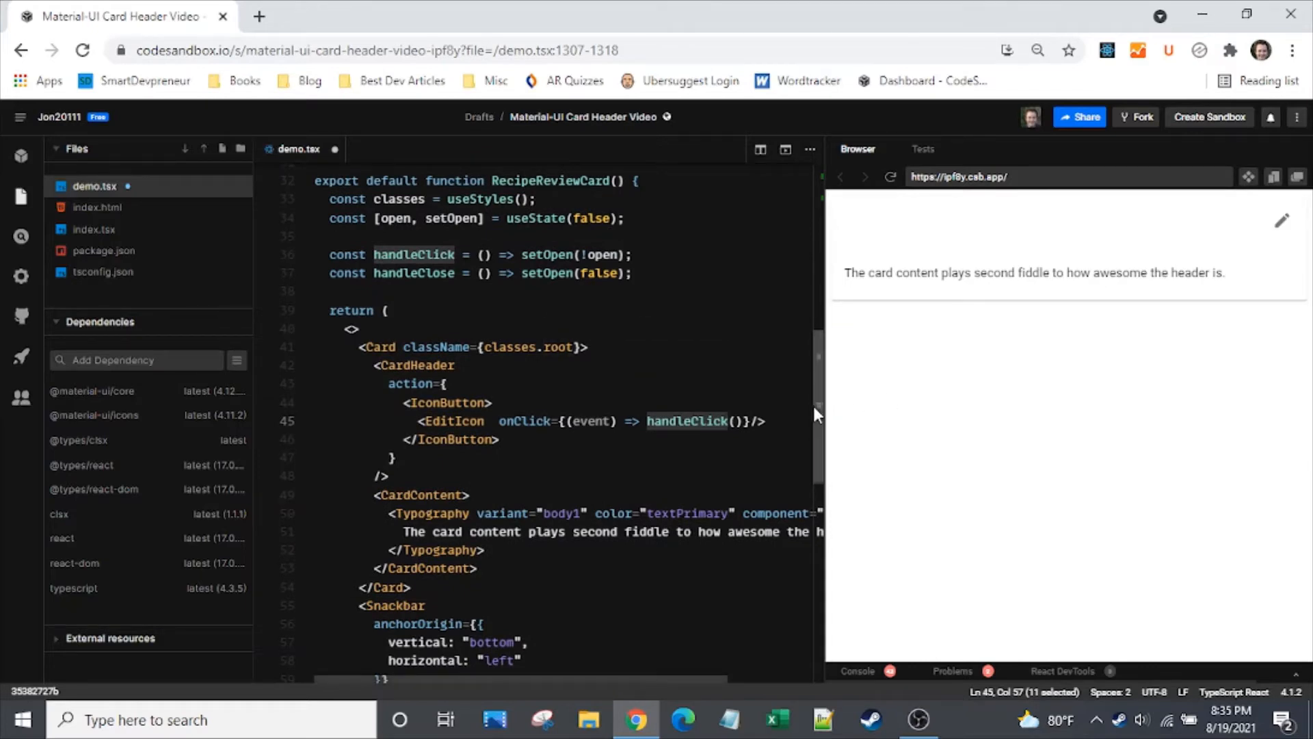
- Add avatar={<Avatar className={classes.avatar} />} to the CardHeader below the action prop
scroll(down, 3)
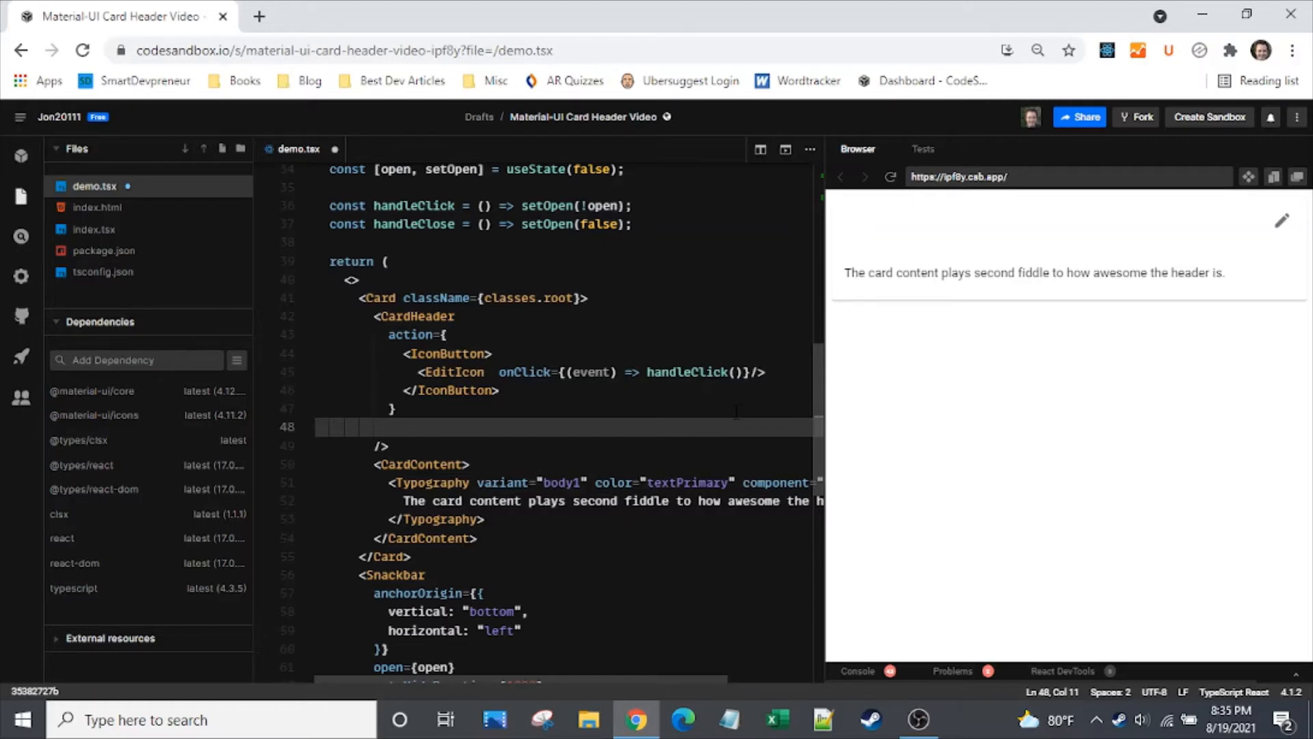
text(avatar)
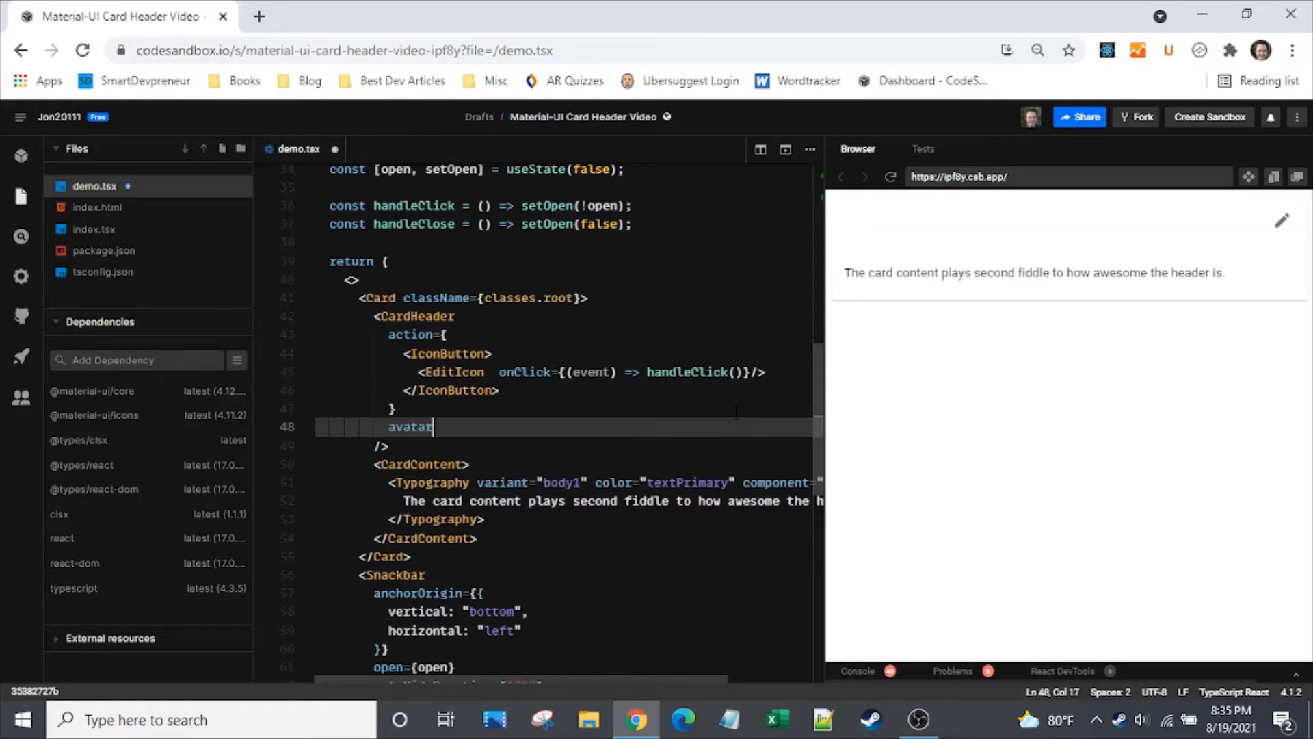
text(=)
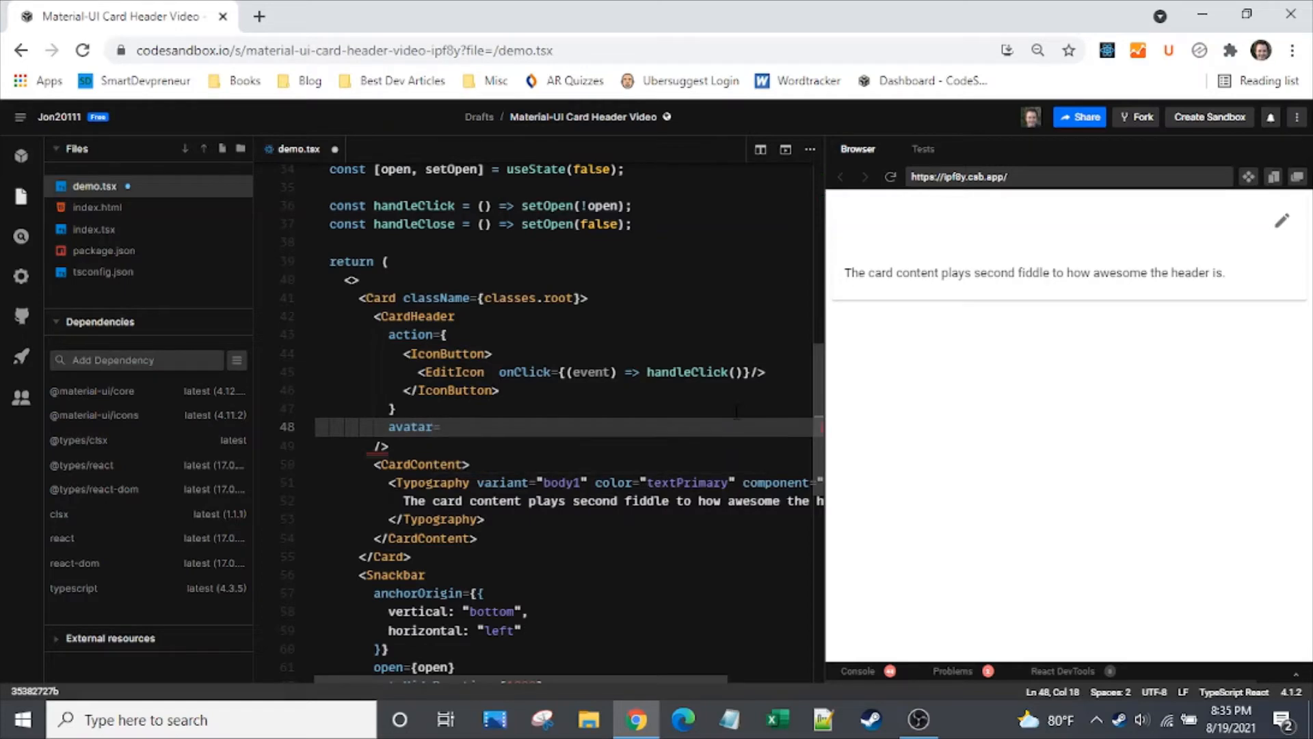
text({)
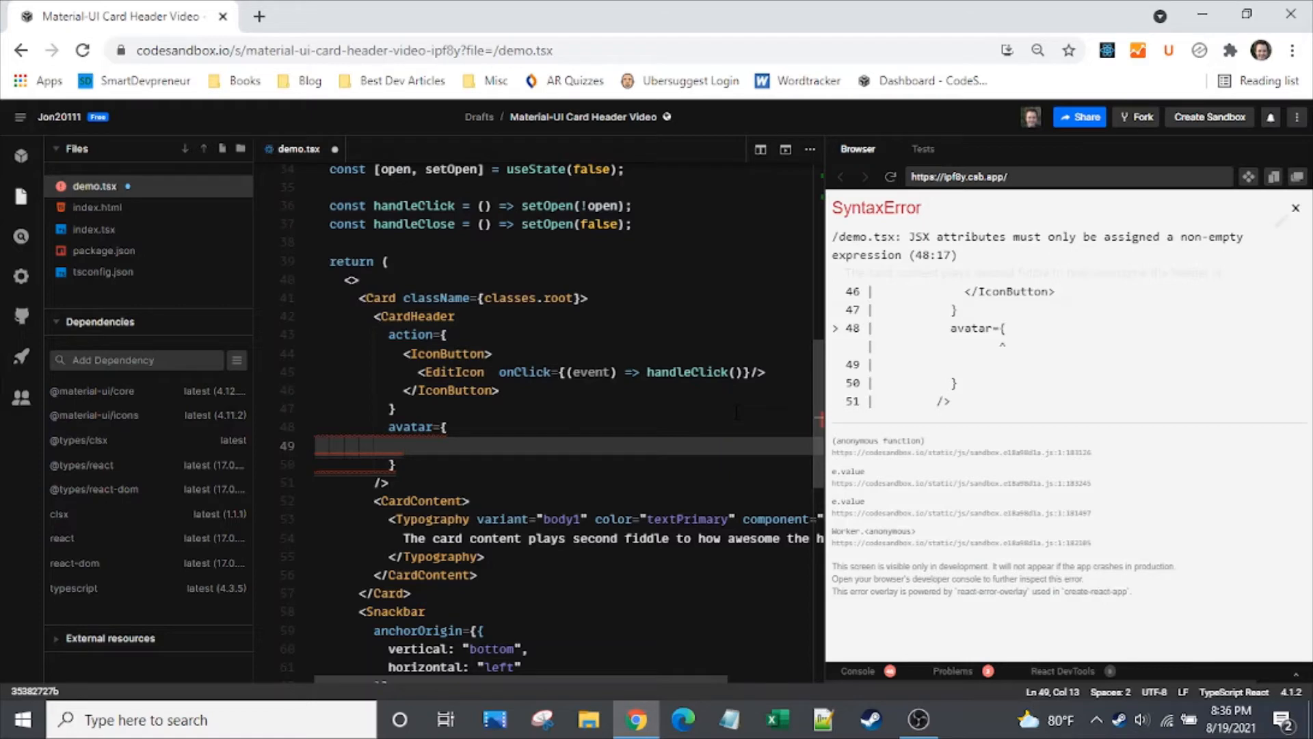
text(<Ava)
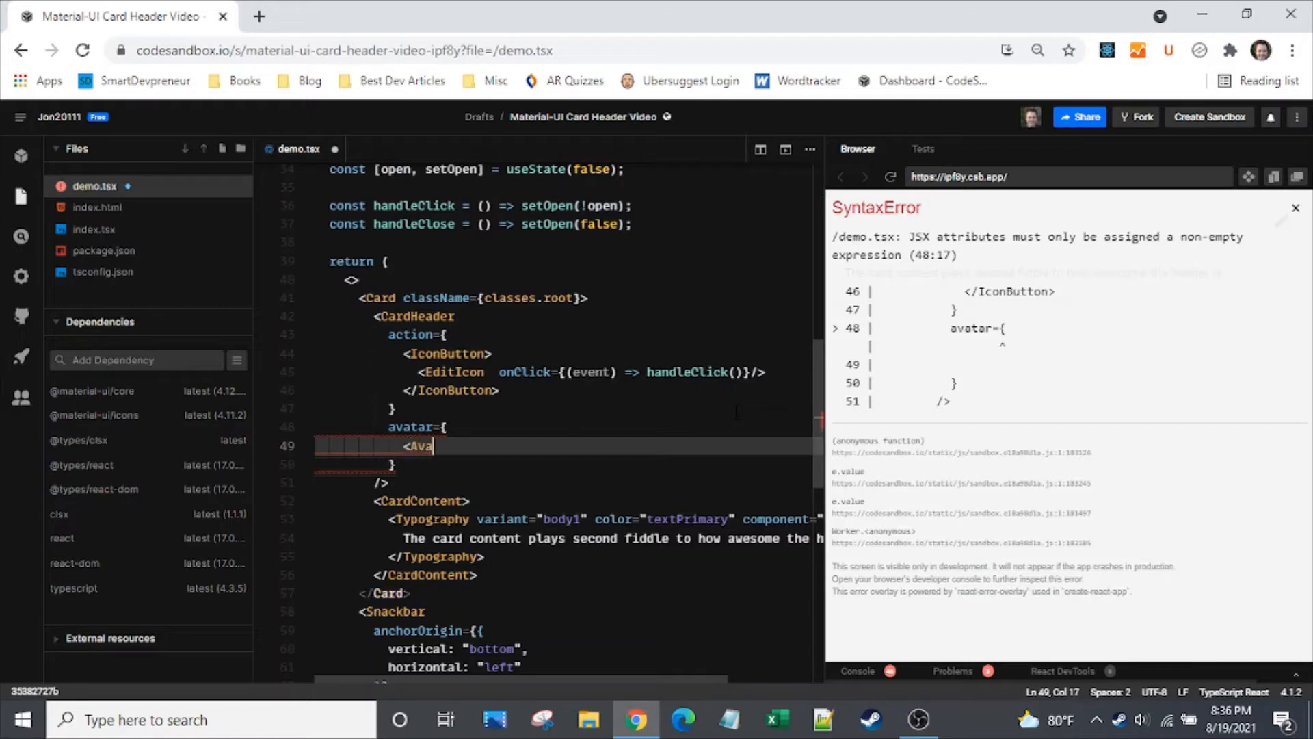
text(tar)
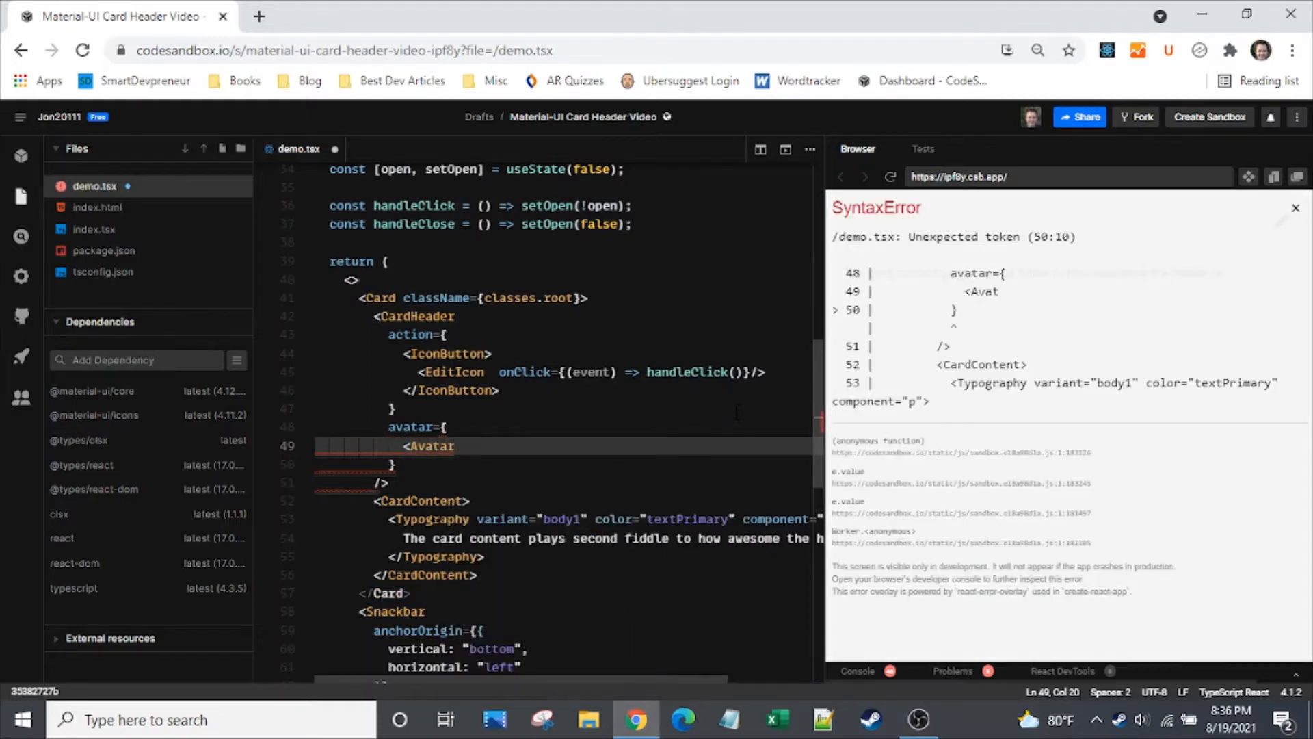
text(>)
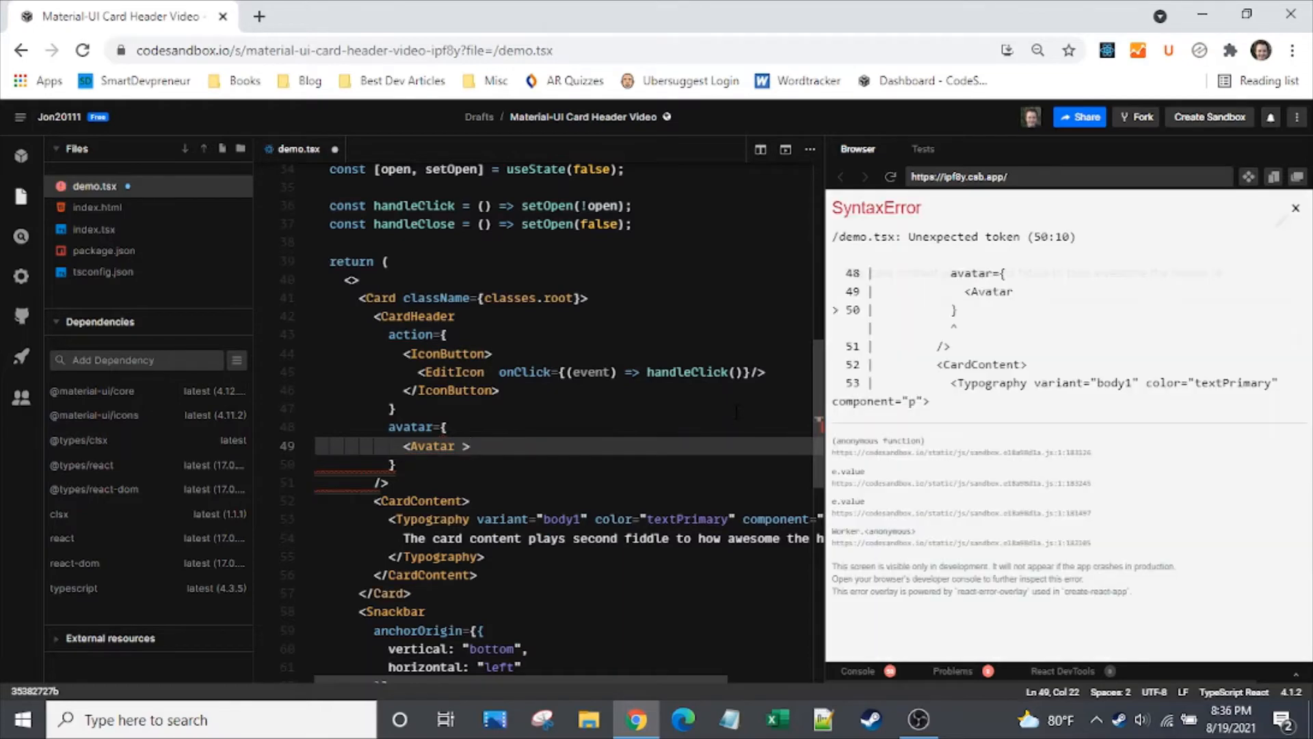
text(className)
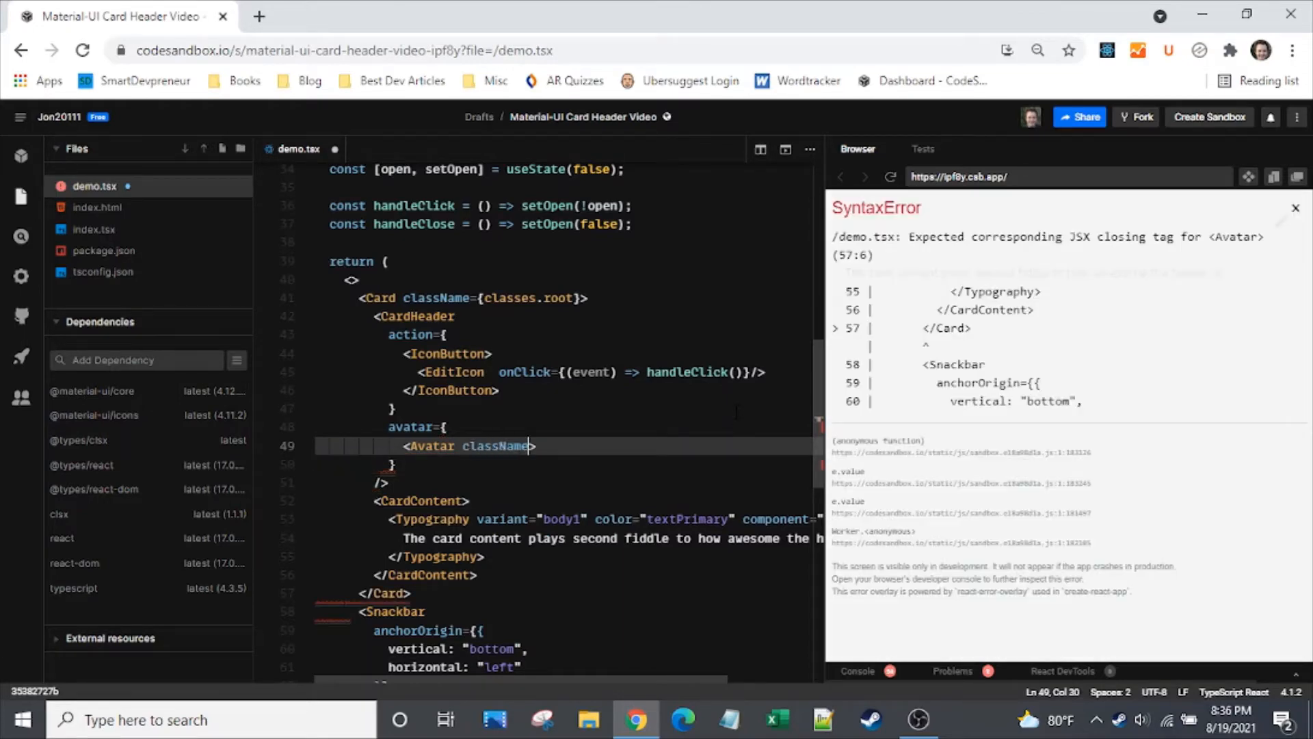
text(=)
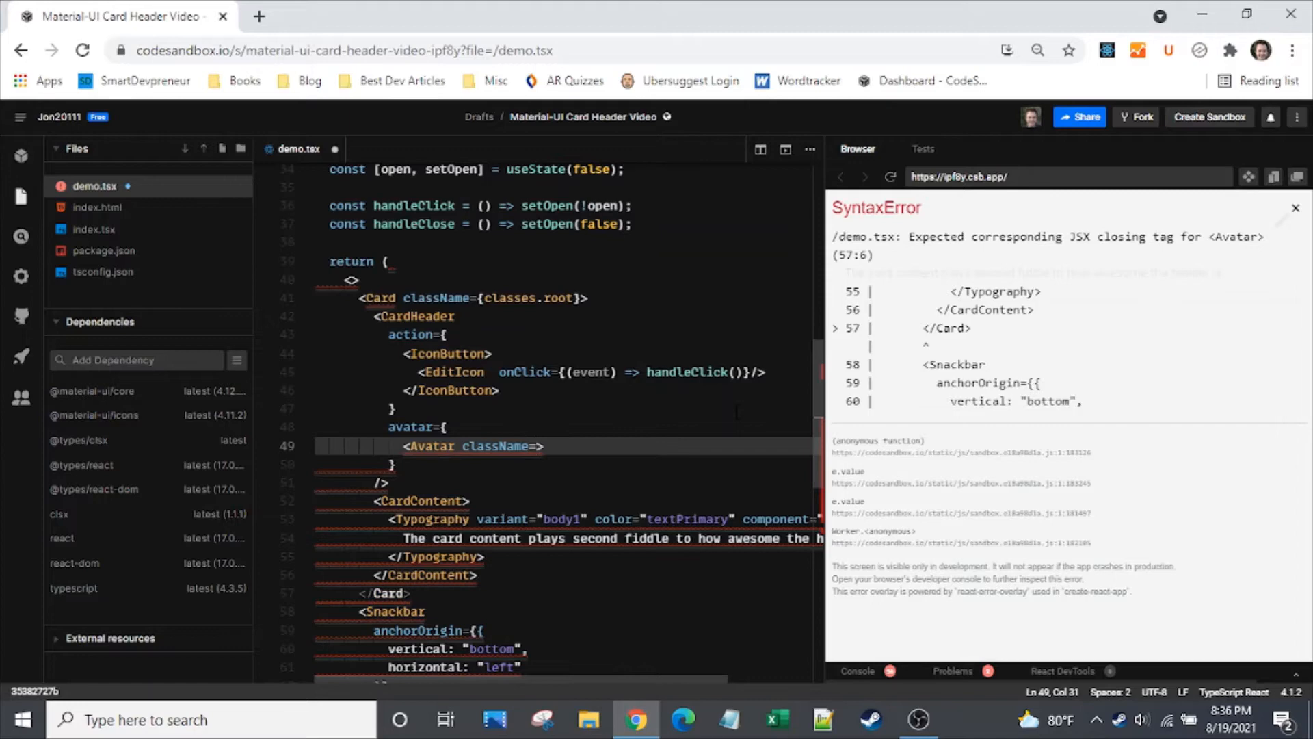
text({})
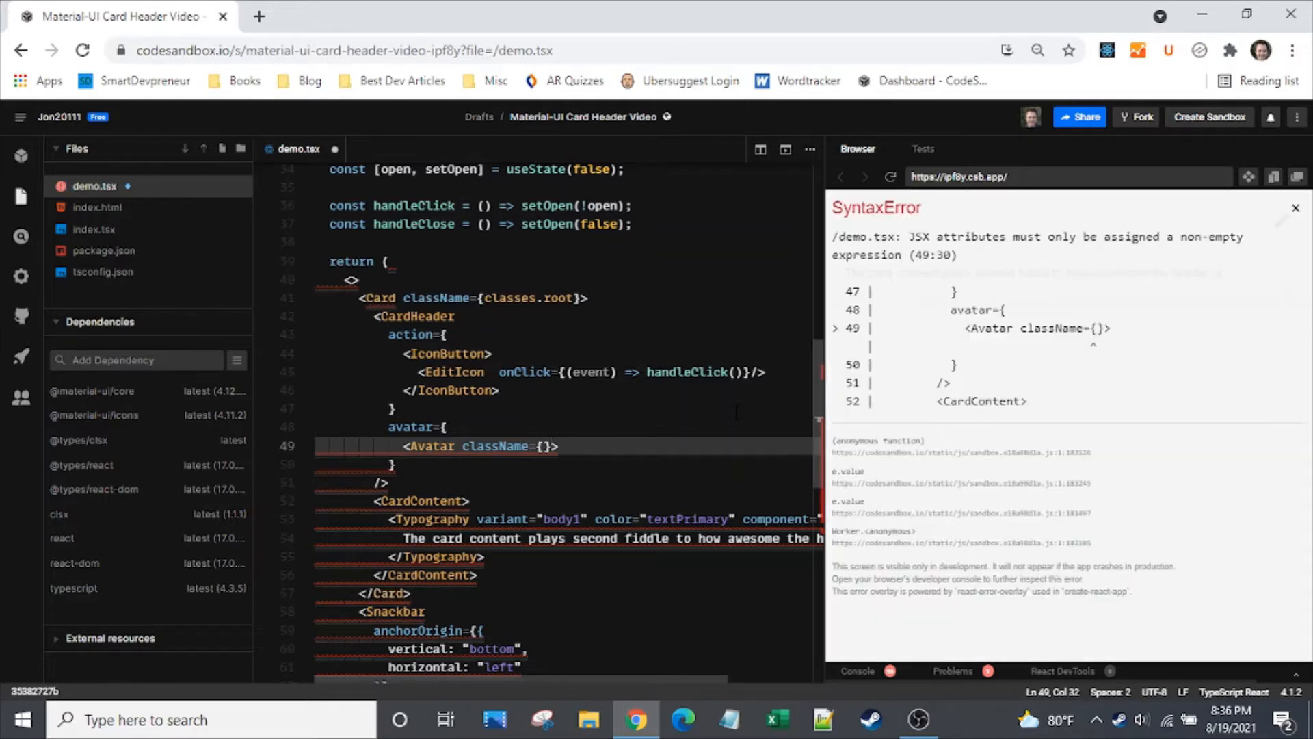
text(classes)
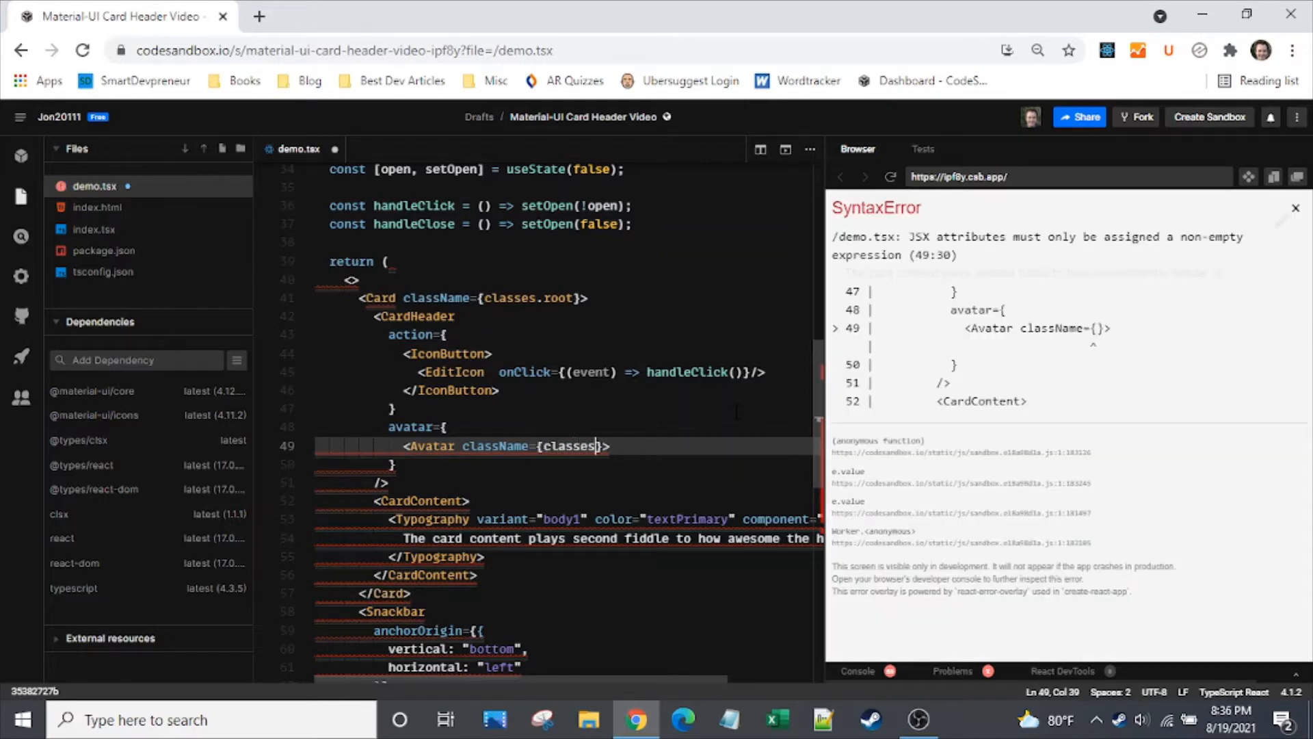
text(.avatar)
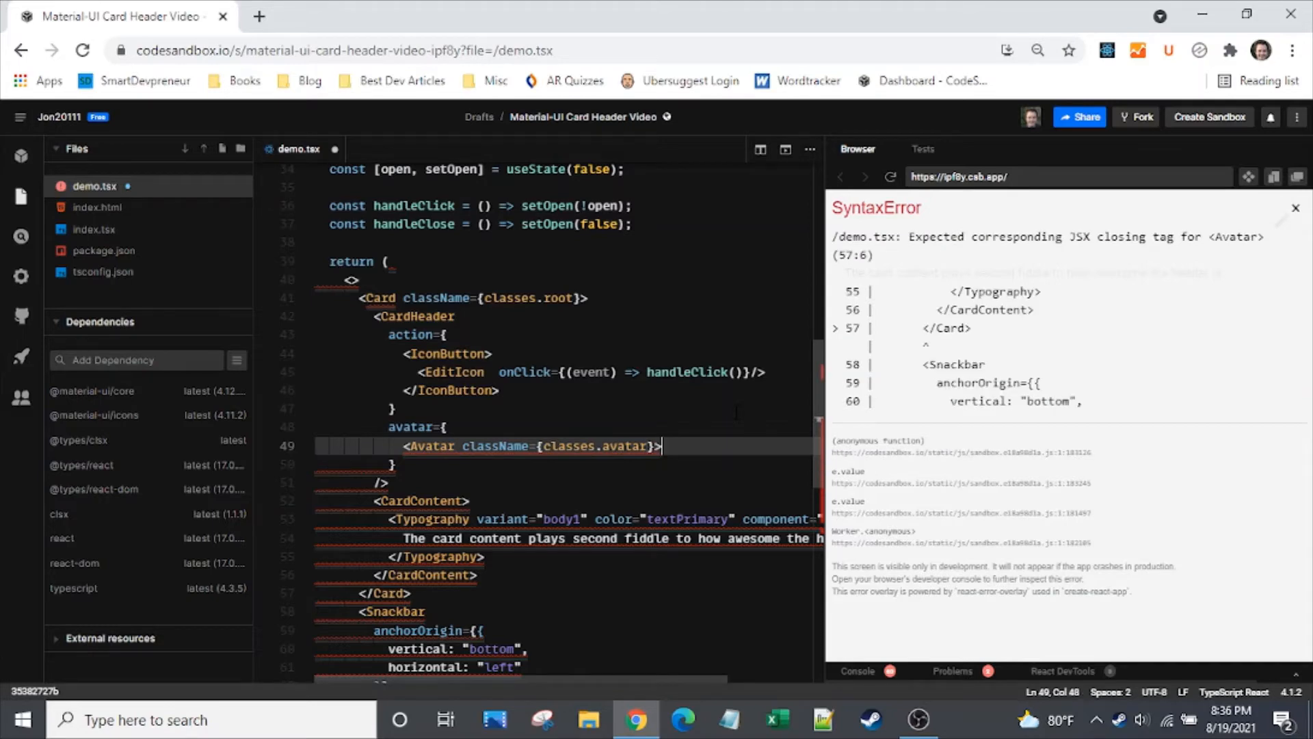
text(</Ava)
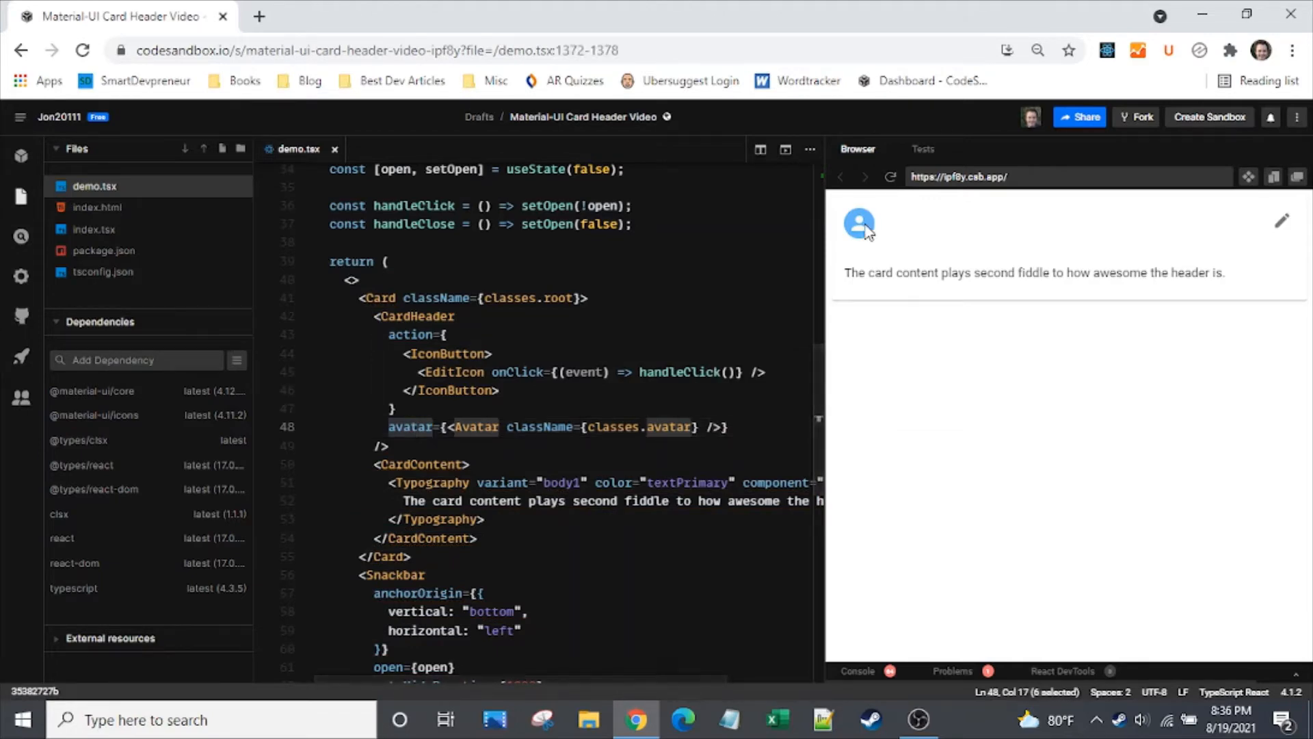
mouse_move(932, 539)
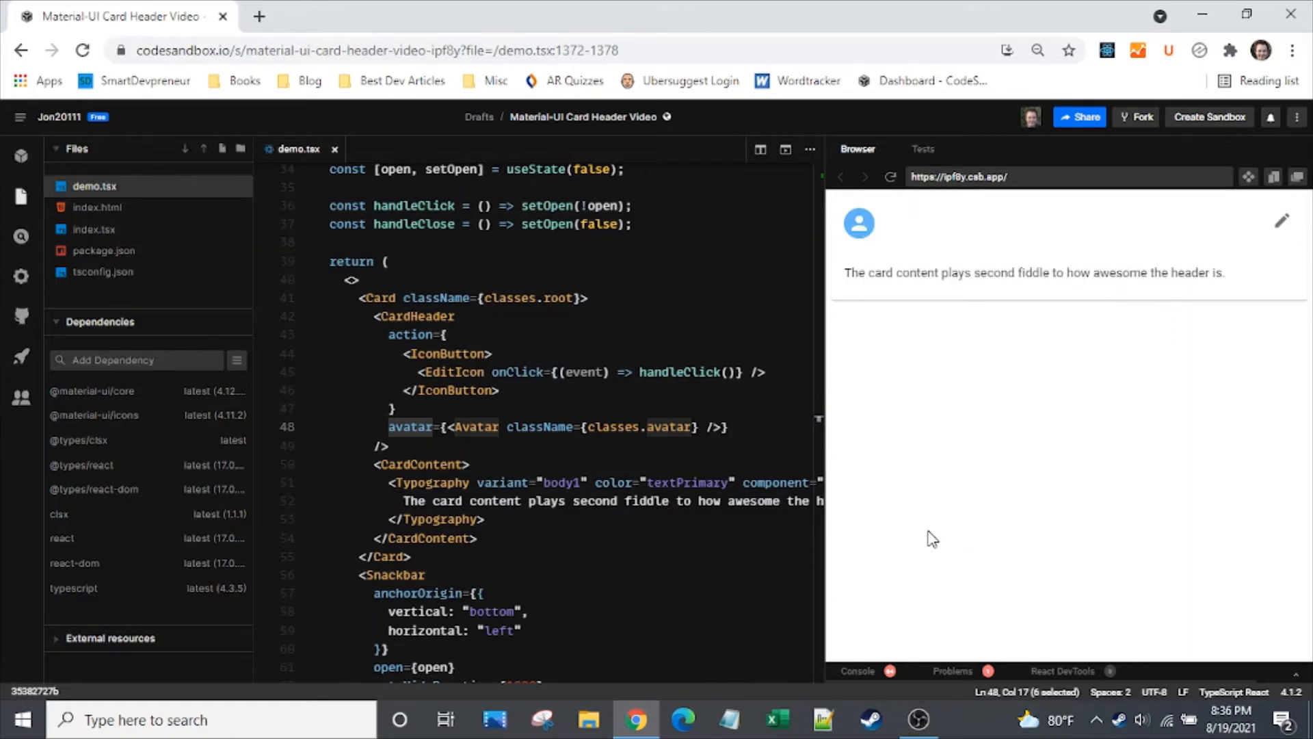
key(f12)
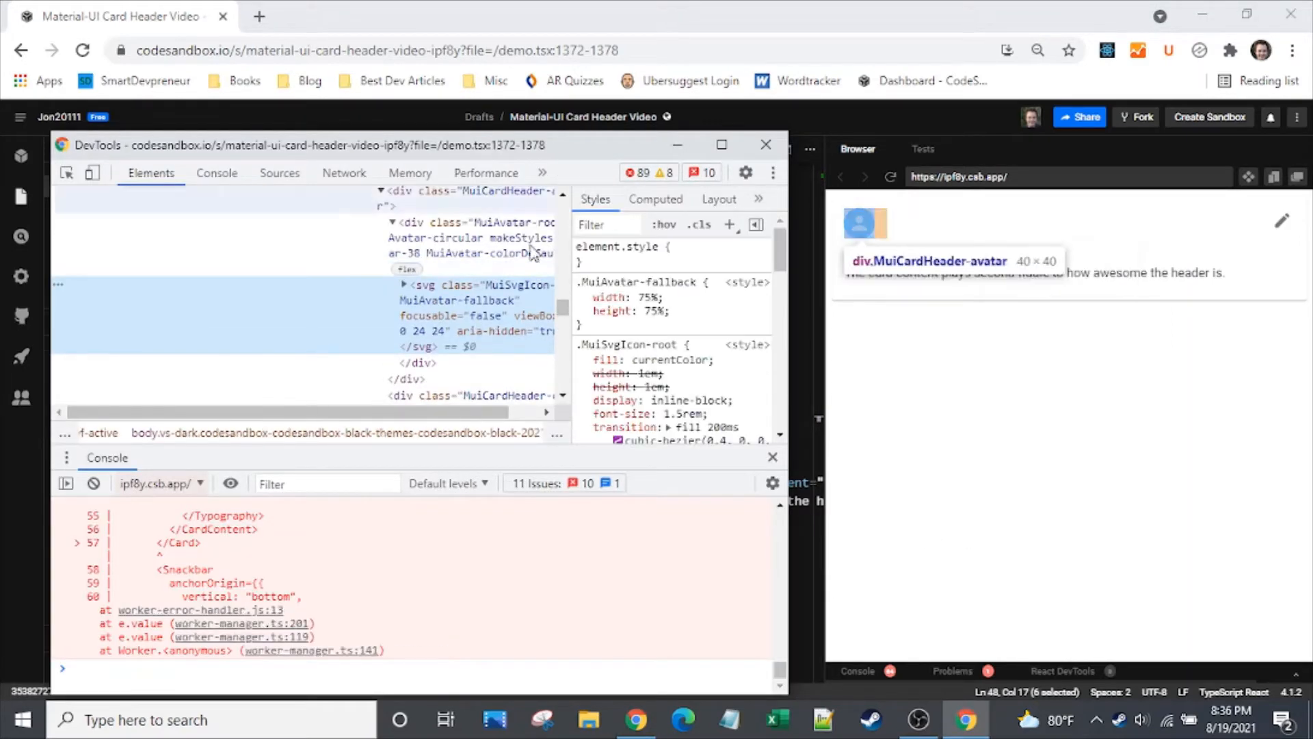
click(444, 238)
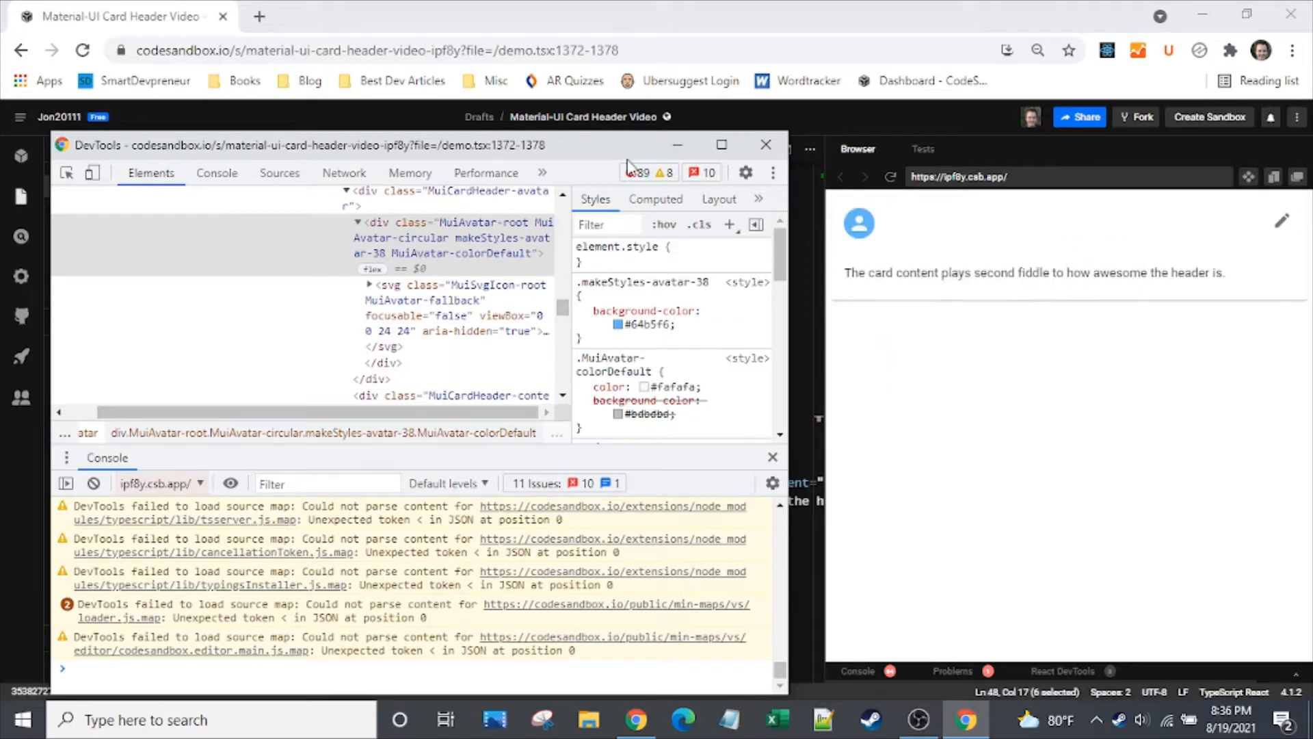
click(765, 145)
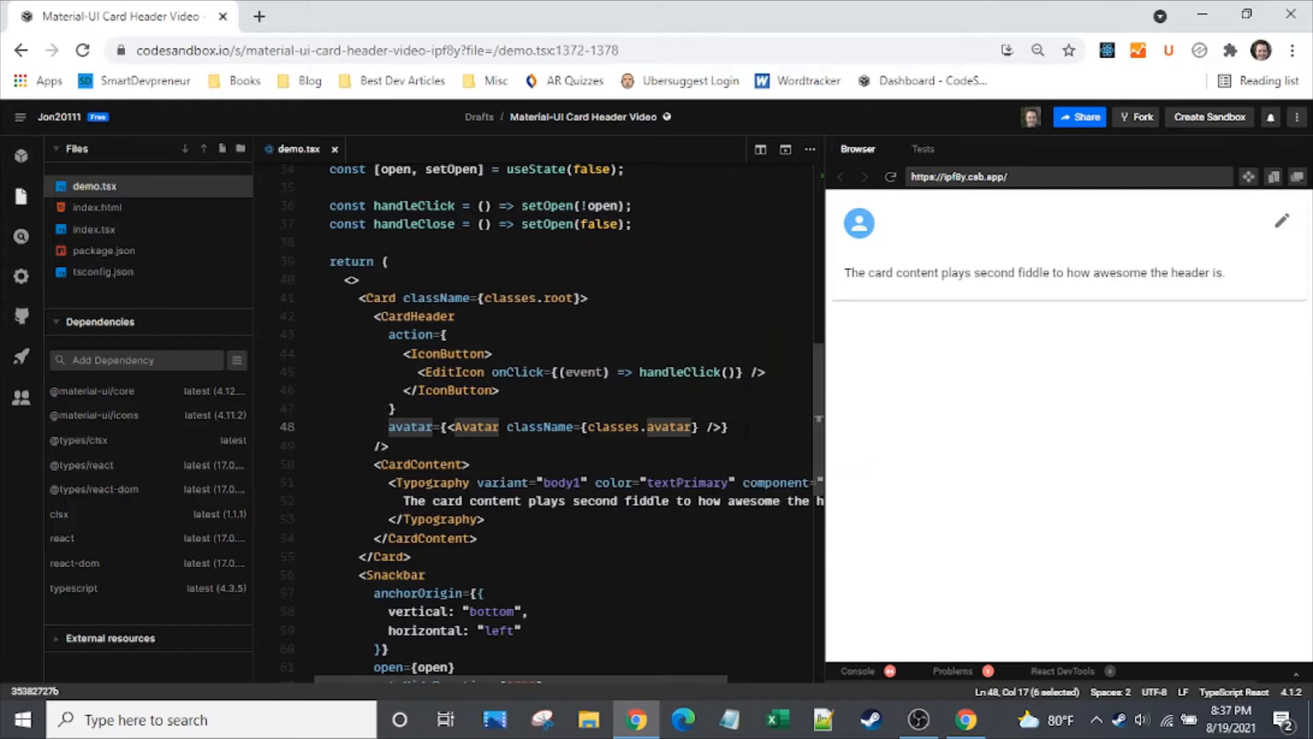
- Place the cursor at the end of the avatar prop line for a new prop
click(726, 427)
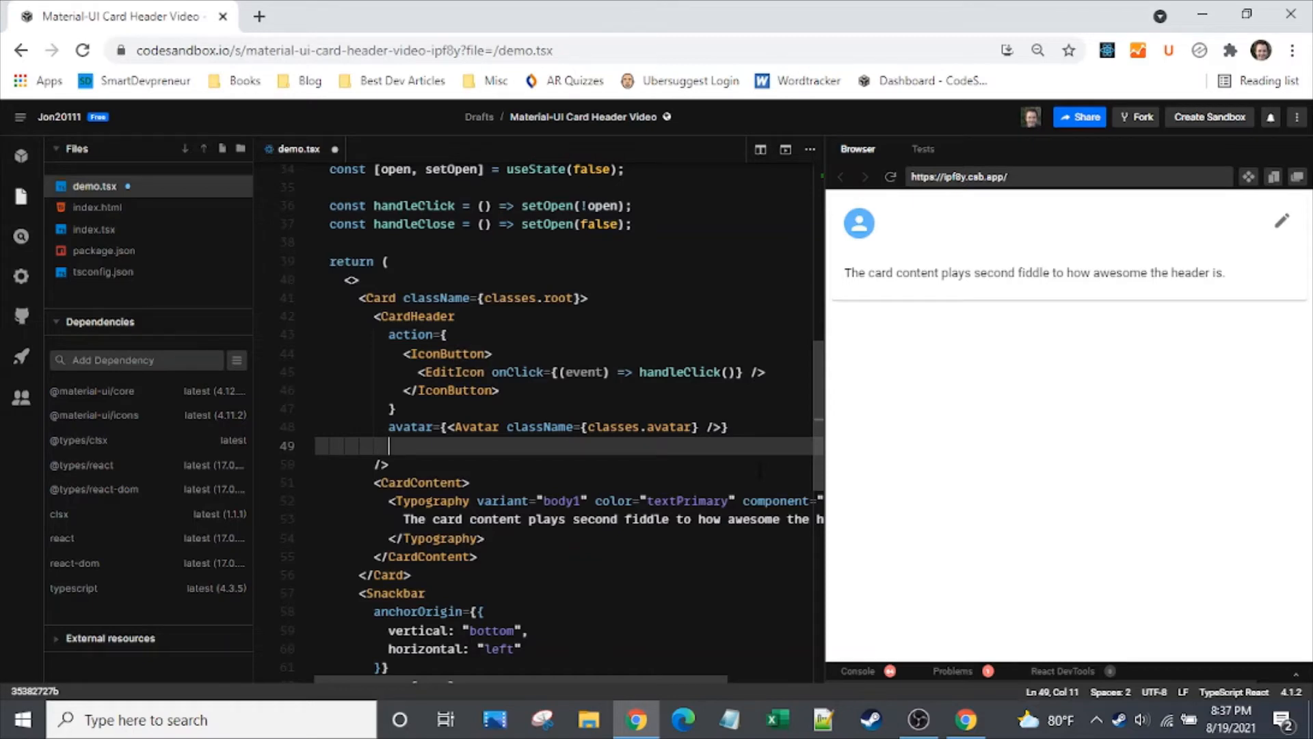
- Add a classes prop mapping subheader to classes.subheader on the CardHeader
text(classes)
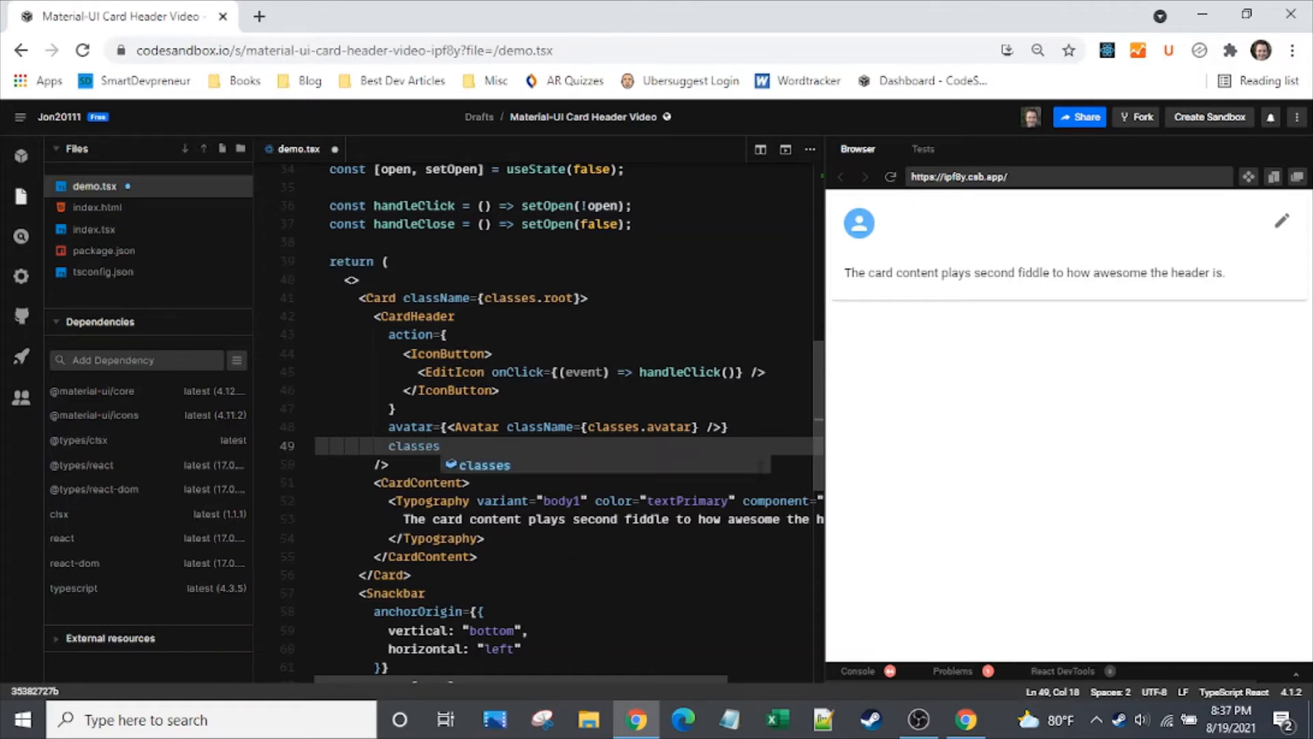
text(={{}})
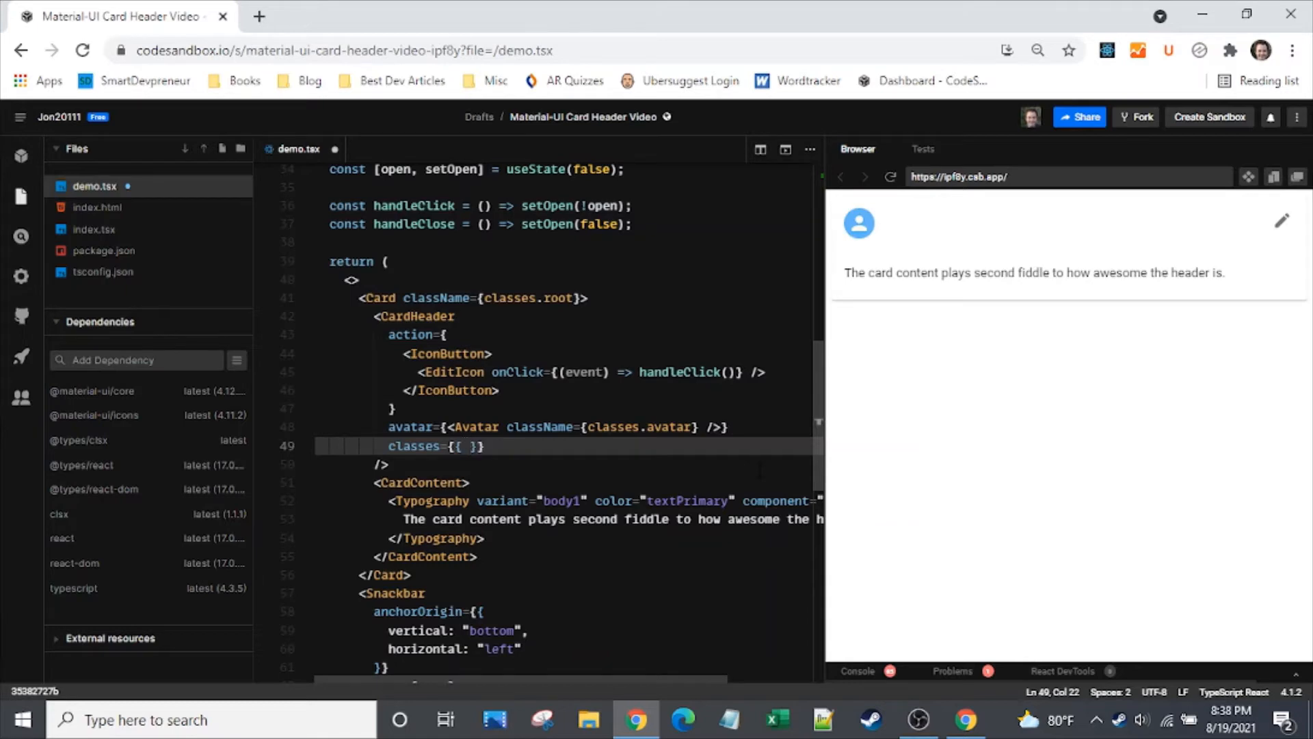
text(subheader: {)
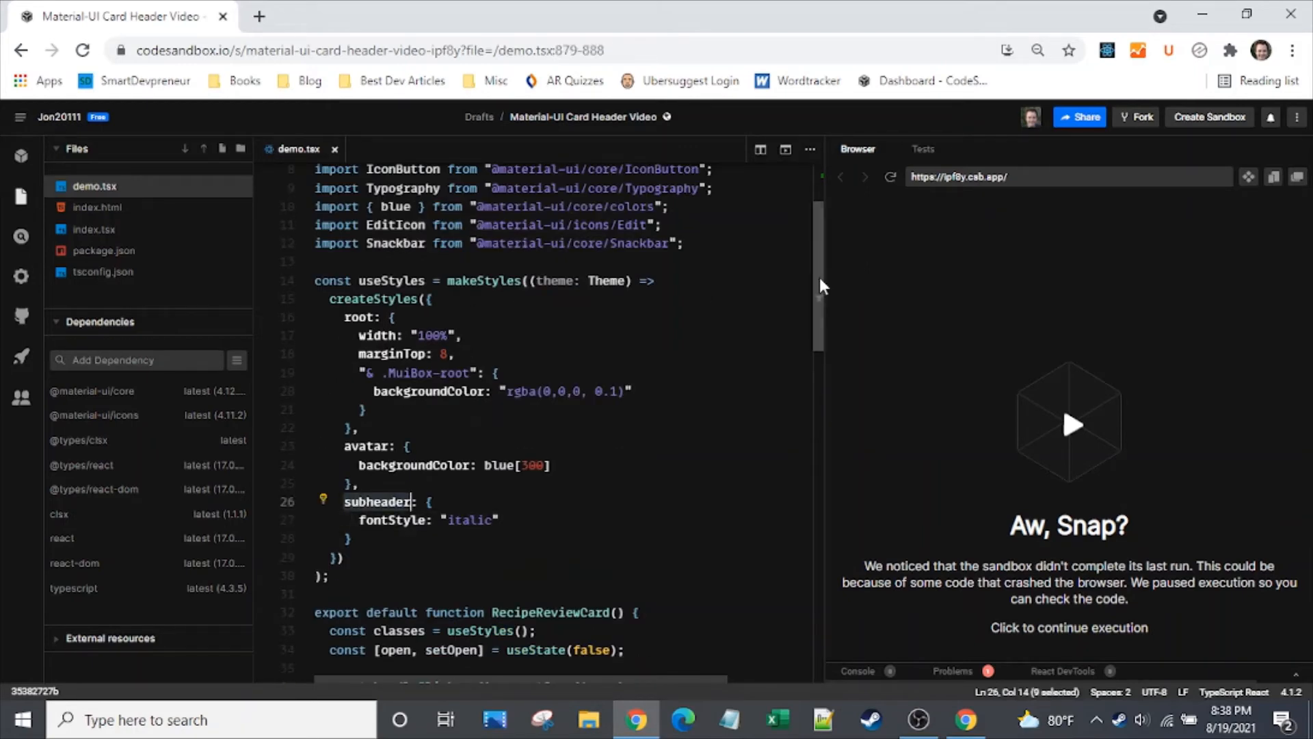
scroll(down, 3)
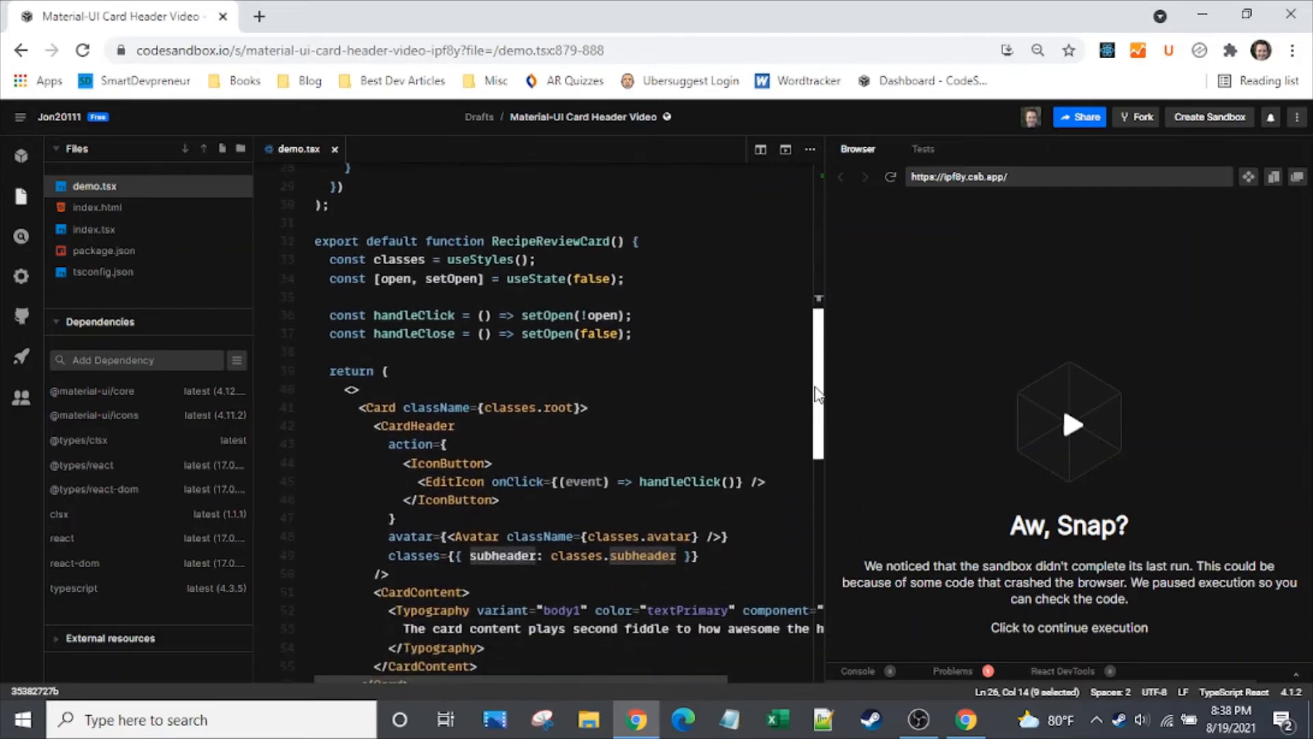
scroll(down, 3)
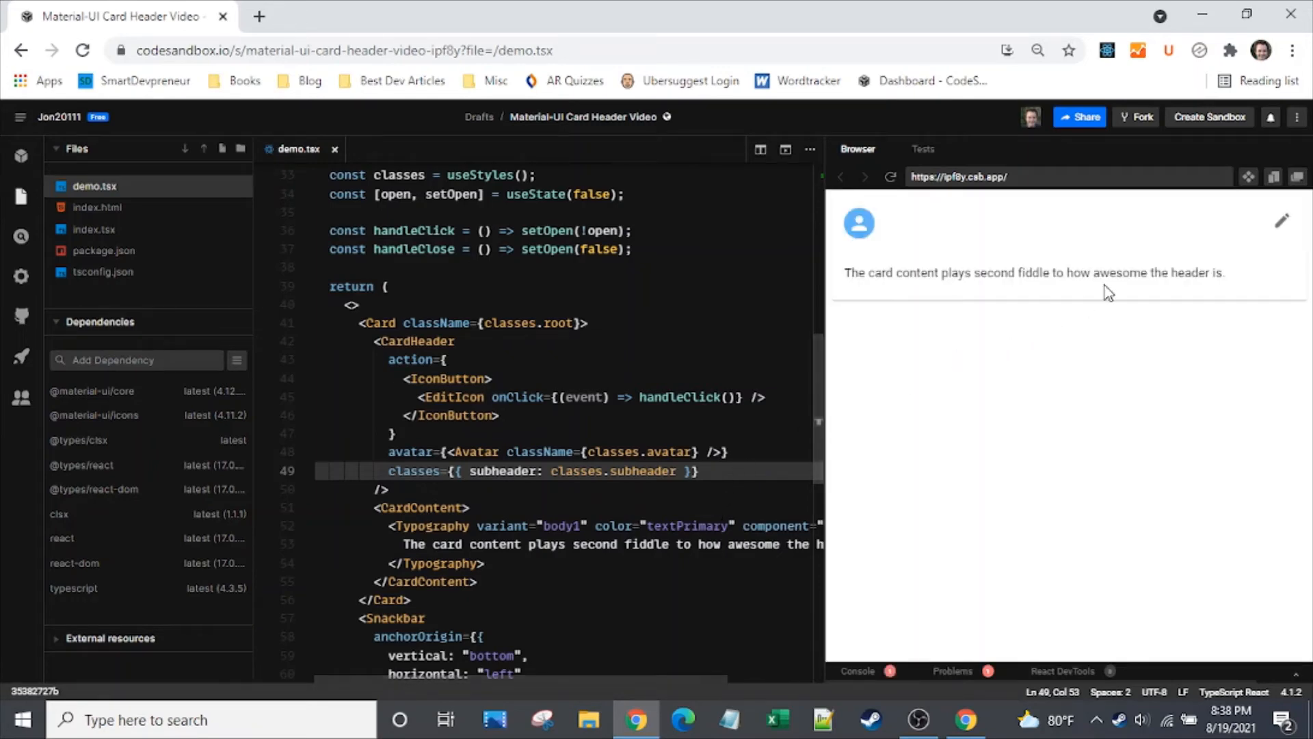
mouse_move(874, 249)
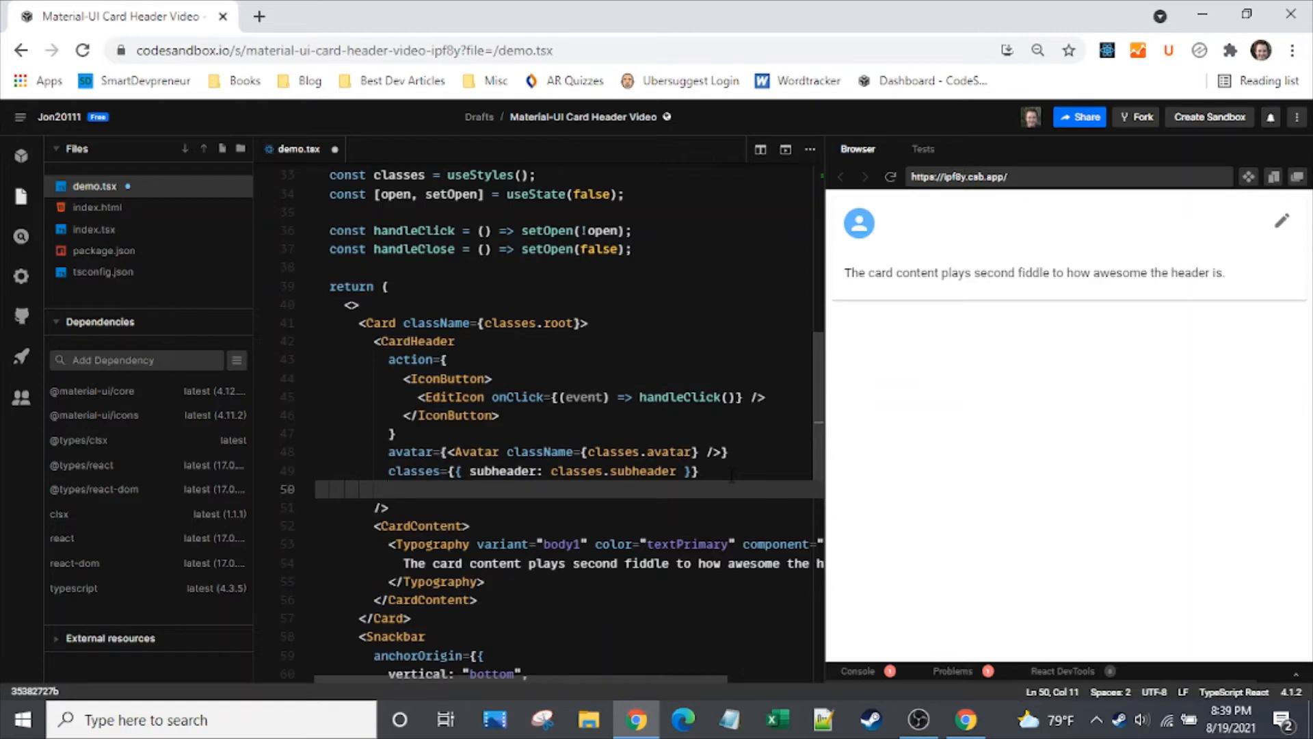
- Add component={Box} to the CardHeader after the classes prop
text(component)
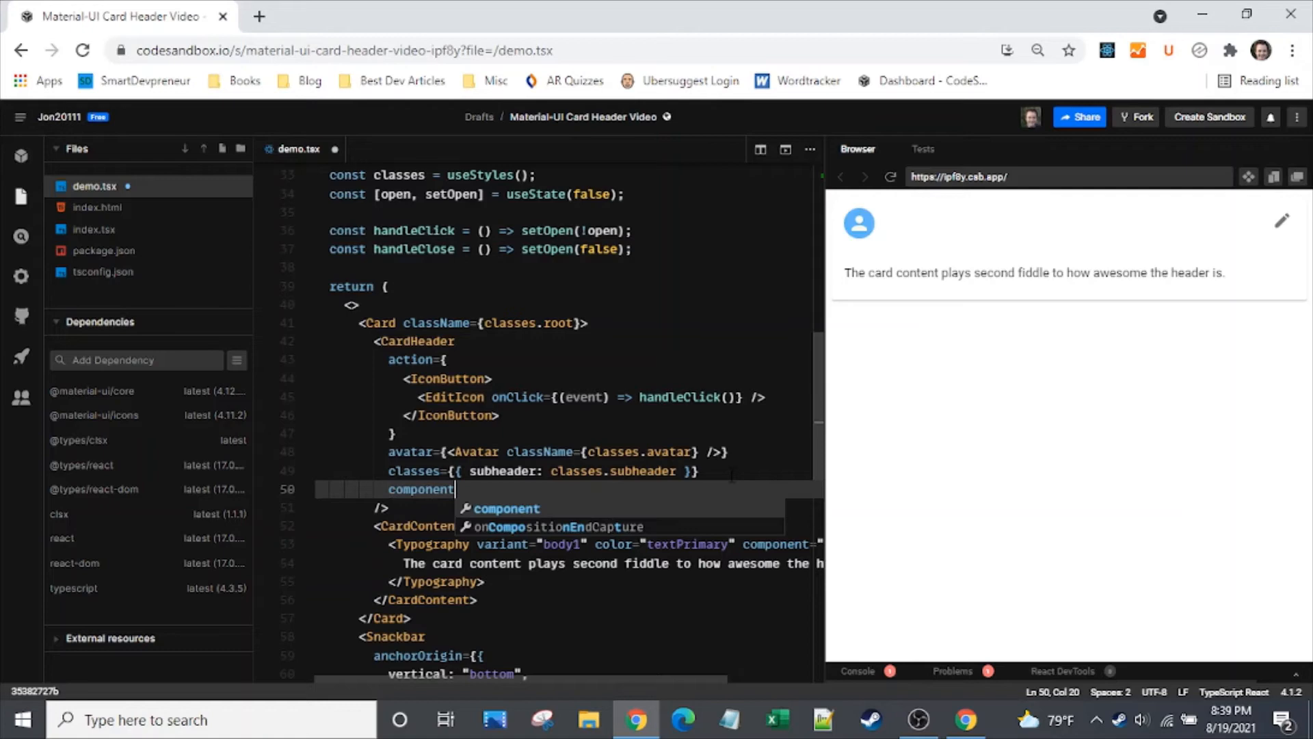
text({)
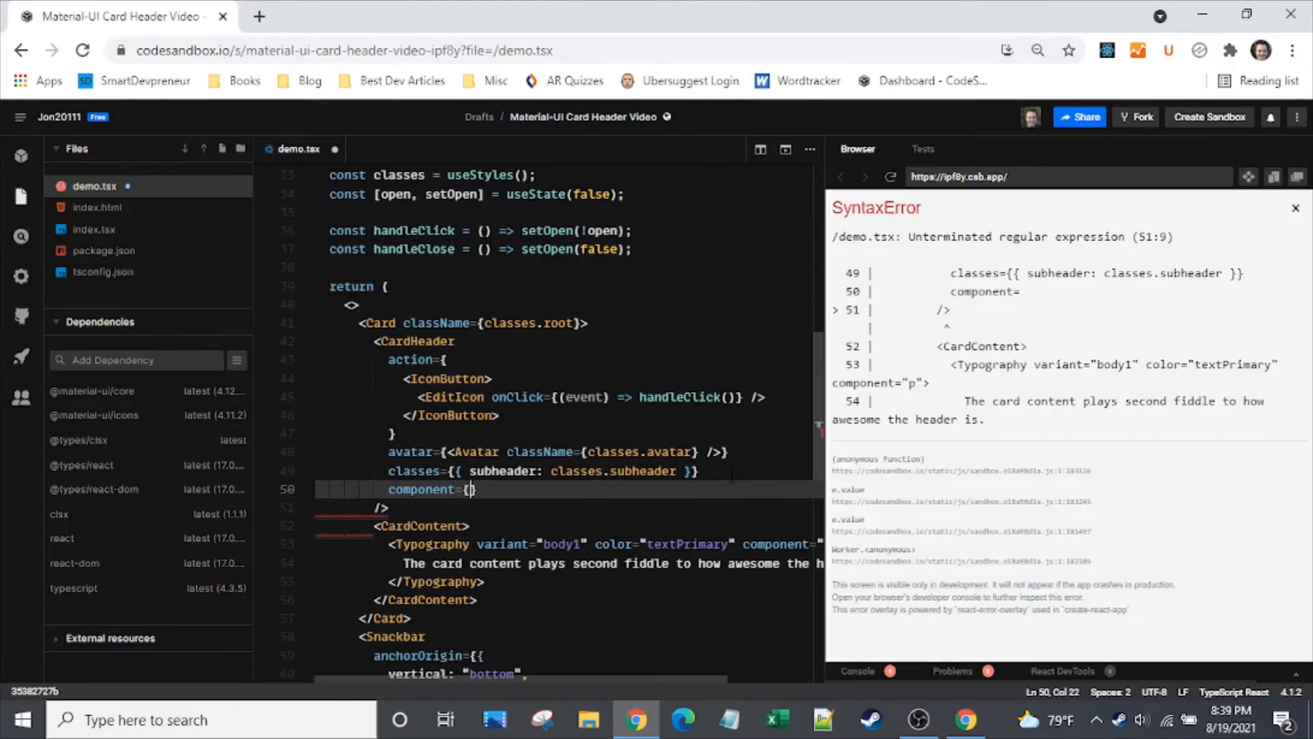
text(})
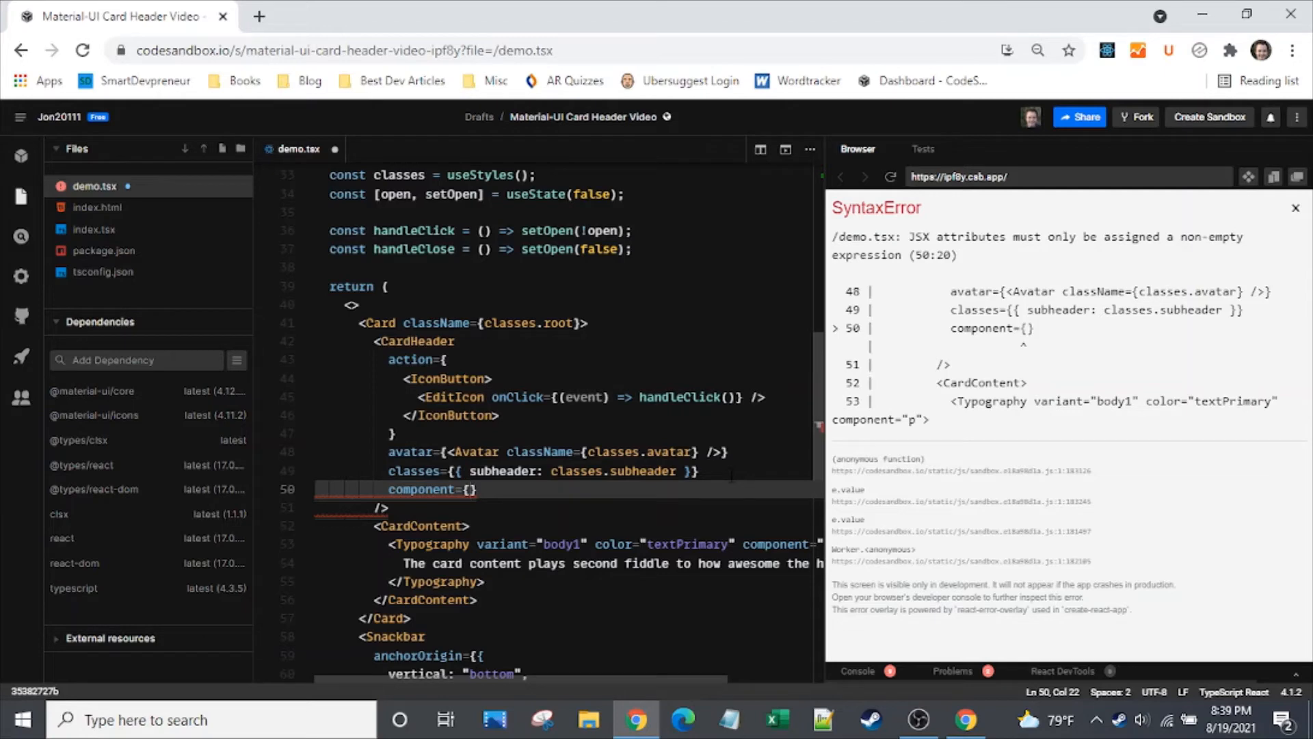
text(Box)
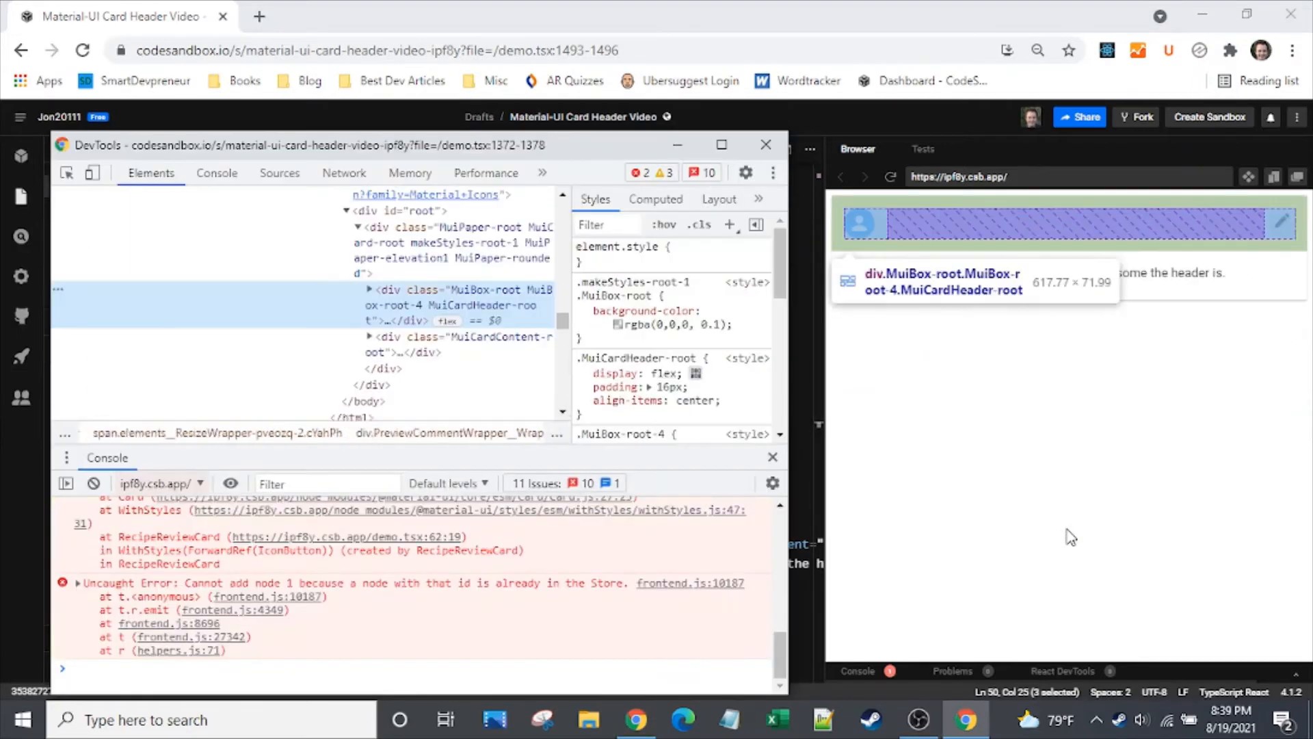
mouse_move(493, 258)
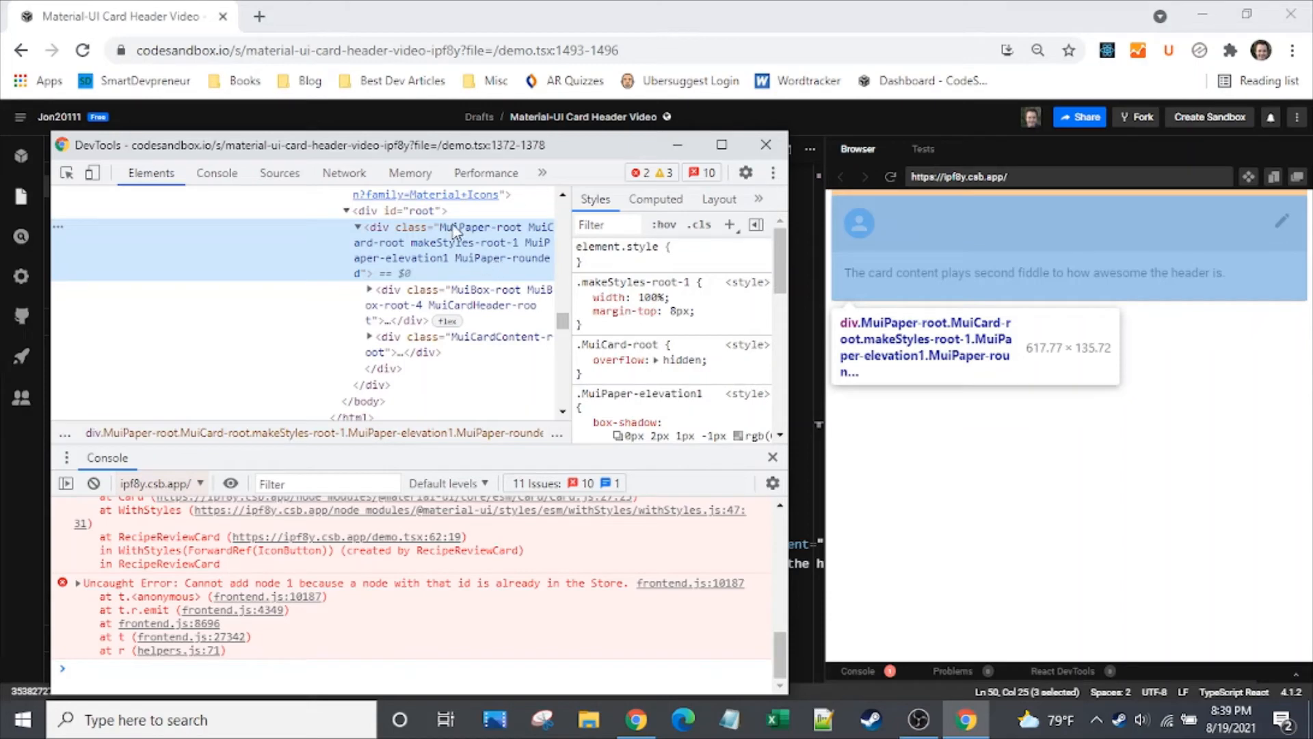
mouse_move(460, 255)
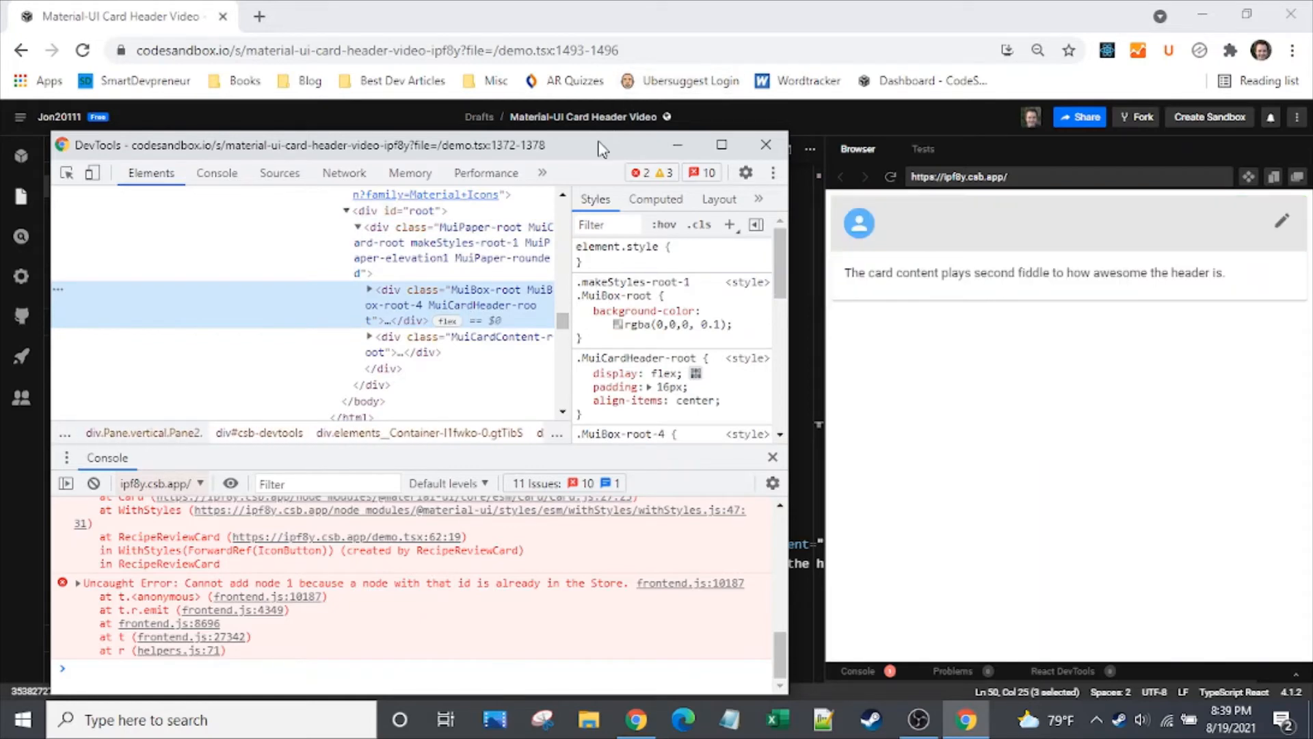
- Move the DevTools window down to reveal the MuiBox-root background rule, then close it
drag(601, 145, 655, 350)
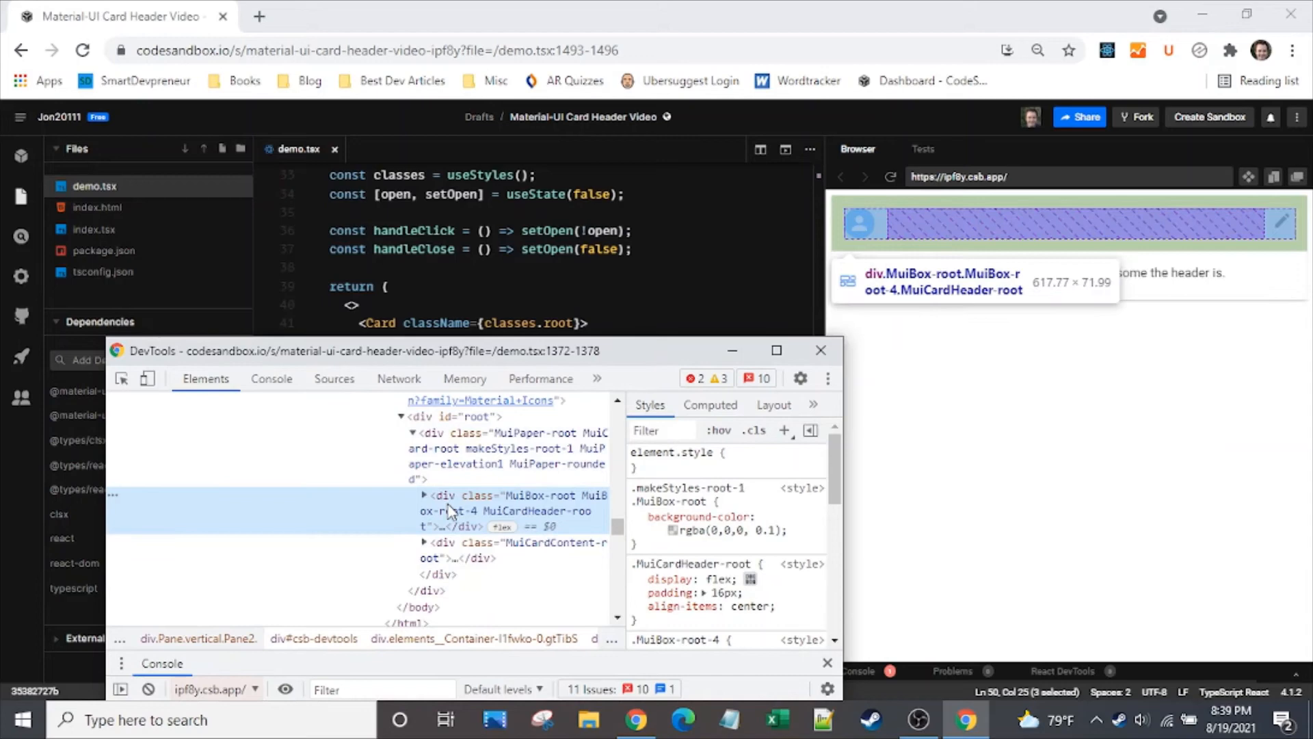
mouse_move(530, 512)
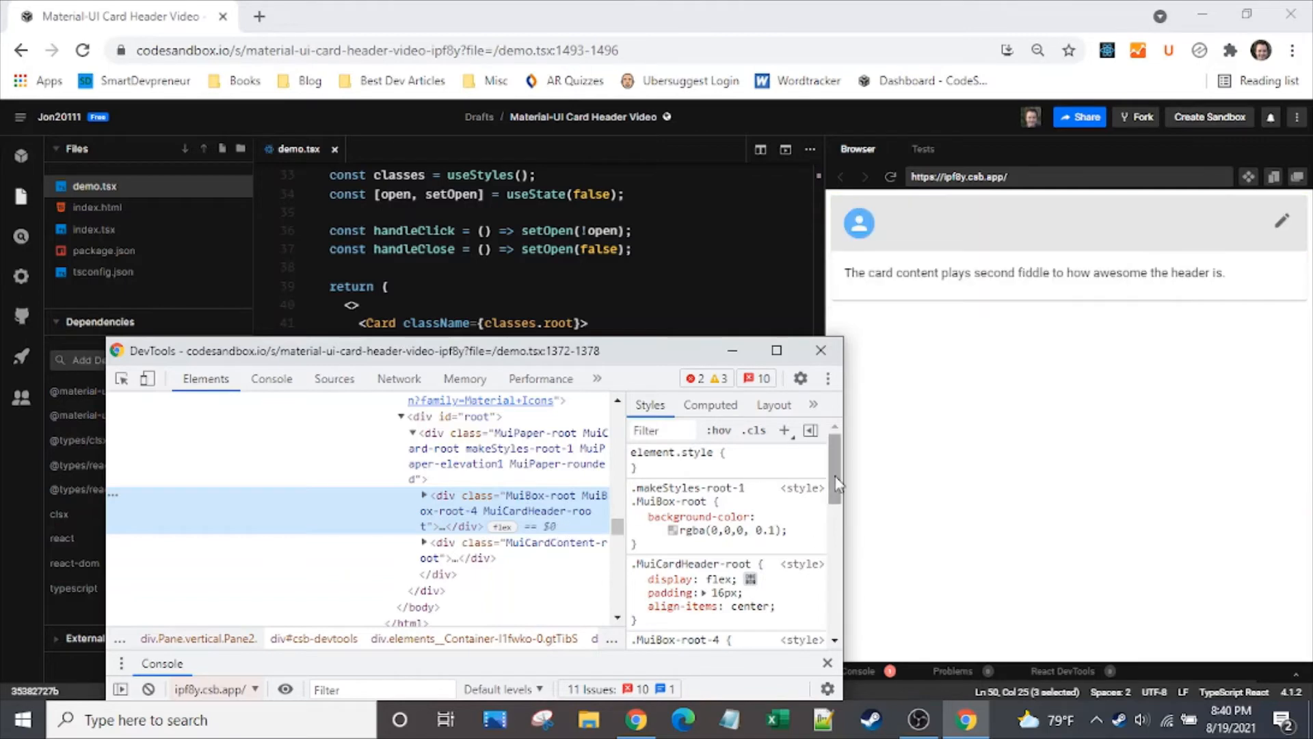
click(636, 517)
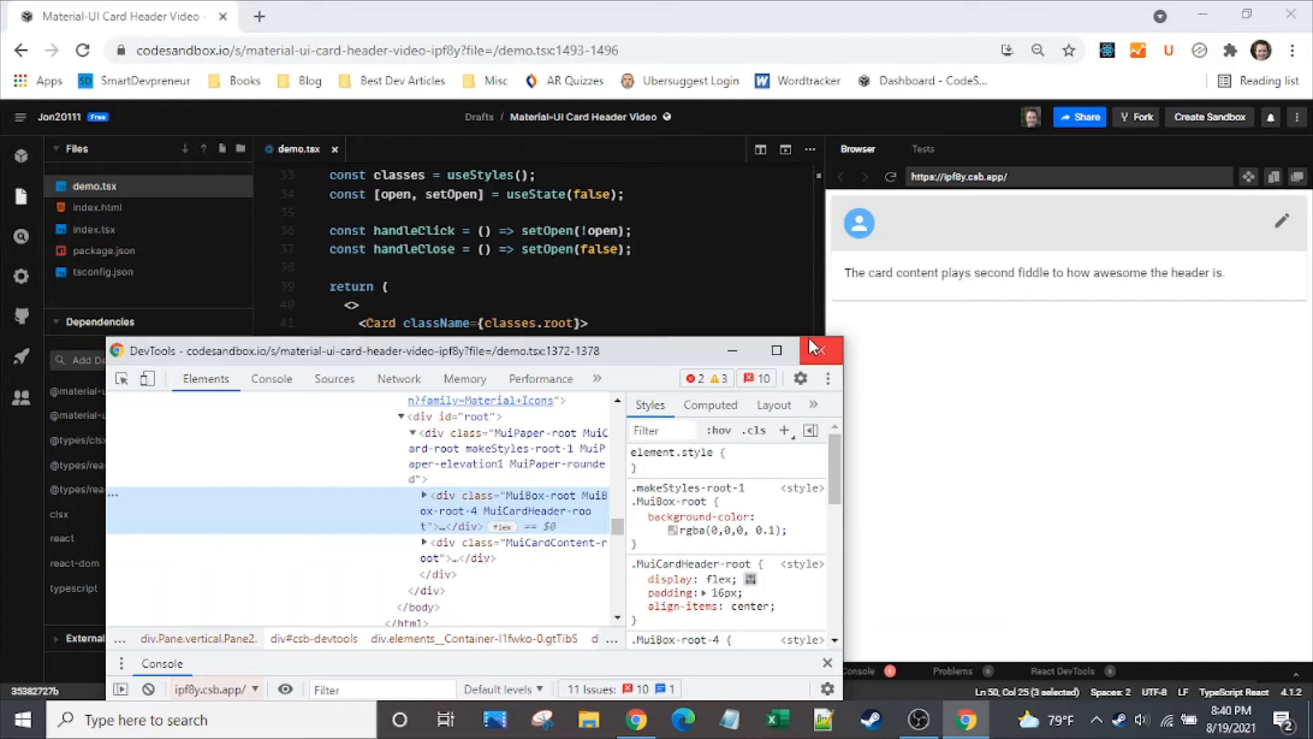
click(821, 350)
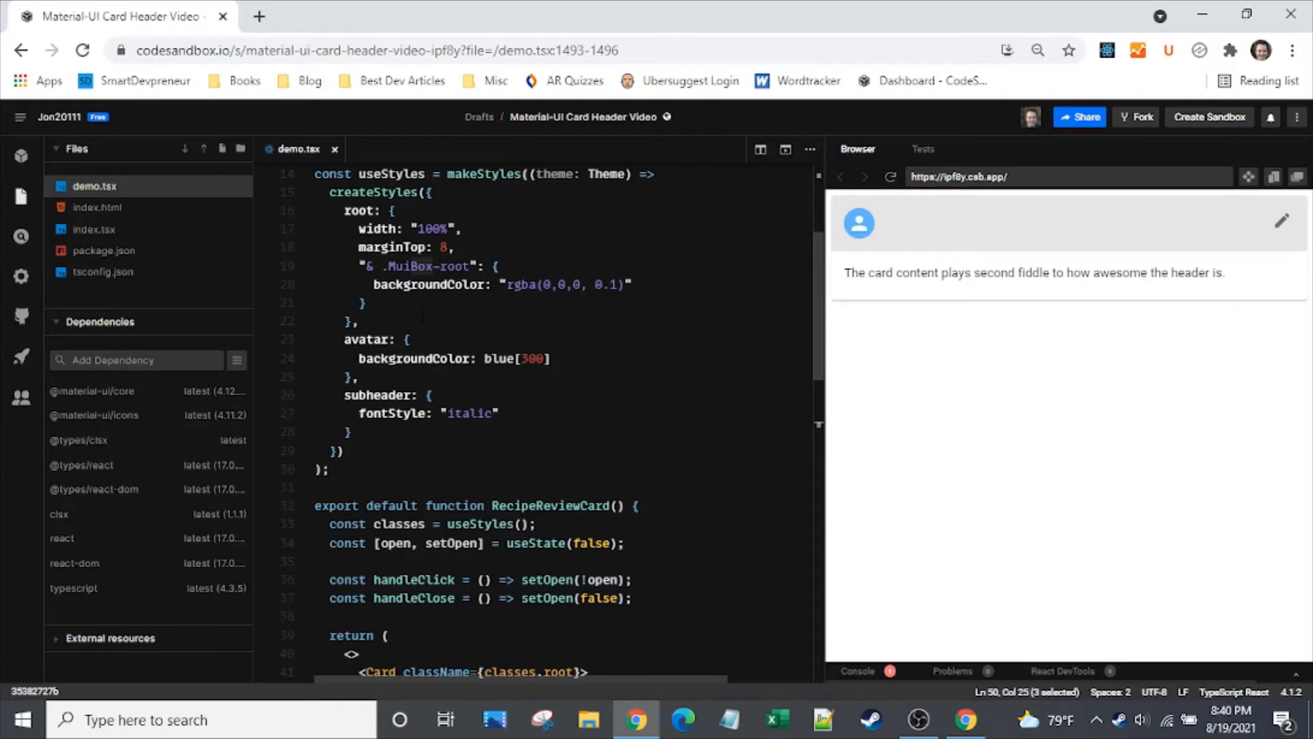
click(369, 303)
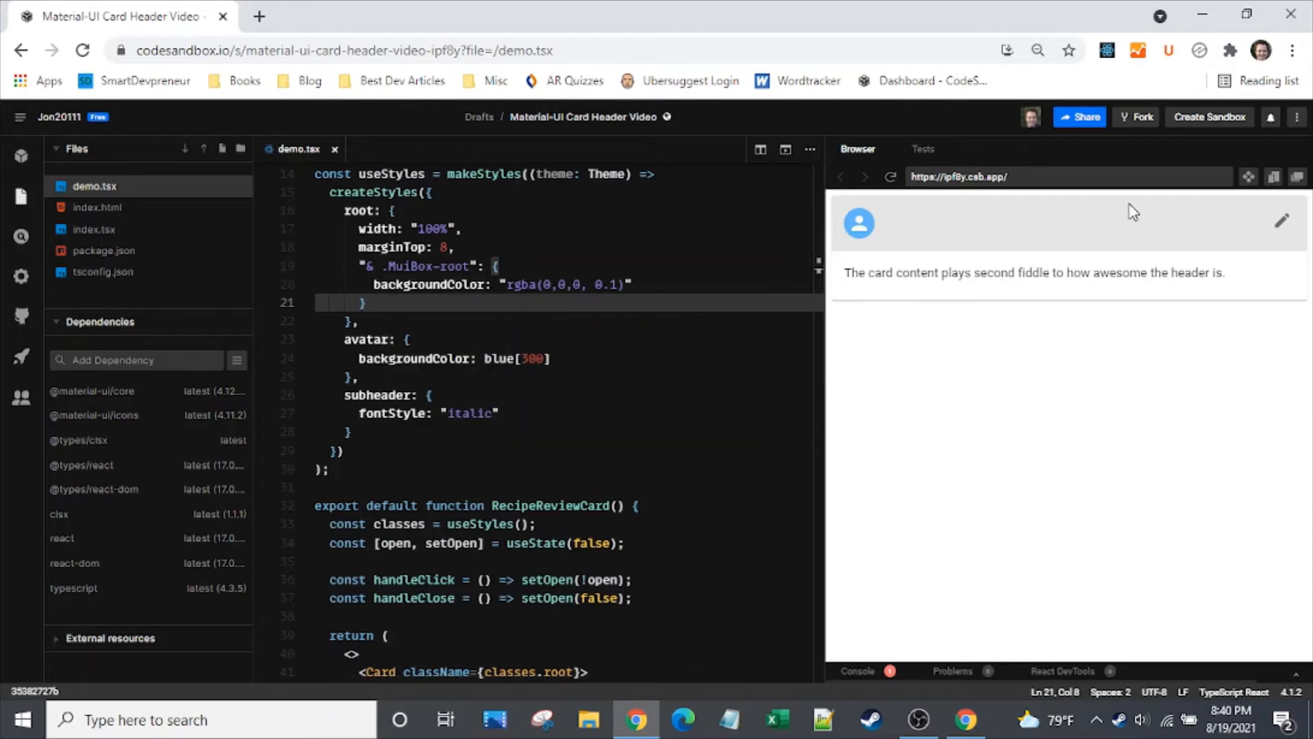
drag(411, 266, 366, 302)
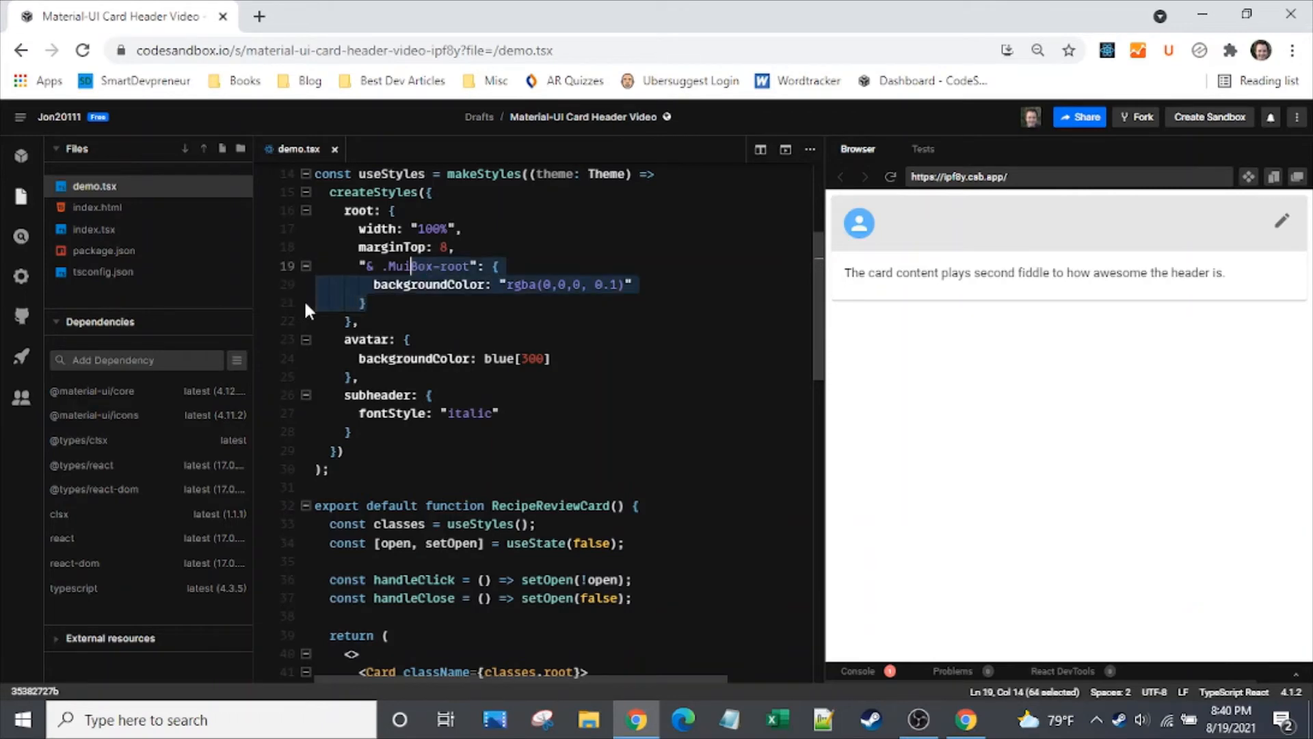
key(ctrl+/)
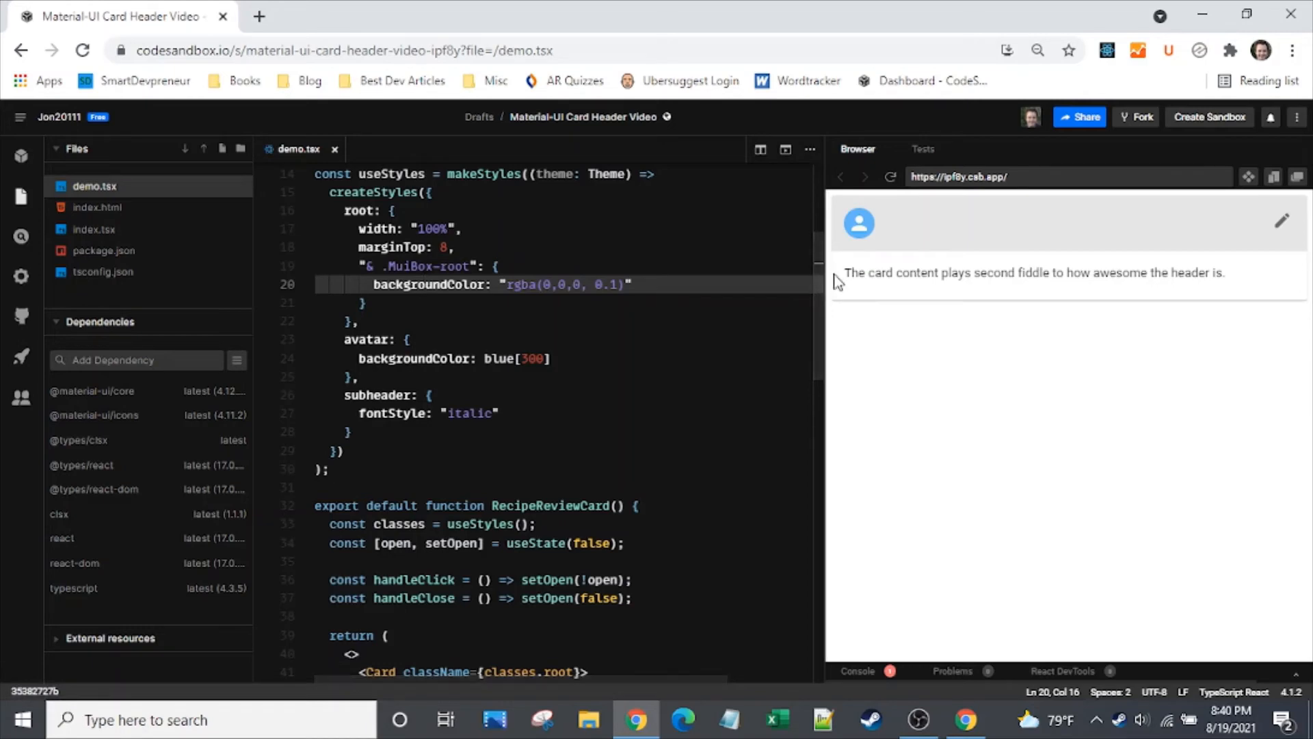
scroll(down, 3)
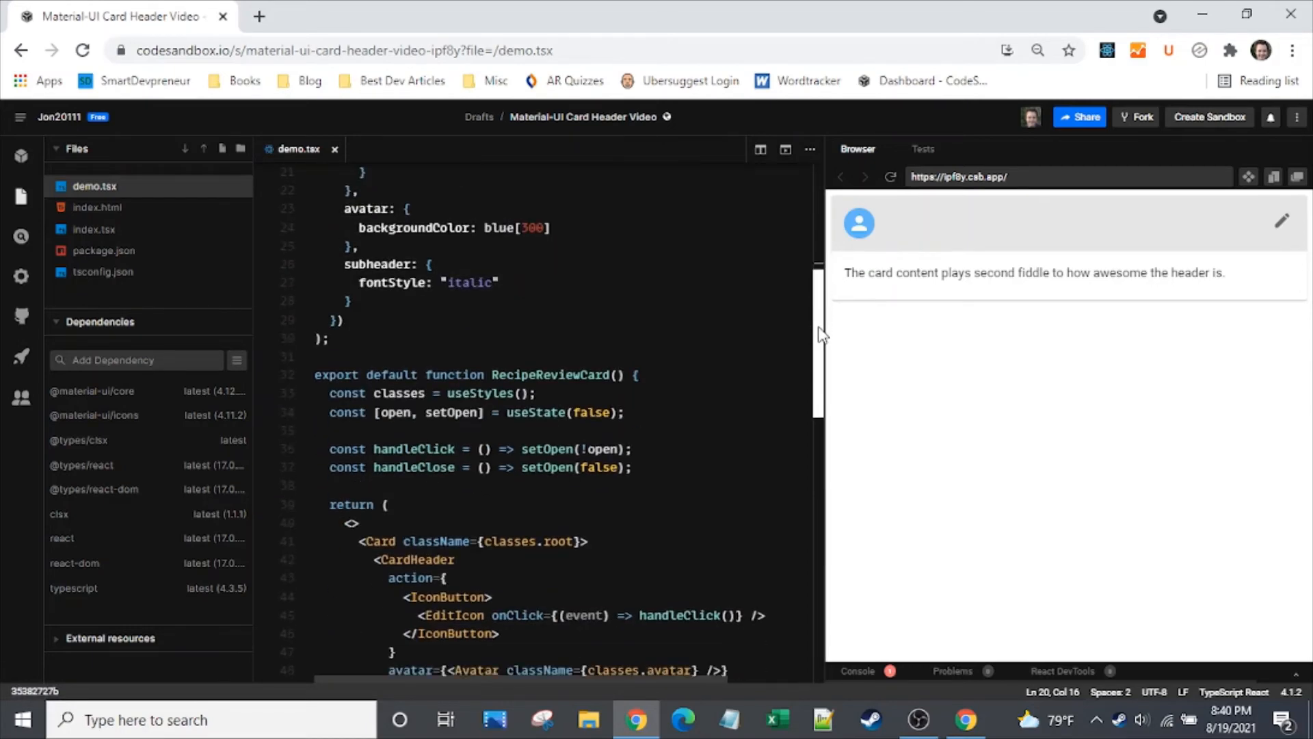
scroll(down, 3)
text(component={Box)
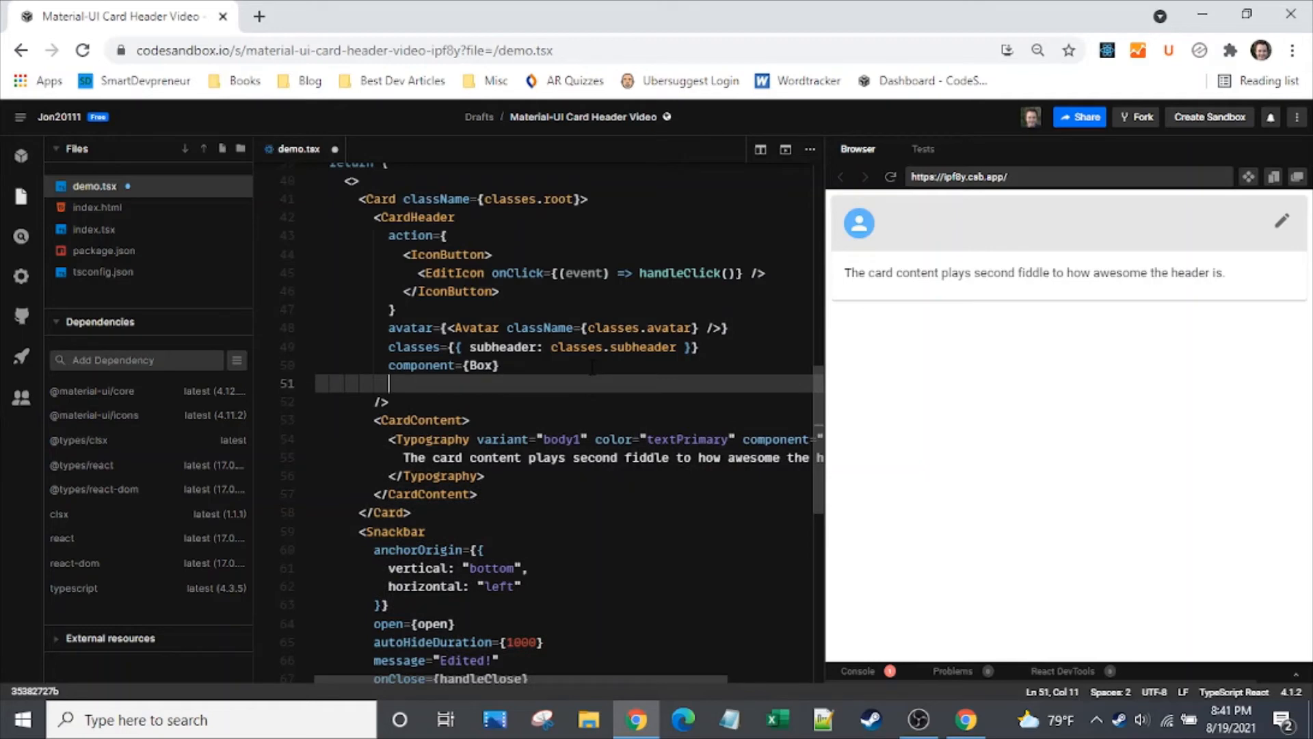
- Add title="I'm a Centered Title" to the CardHeader and begin a subheader prop
text(title=)
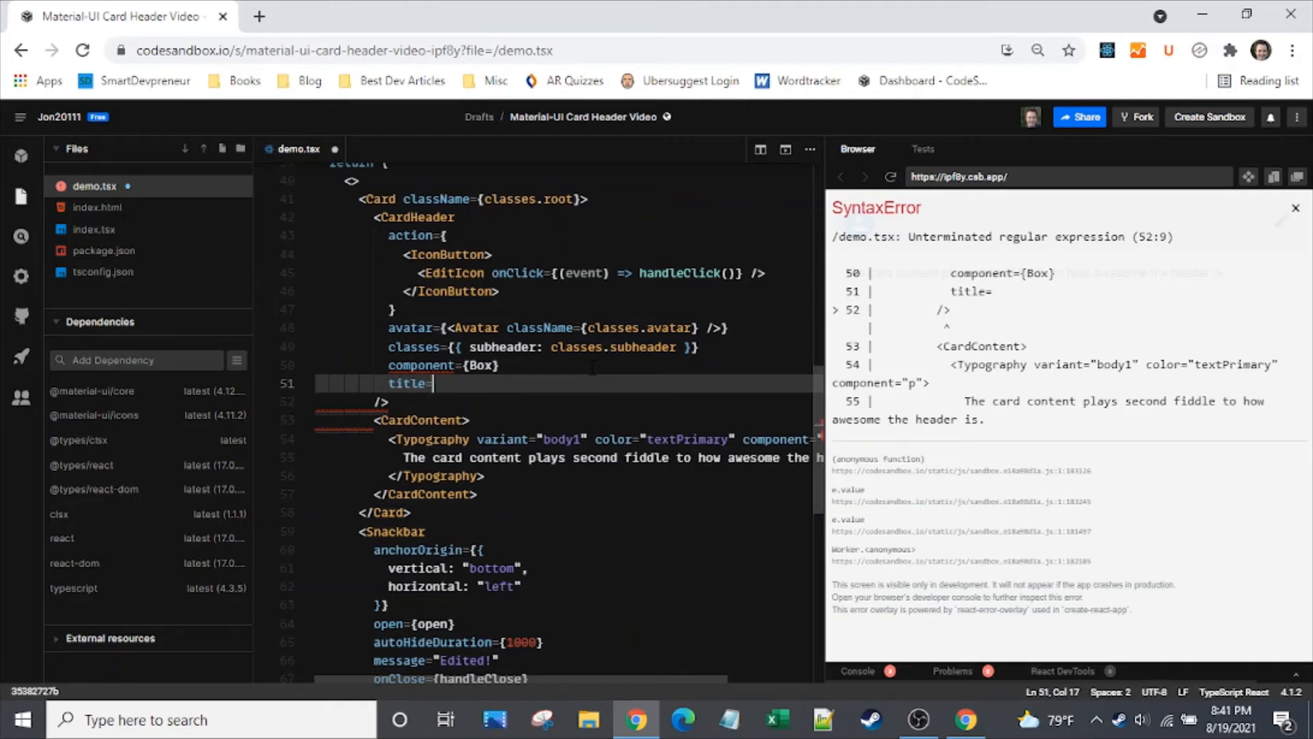
text({})
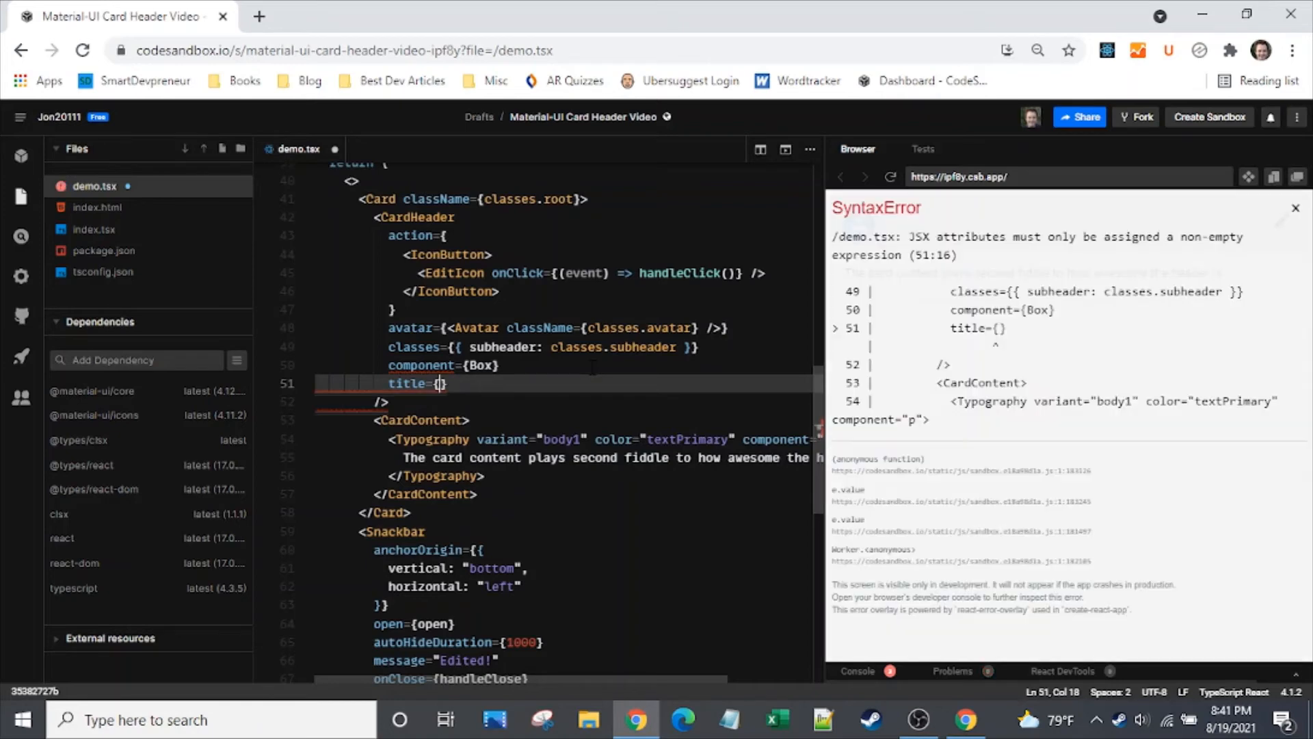
text("")
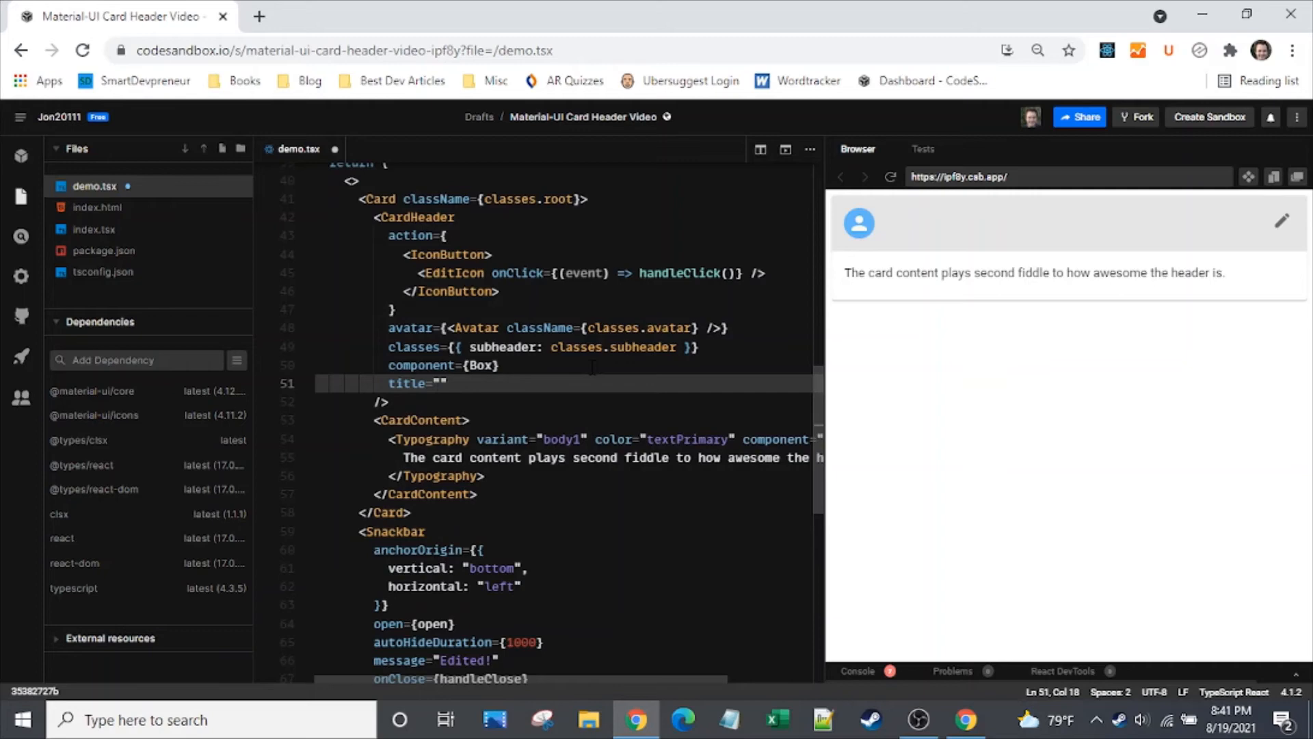
text(I)
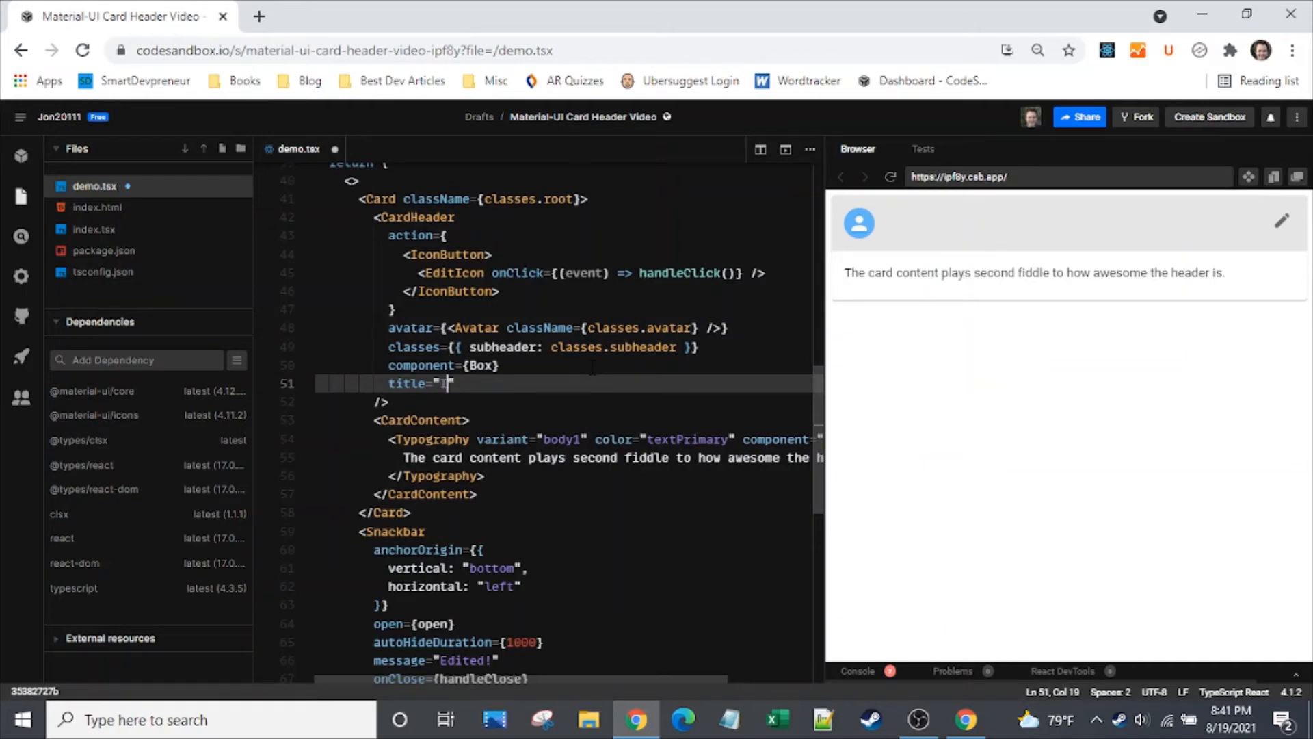
text('m a Cen)
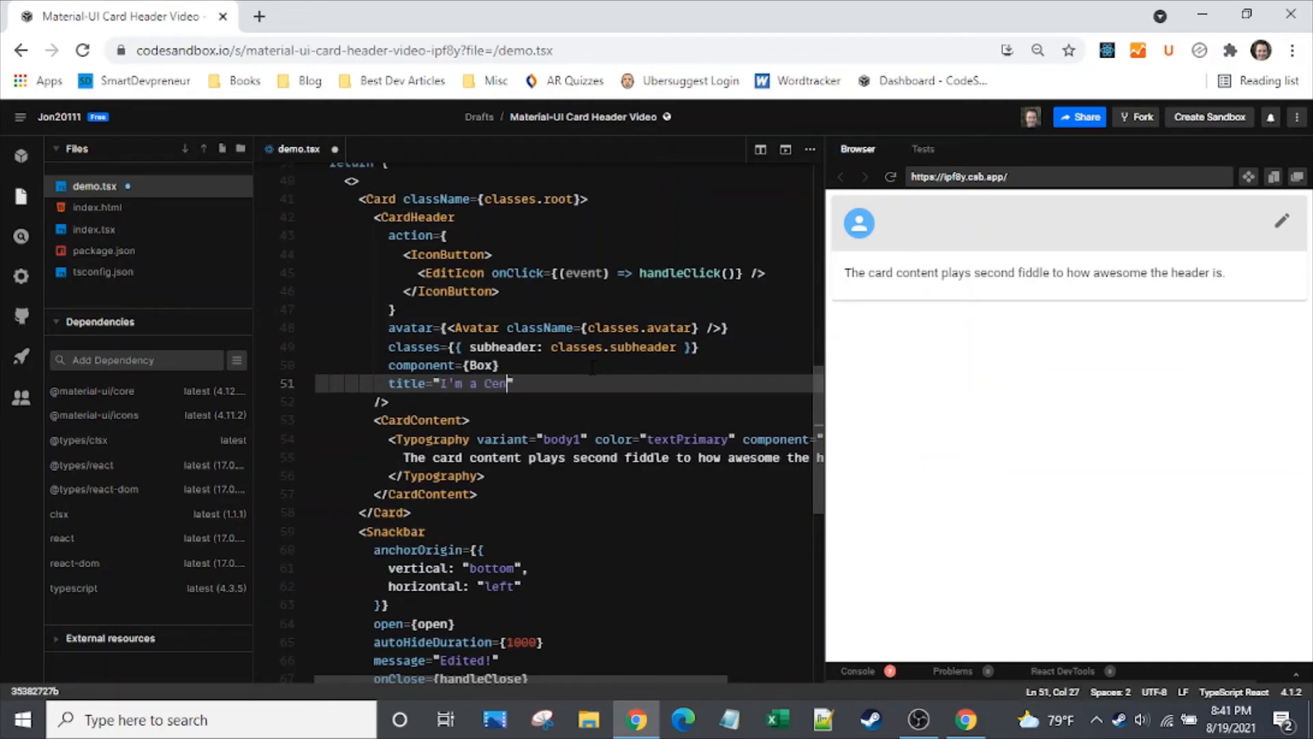
text(tered Title)
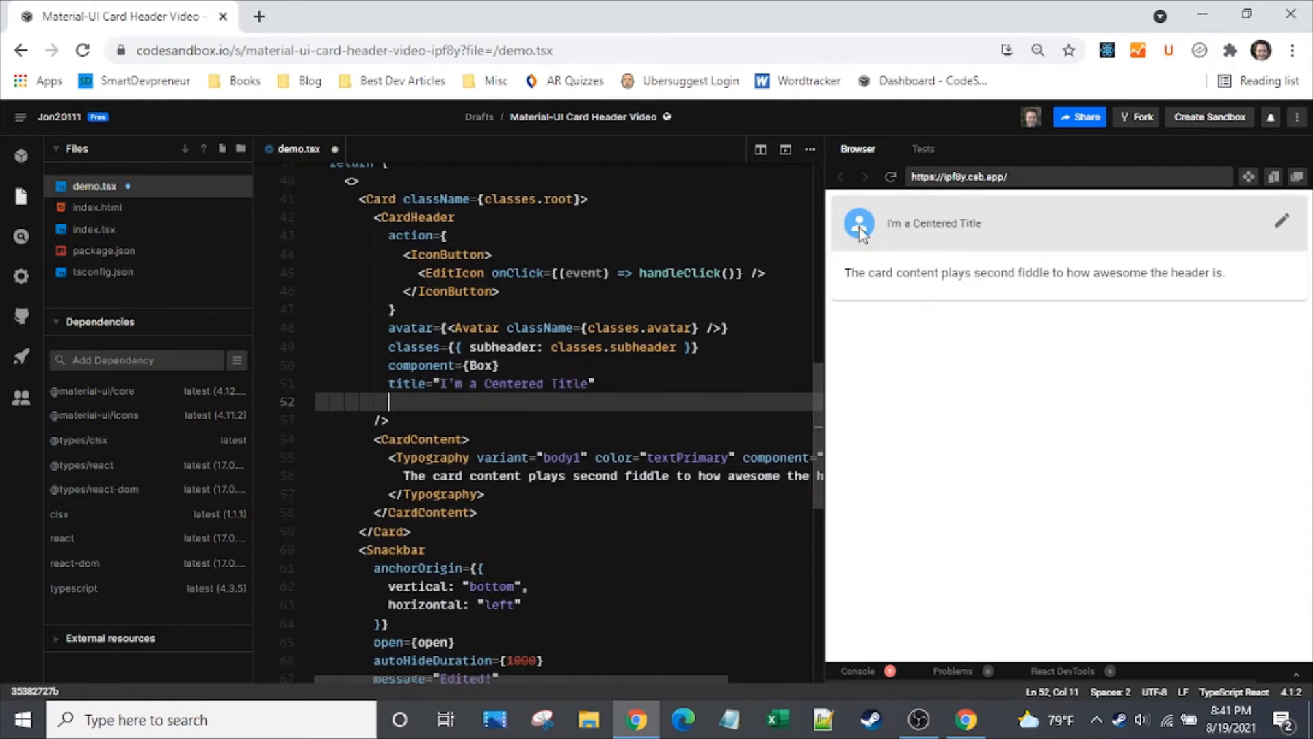
mouse_move(966, 223)
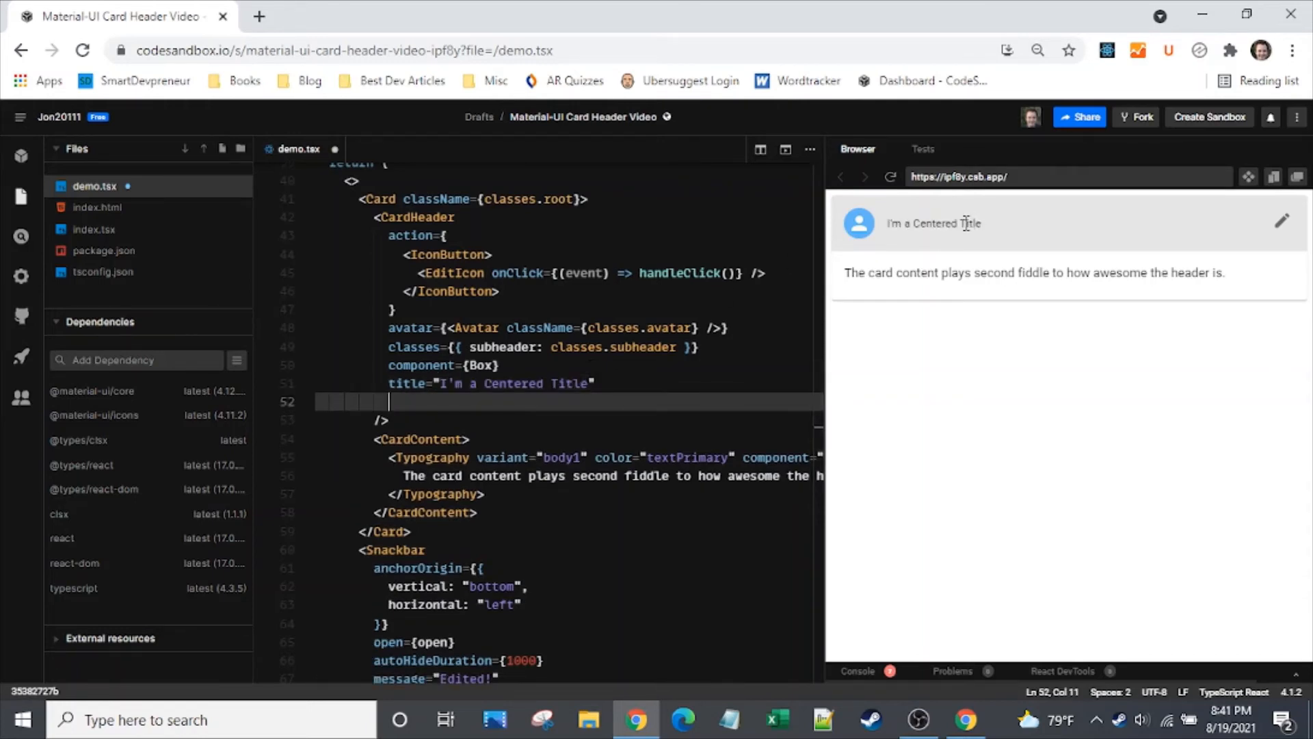
text(subheader={)
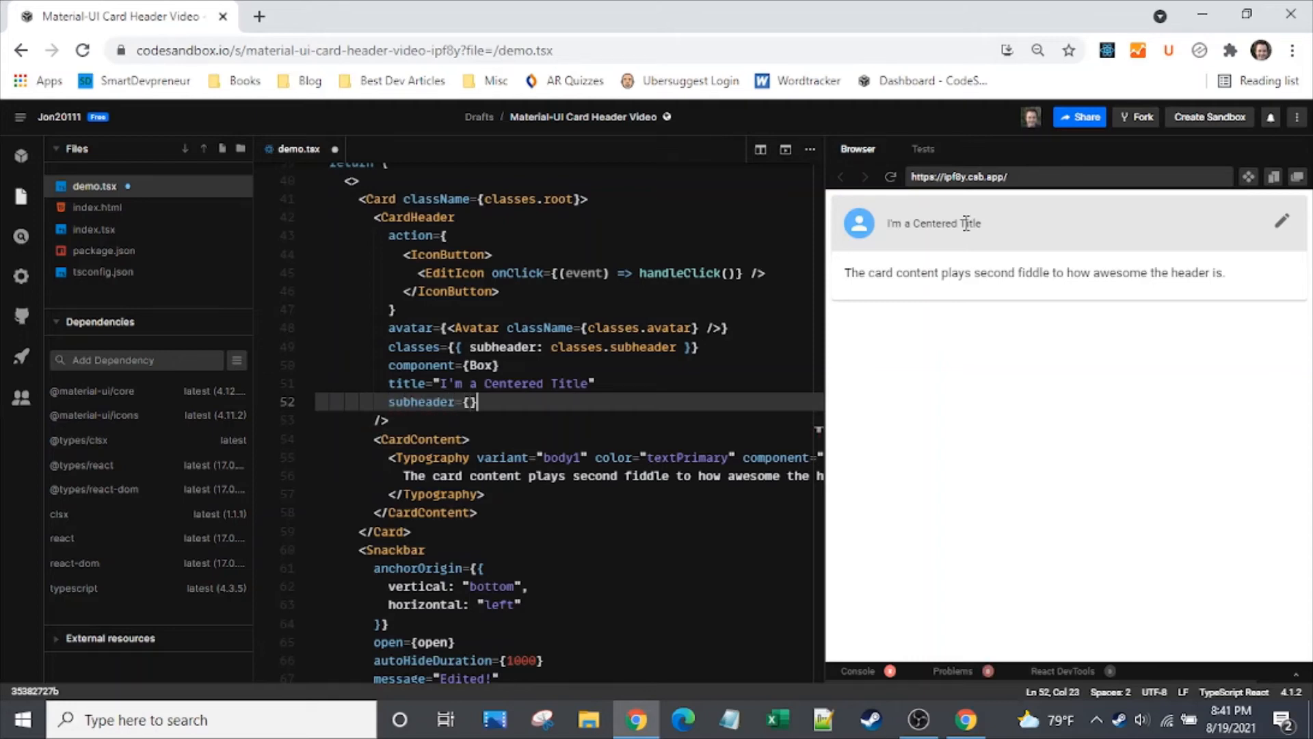
- Fill the subheader with a div reading 'And a centered subheader!'
text(div>)
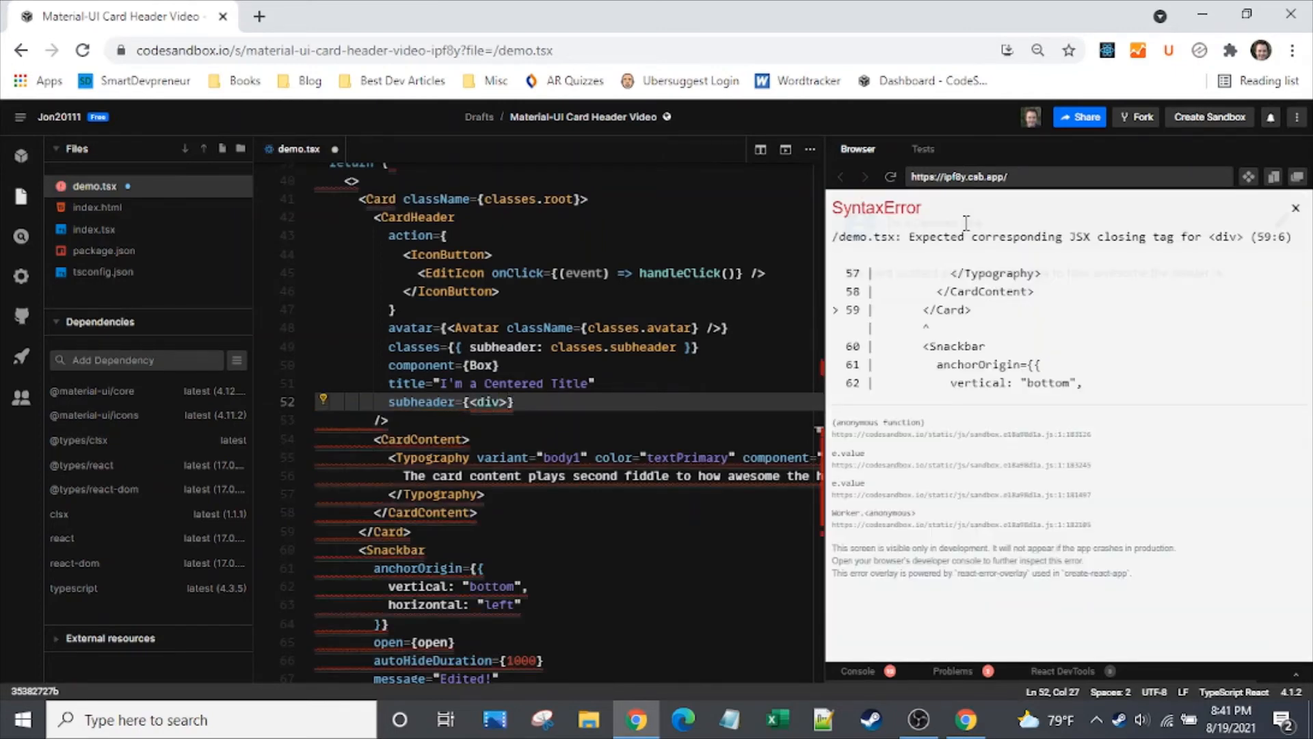
text(</div>)
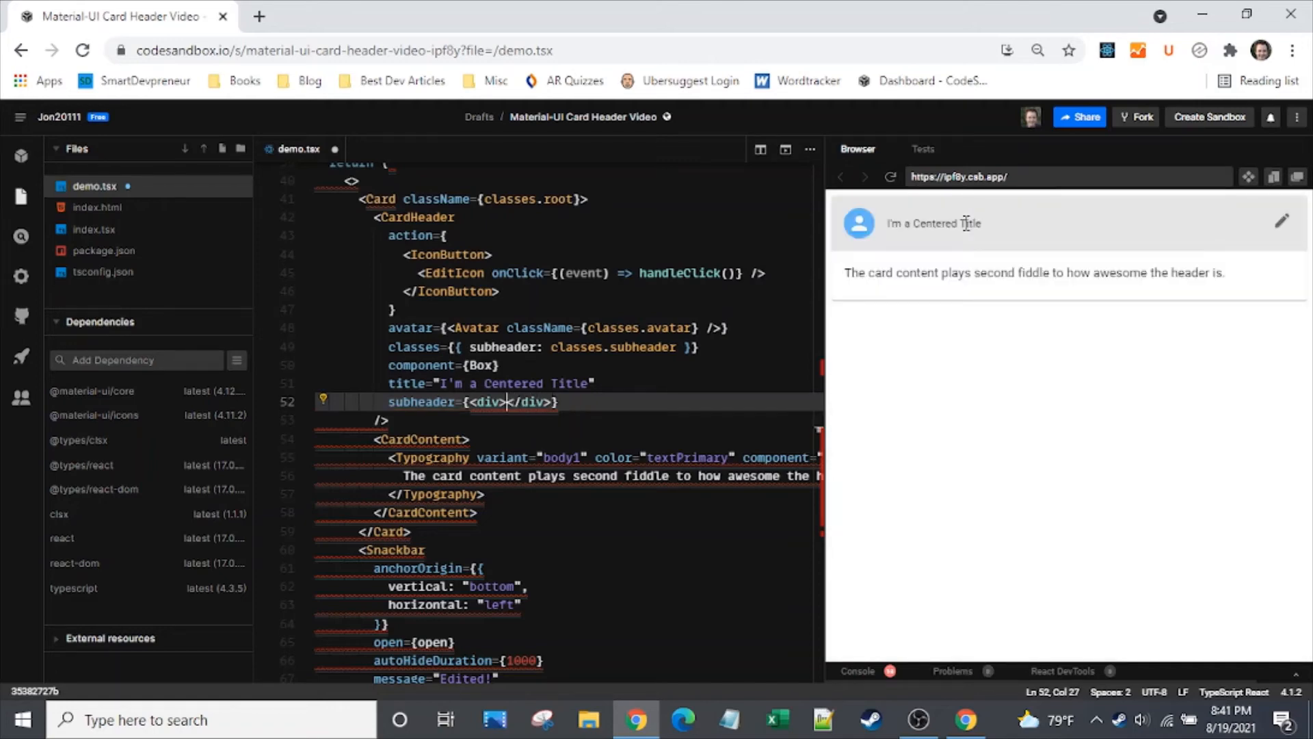
text(And A)
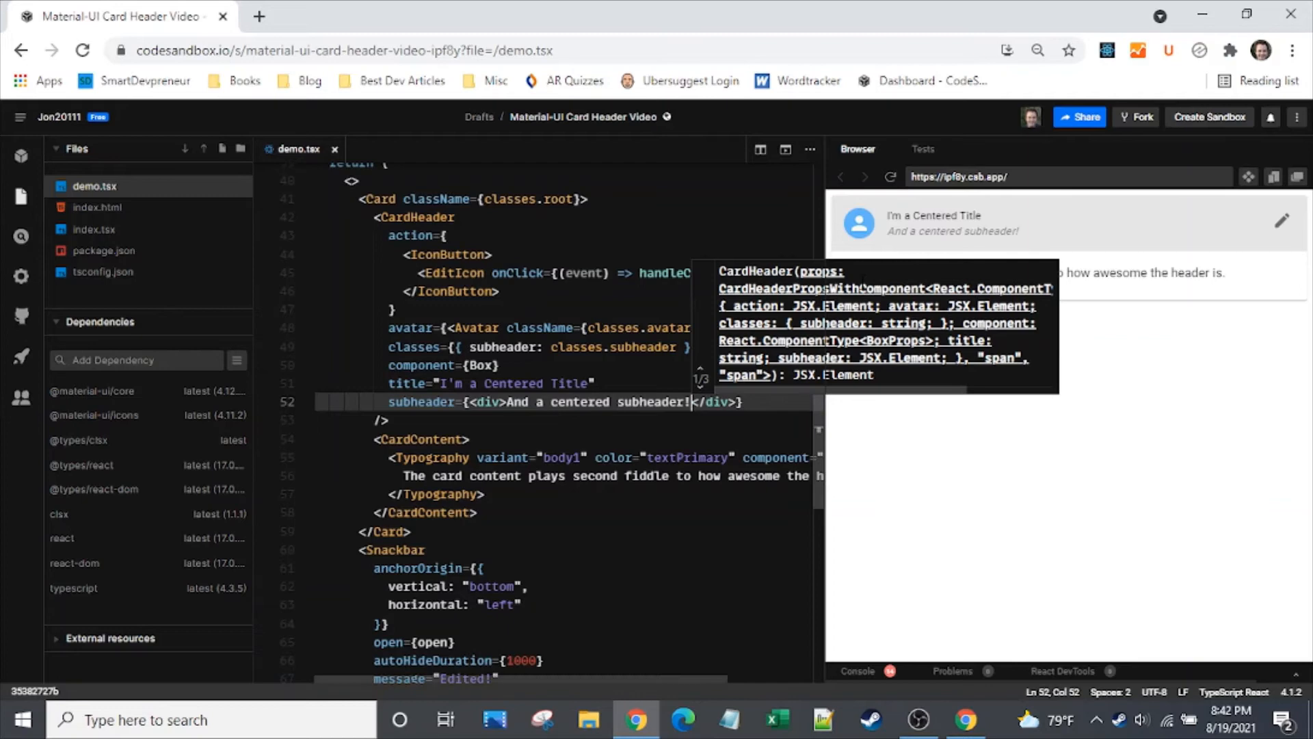
mouse_move(839, 544)
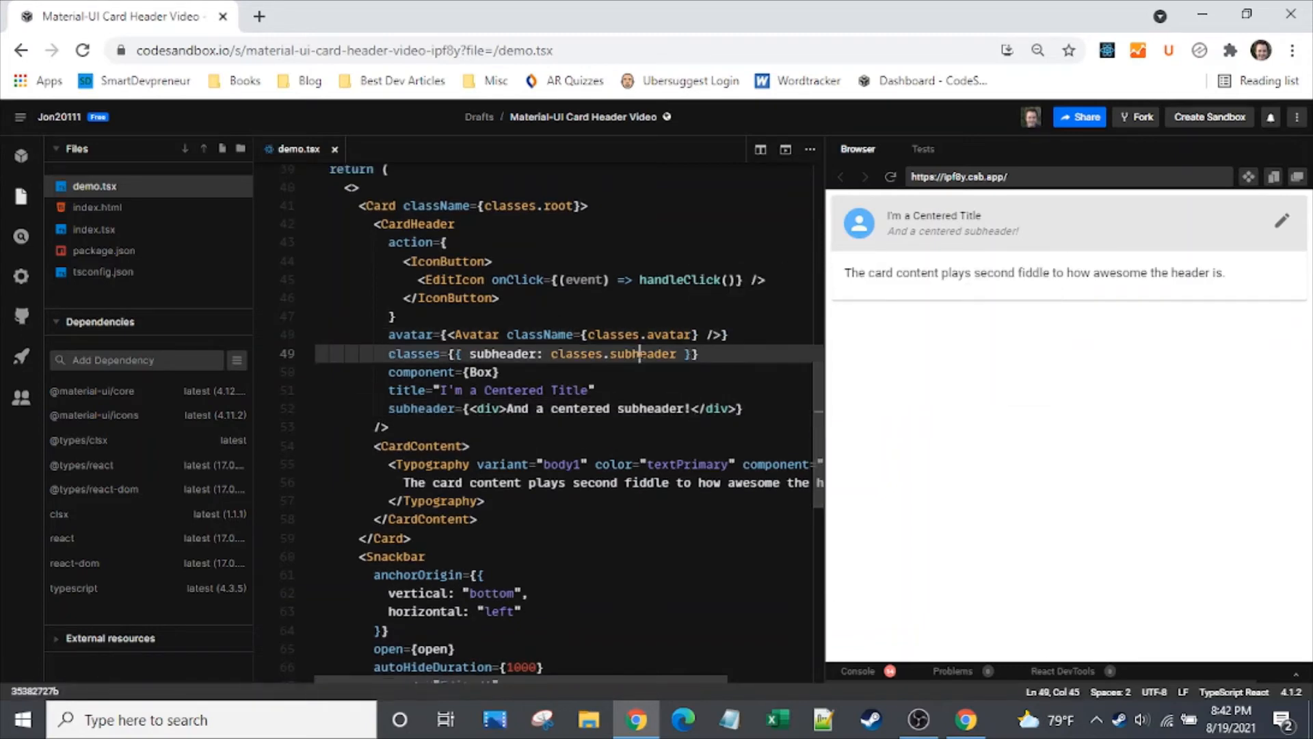
double_click(644, 354)
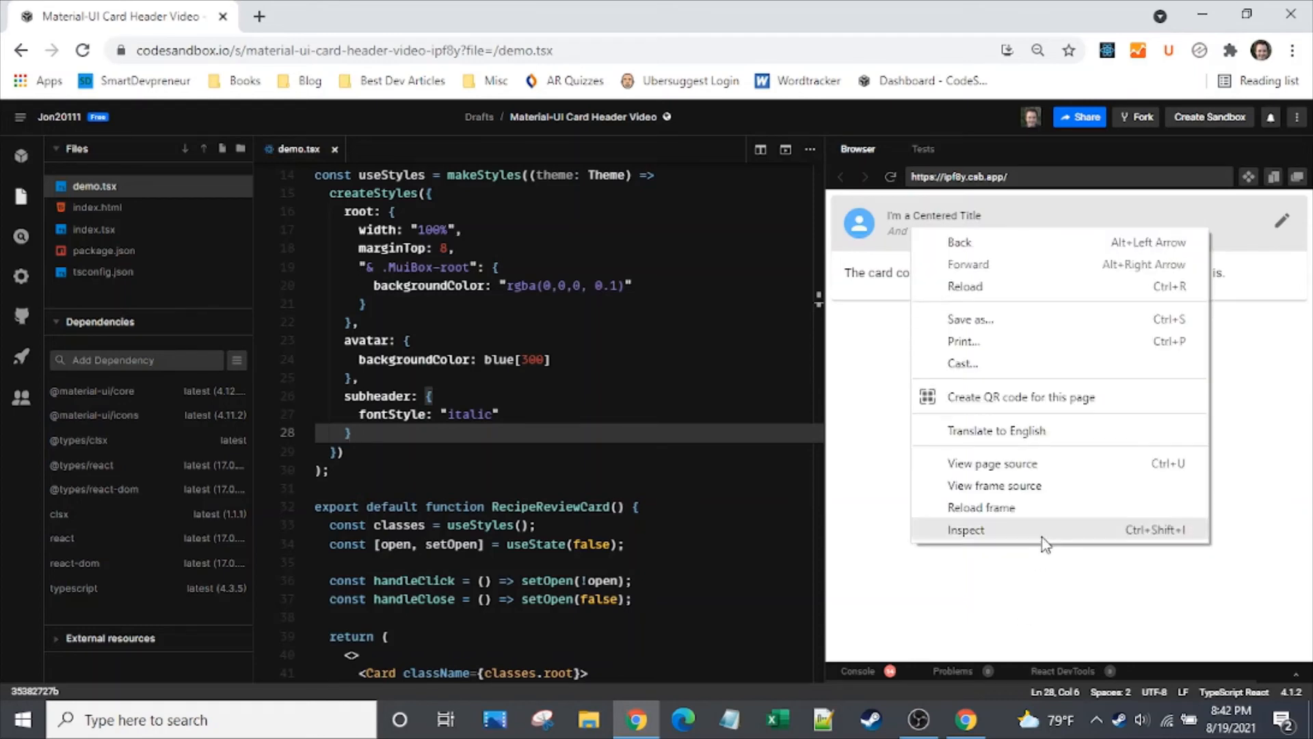
click(965, 529)
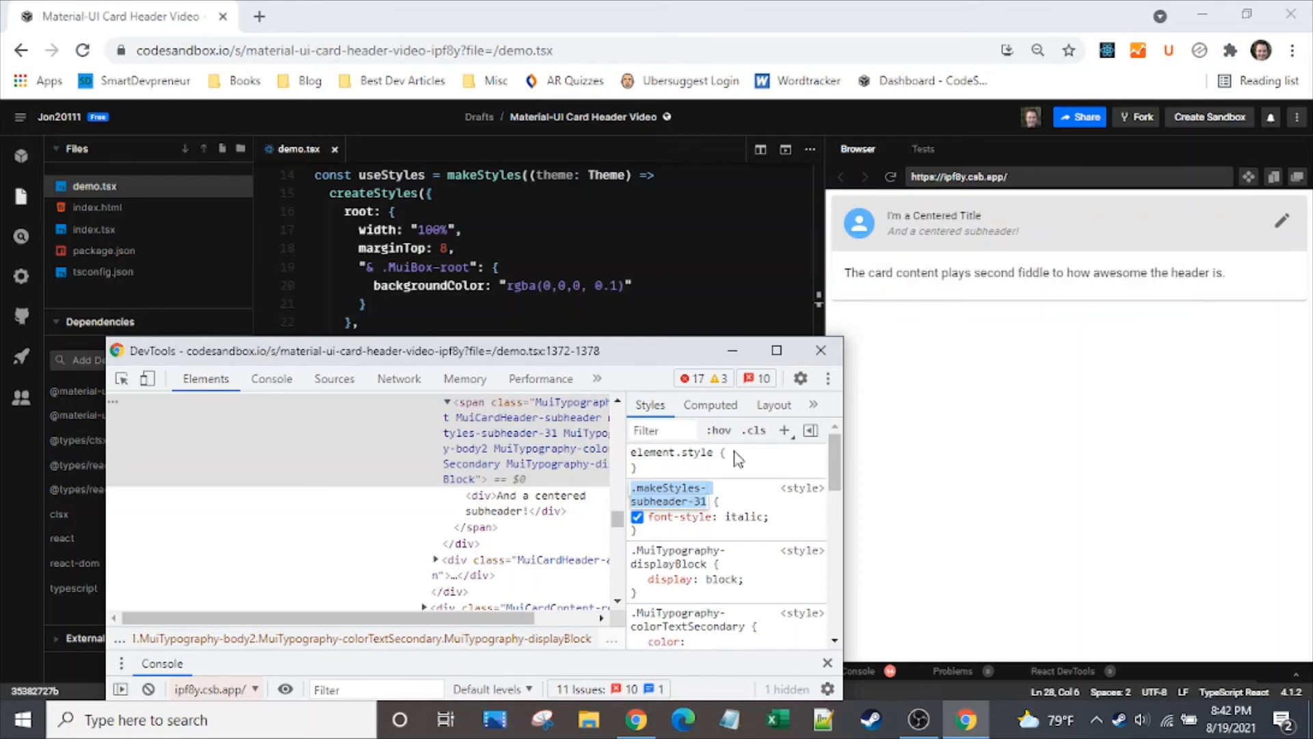
click(820, 350)
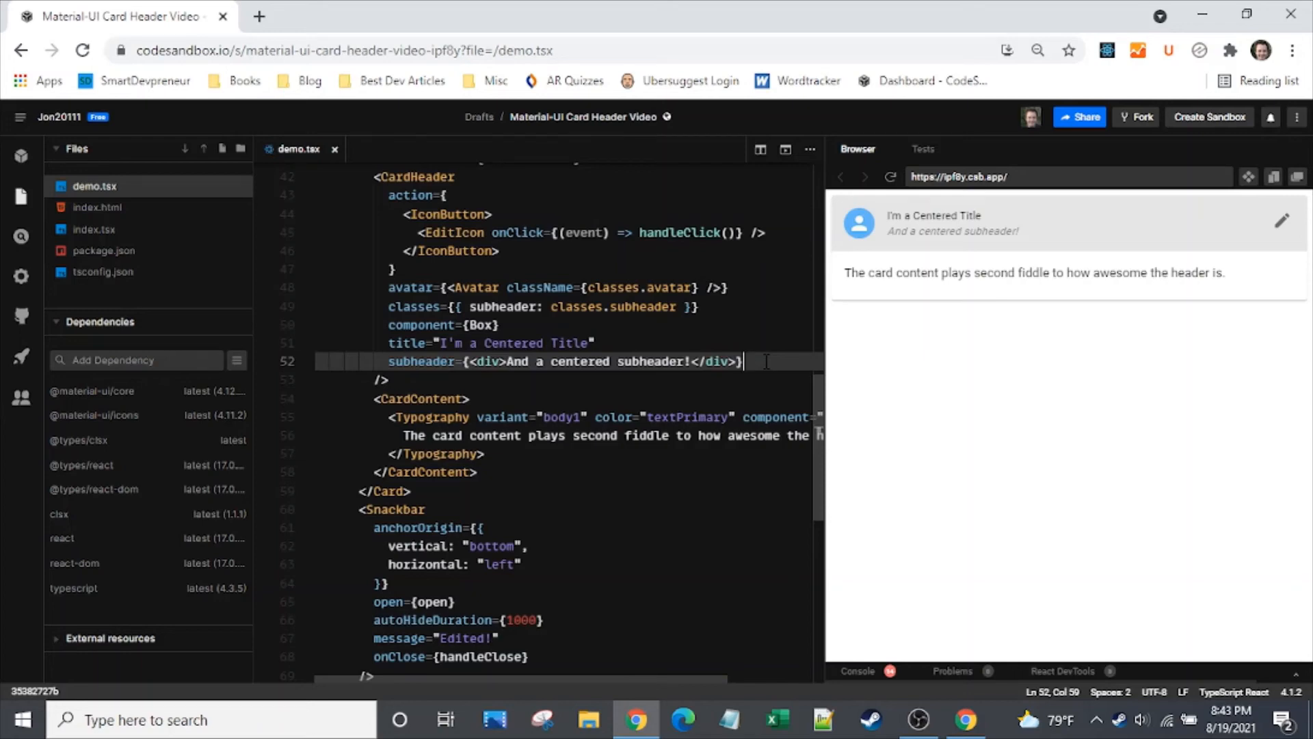
- Add an empty titleTypographyProps={{ }} below the CardHeader title and inspect the title in DevTools
key(enter)
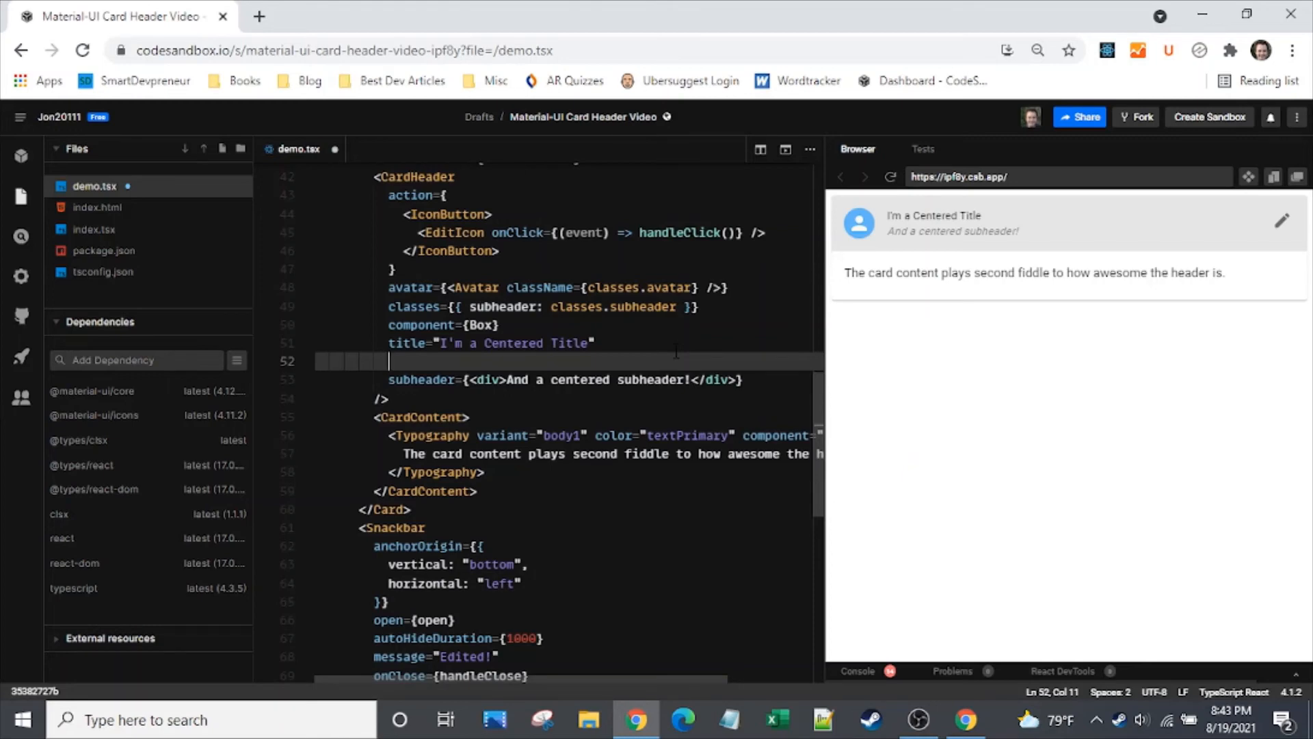
text(titleTypographyProps)
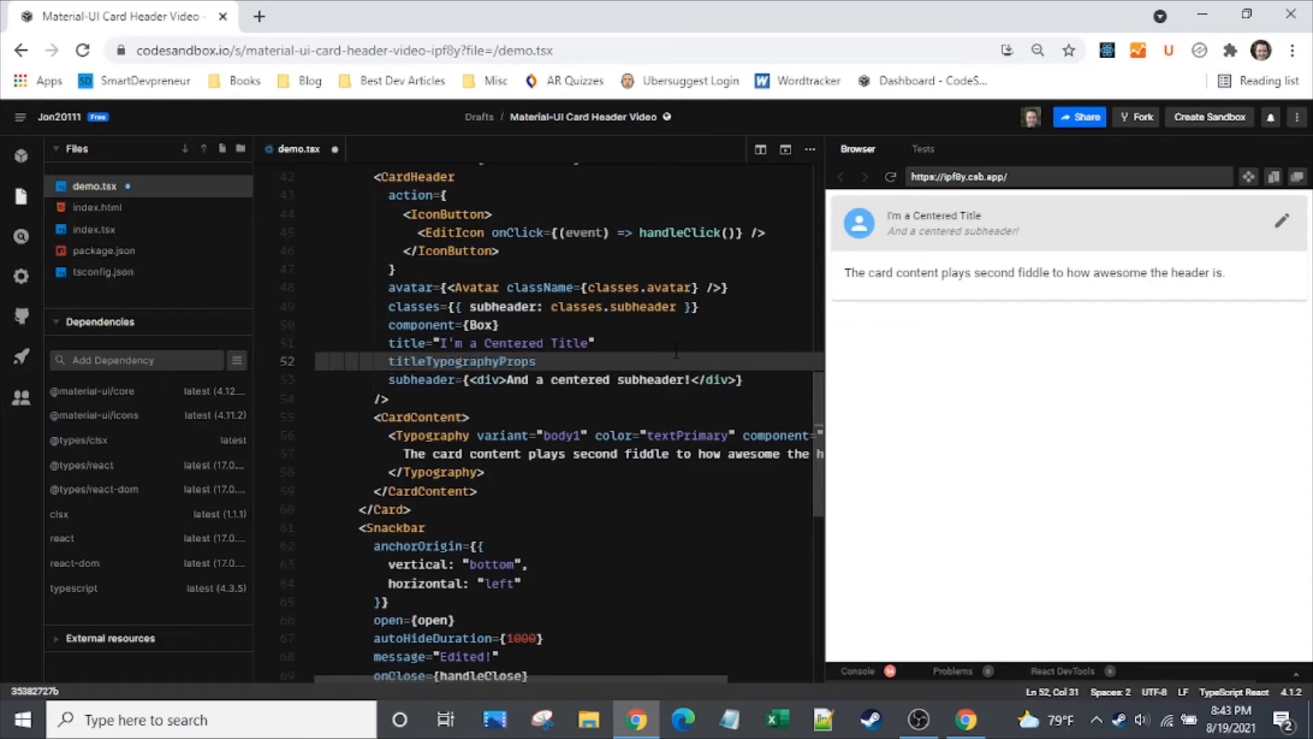
text({{)
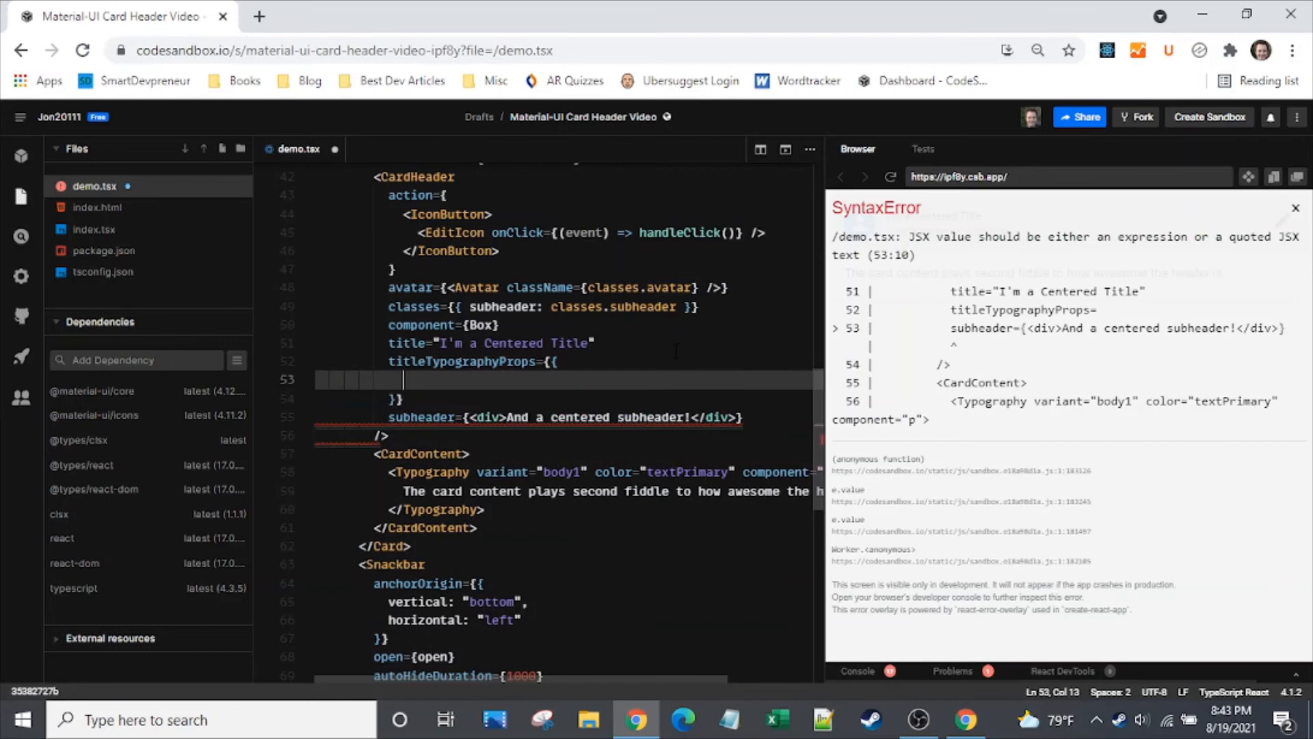
click(1294, 208)
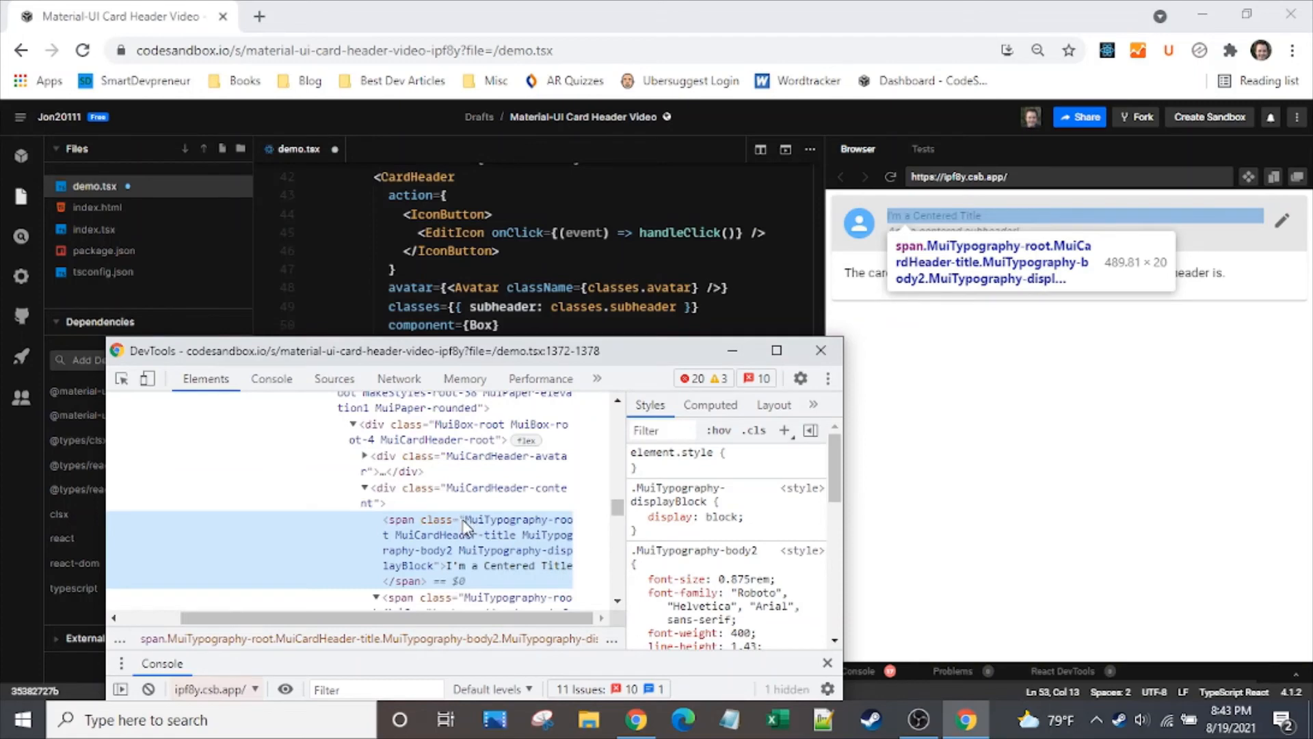
mouse_move(467, 533)
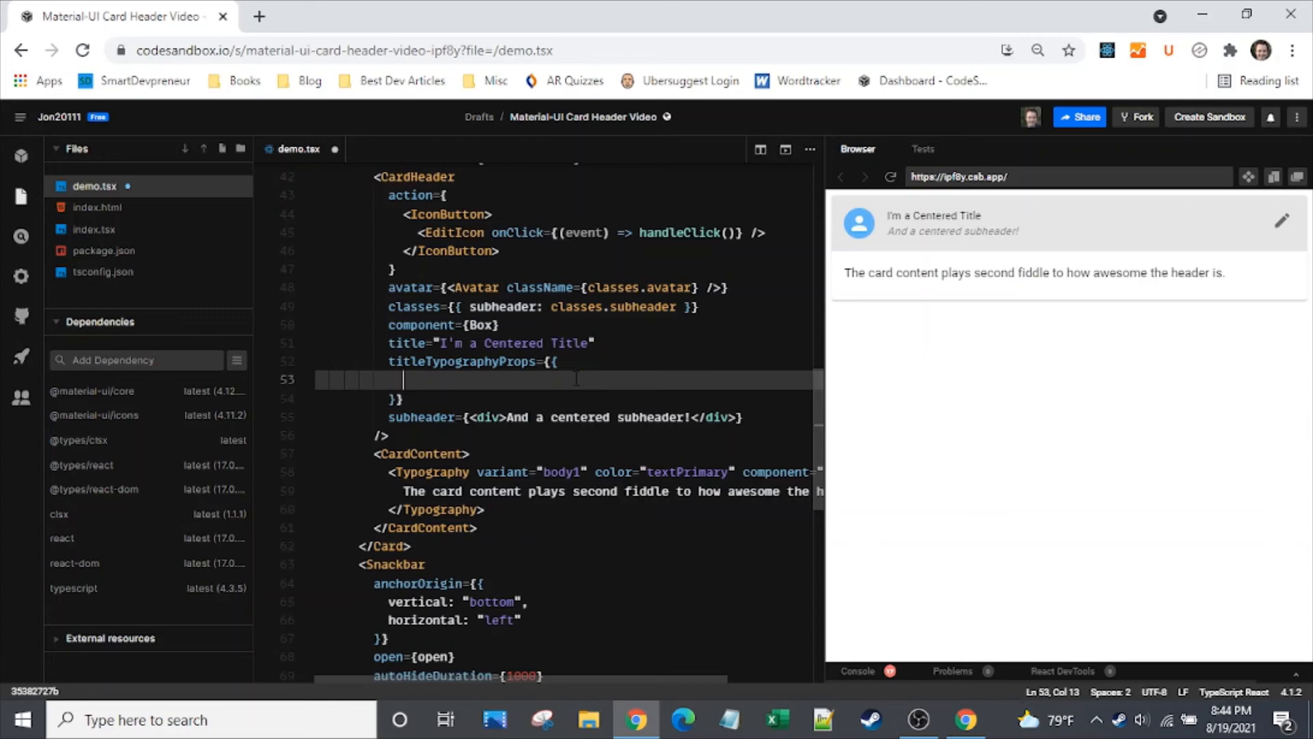
- Give titleTypographyProps variant "h5" and center alignment, then rerun the preview
text(variant)
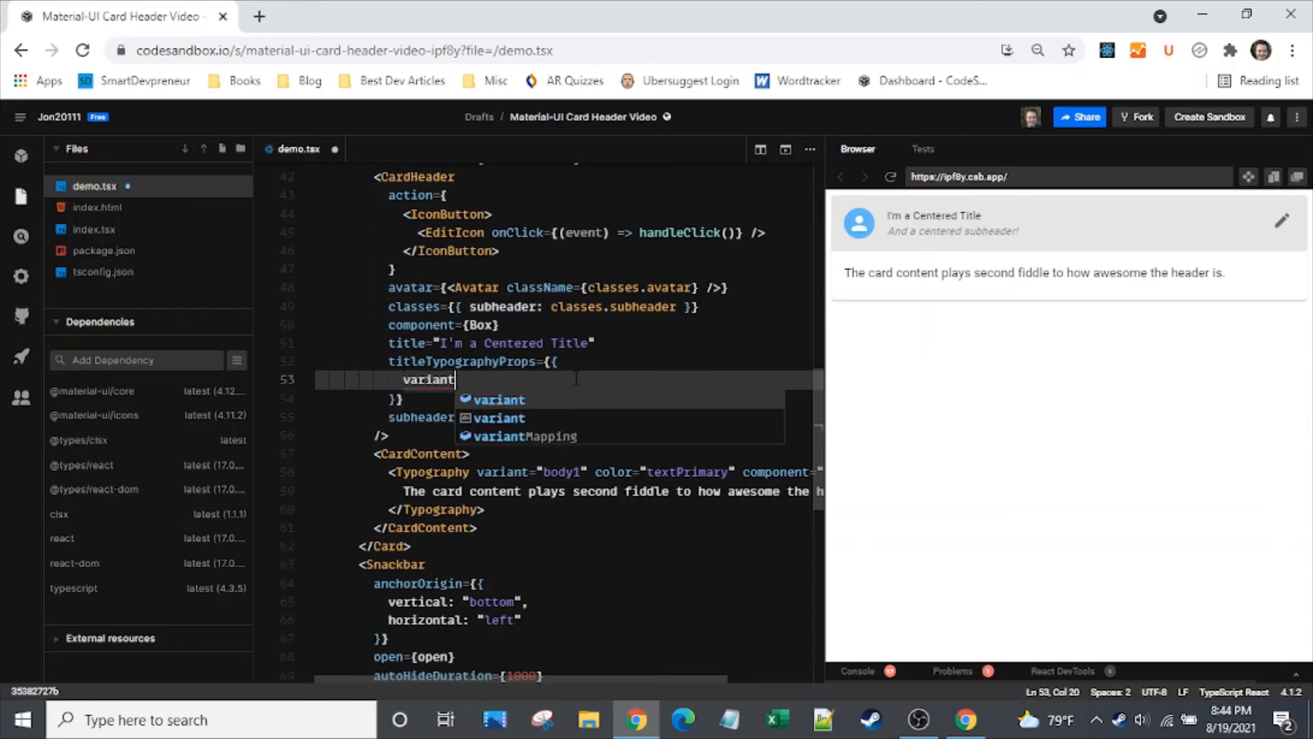
text(=)
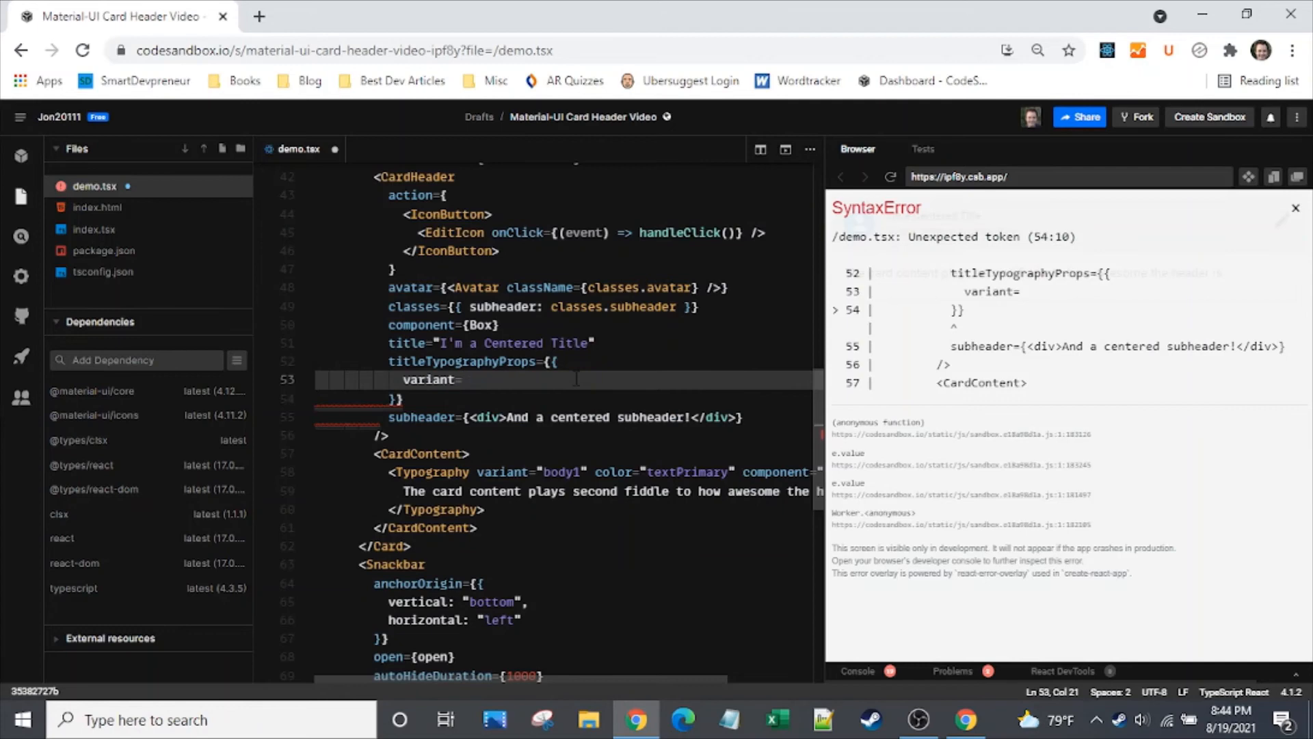
text("h5")
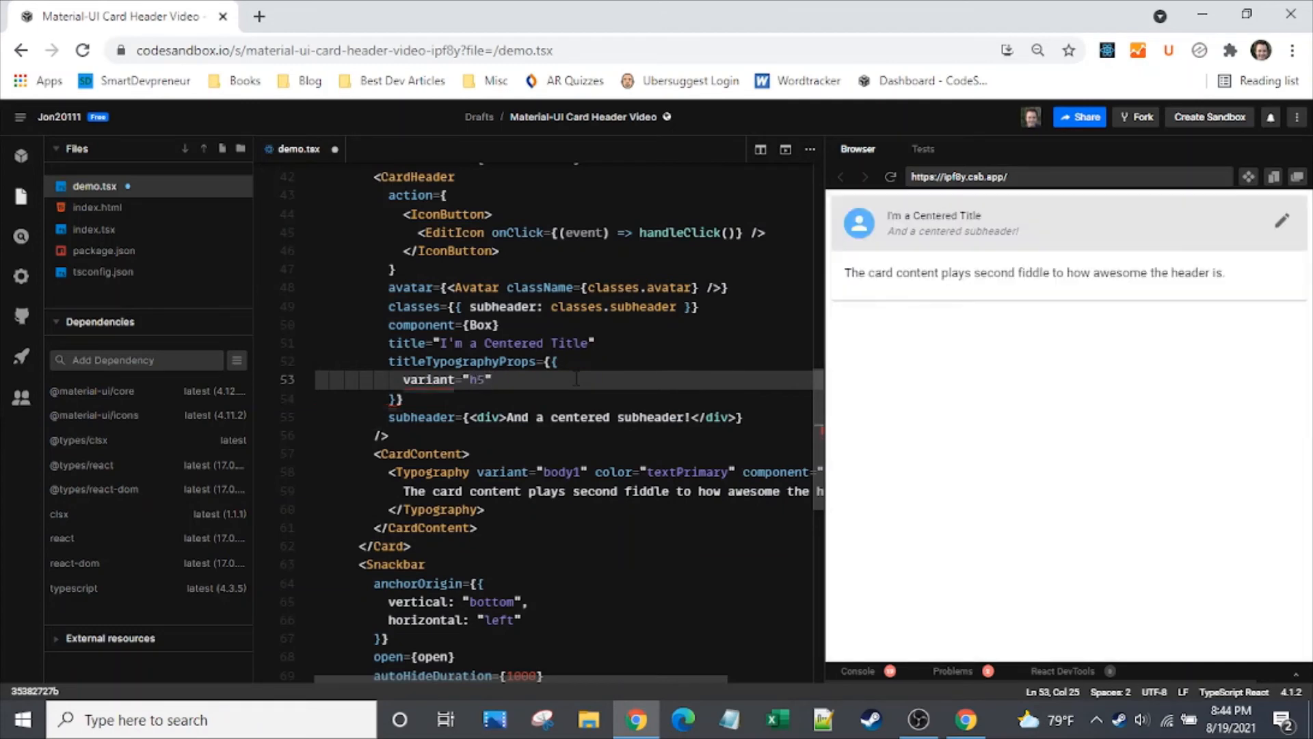
text(,)
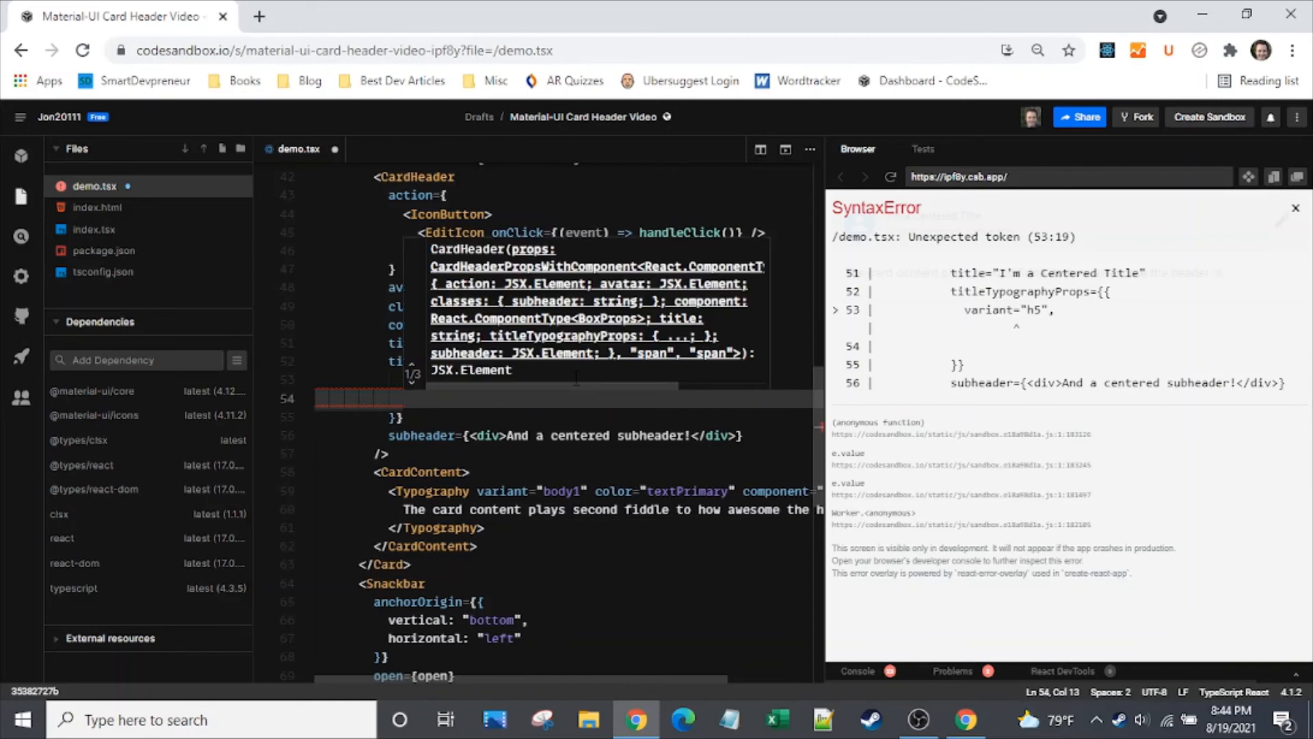
click(426, 379)
text(align: "center")
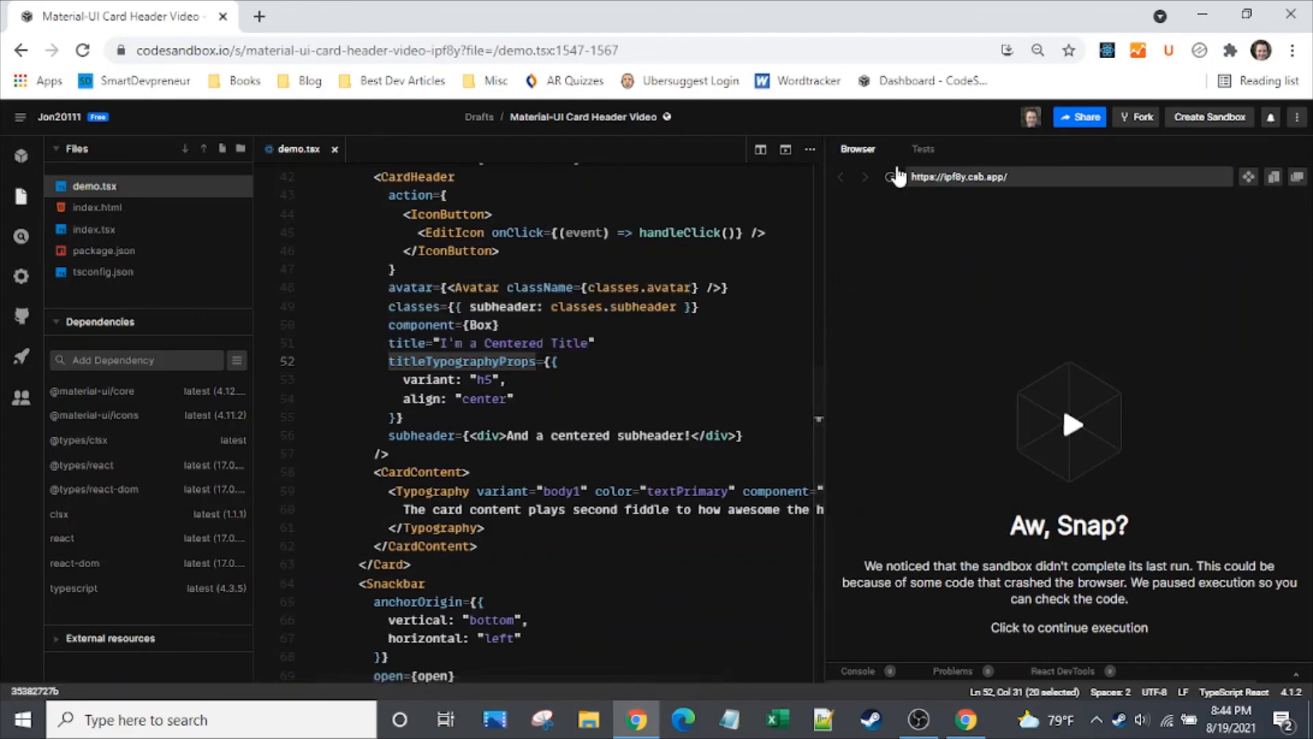
click(892, 176)
text(s)
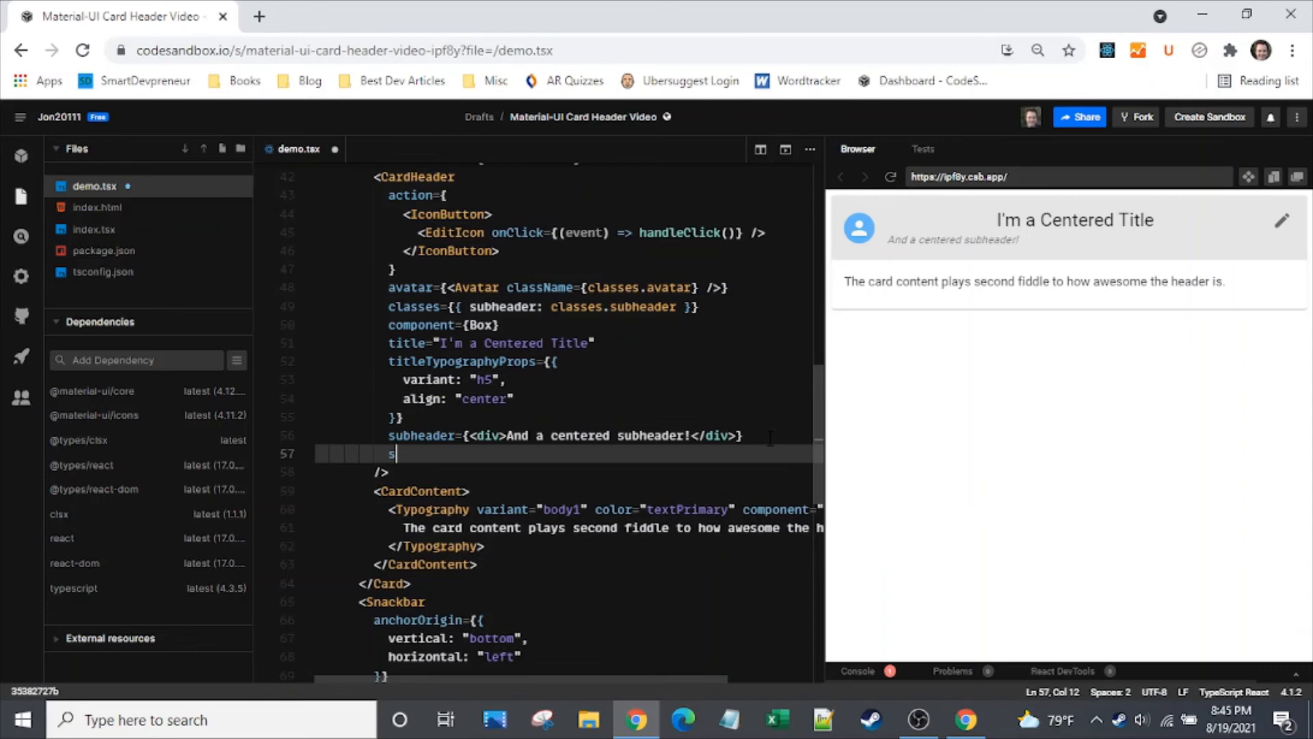
- Add subheaderTypographyProps with variant h6, center align, secondary color, gutterBottom true, and reload
text(ubheaderT)
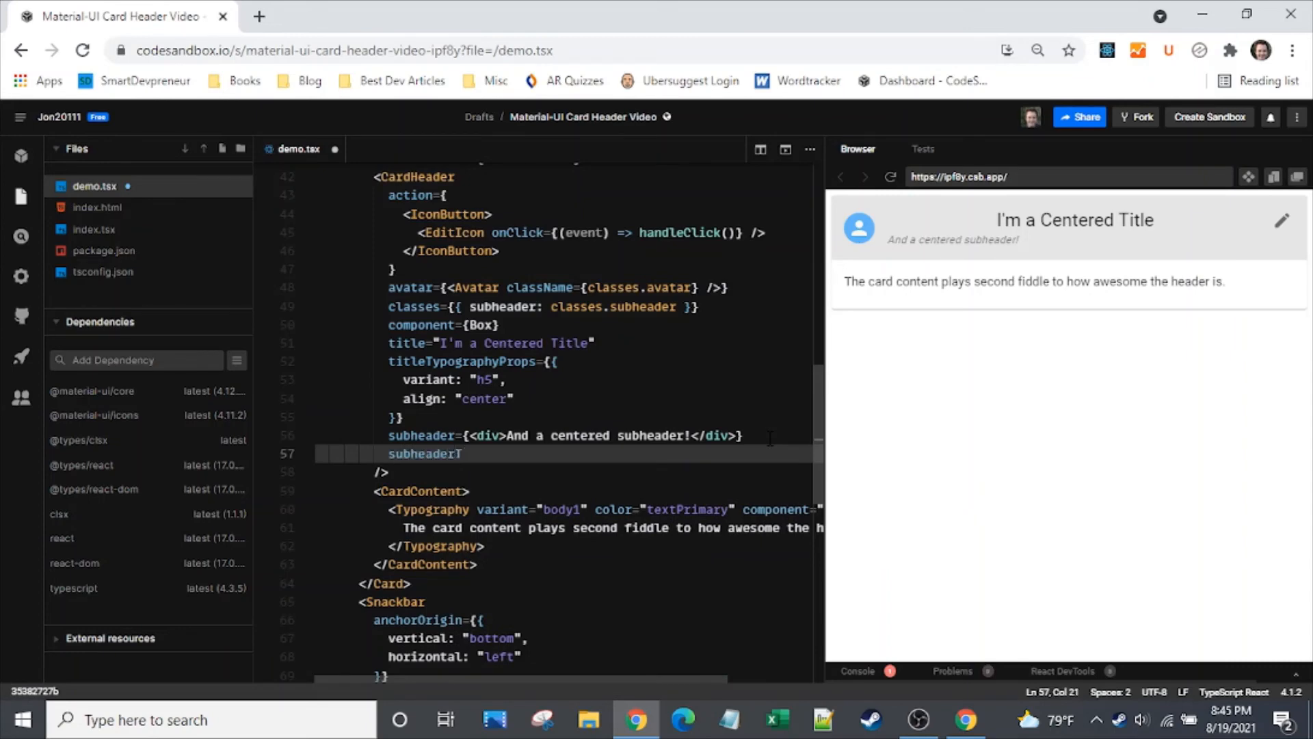
text(ypography)
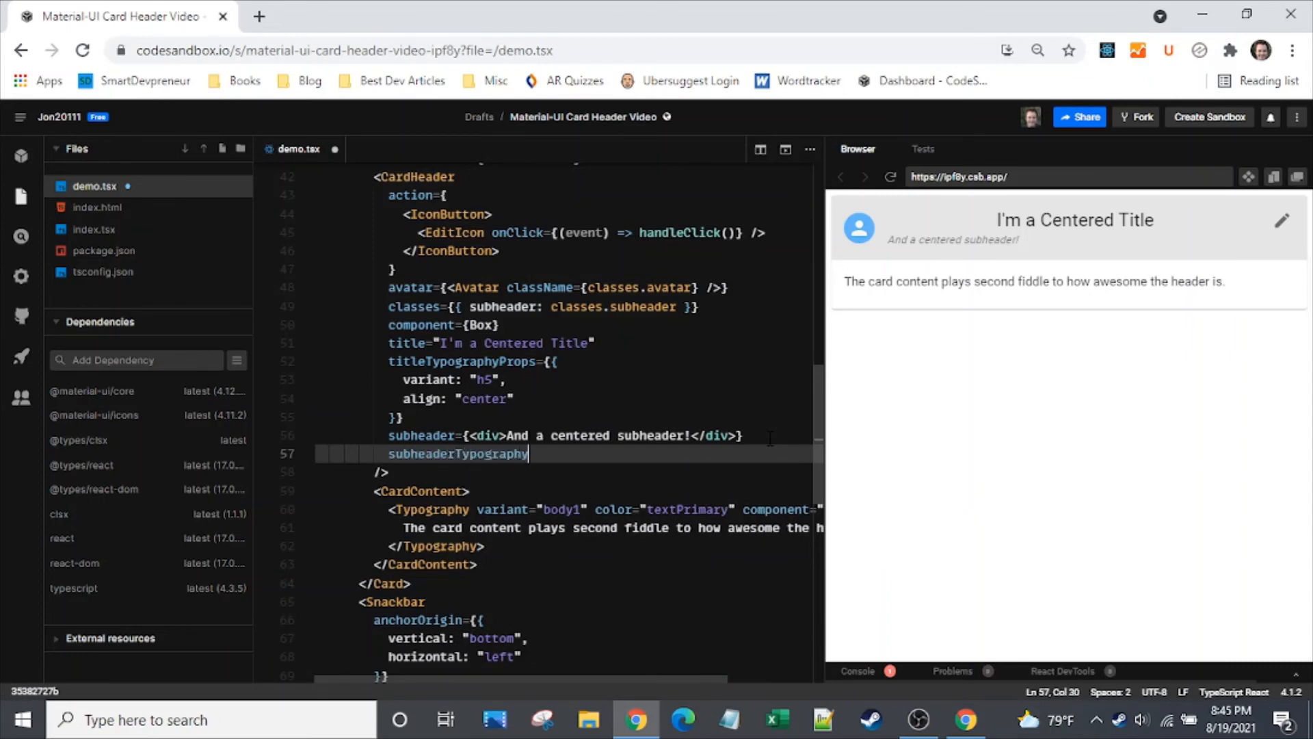
text(Props)
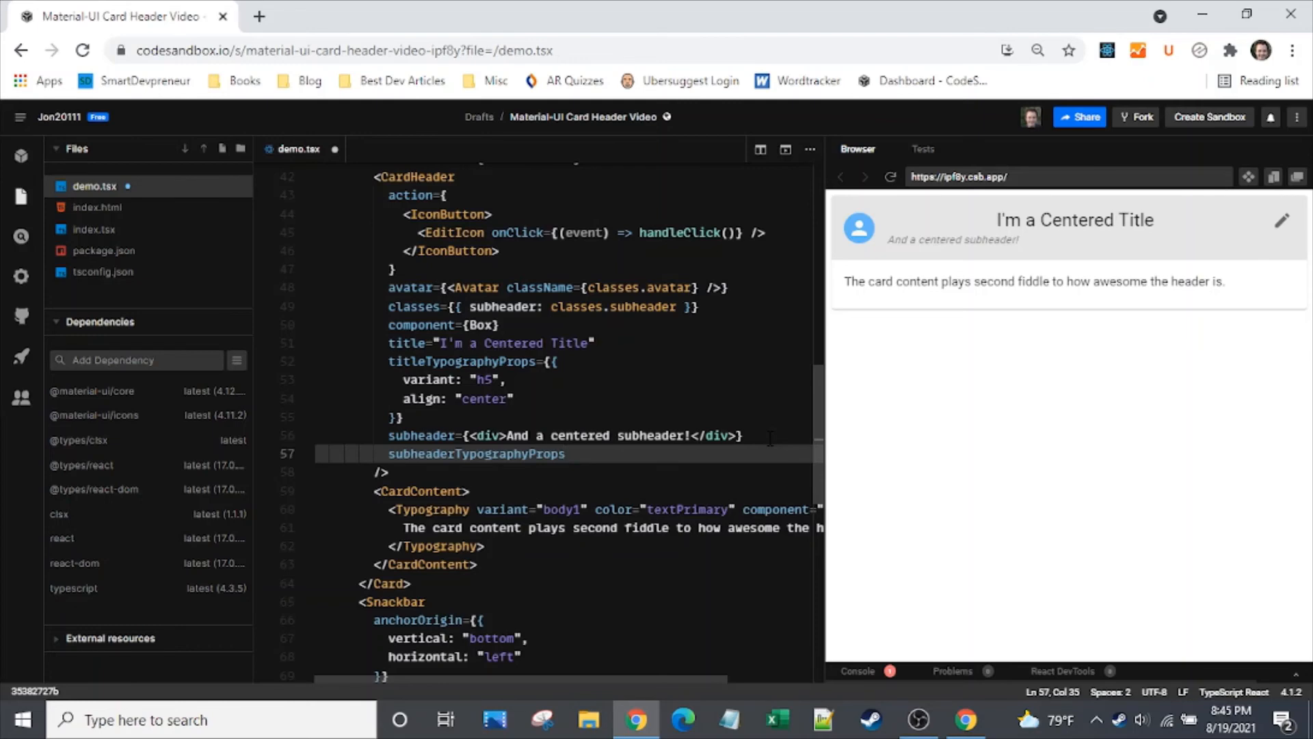
text(={{)
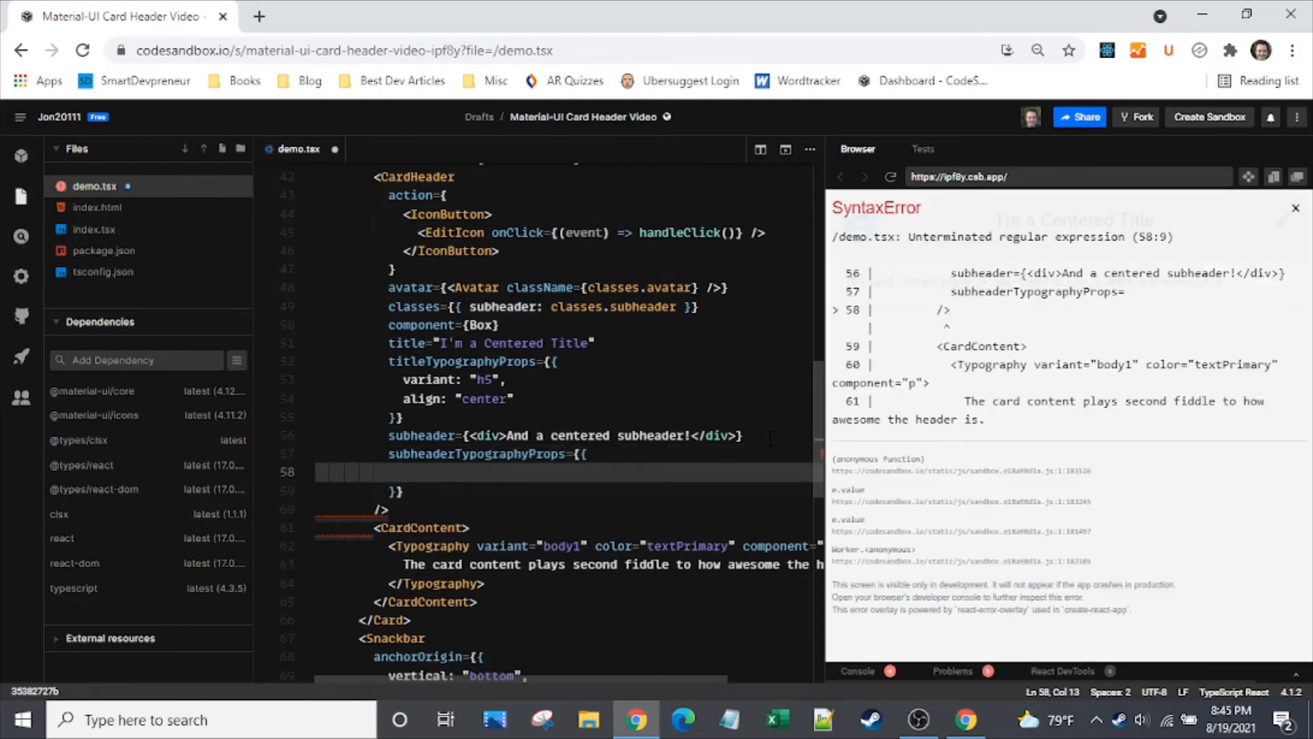
text(variant=")
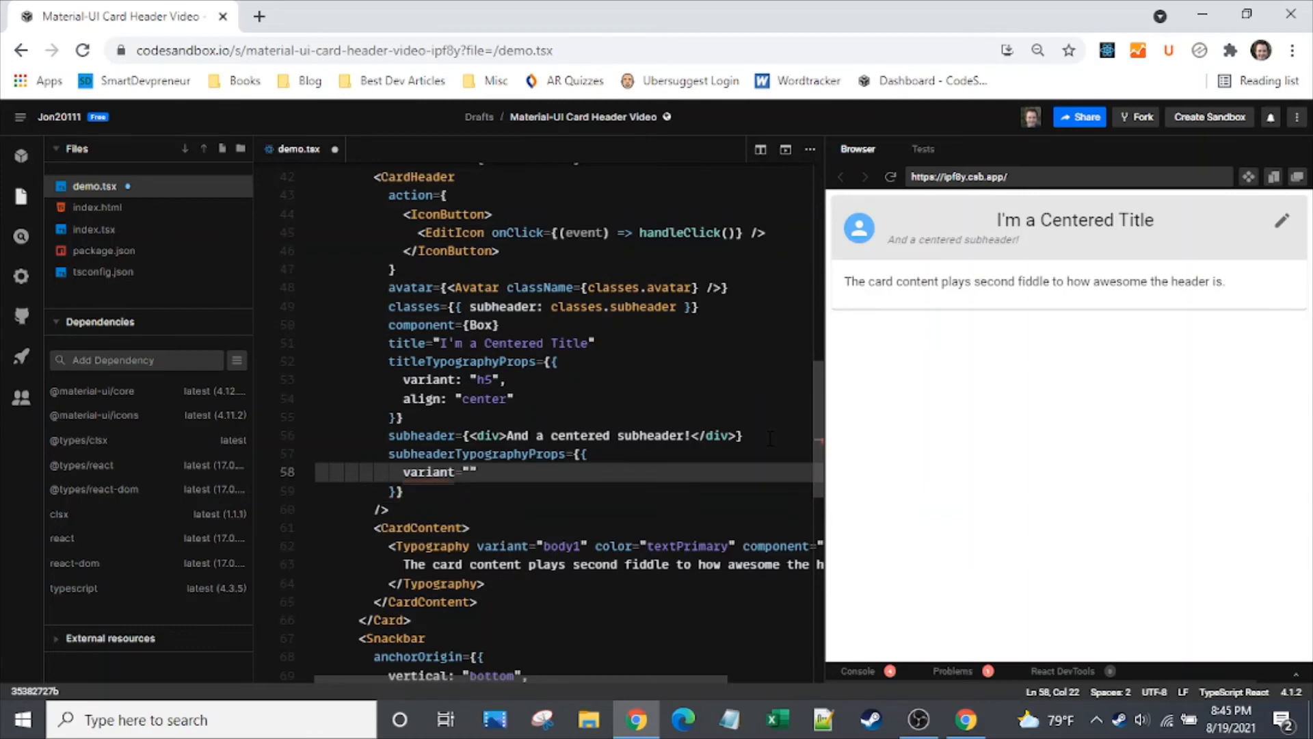
text(h6)
text(align)
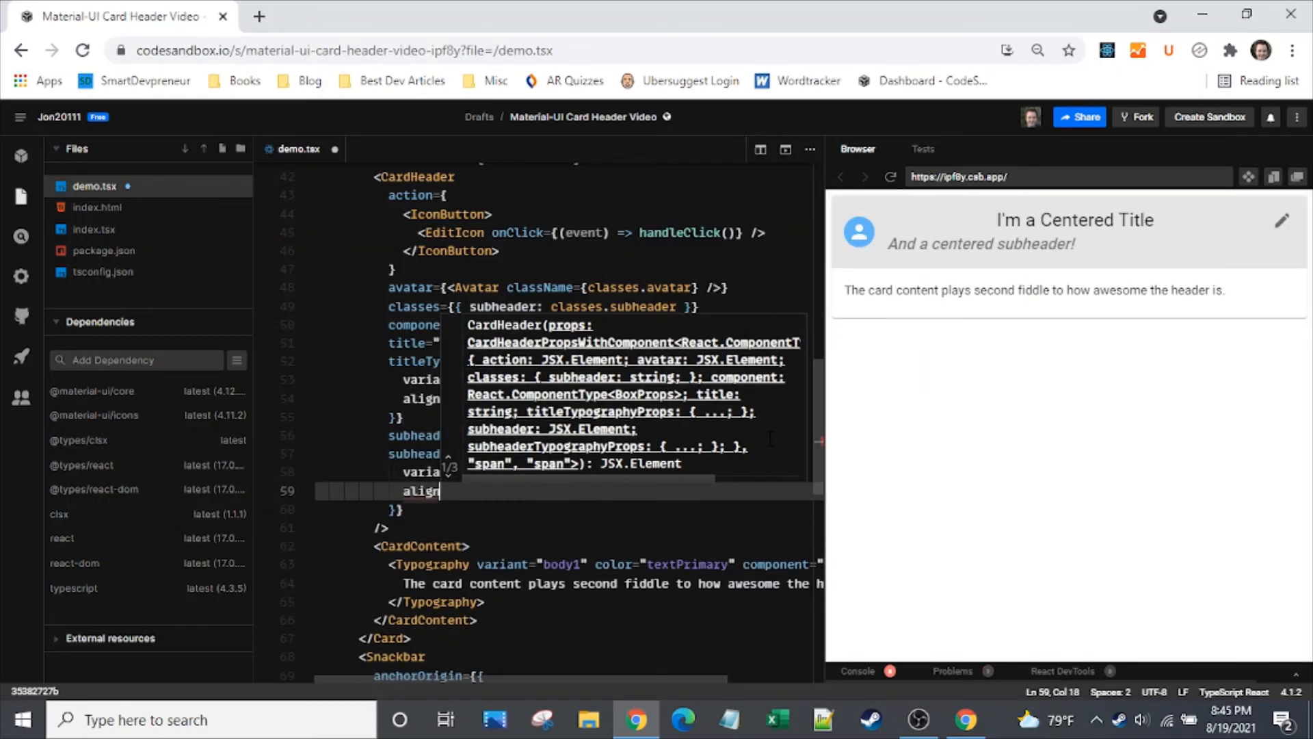
text(center",)
text(gutterBottom:)
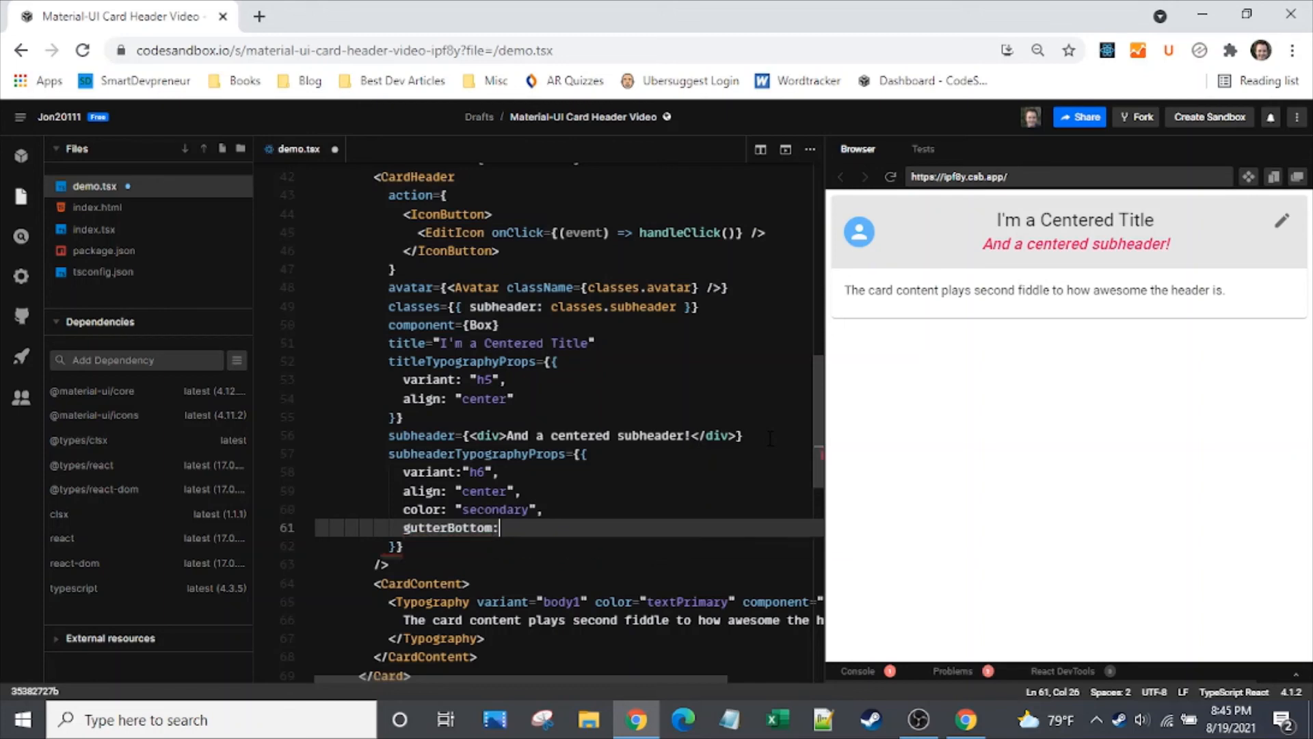
text(true)
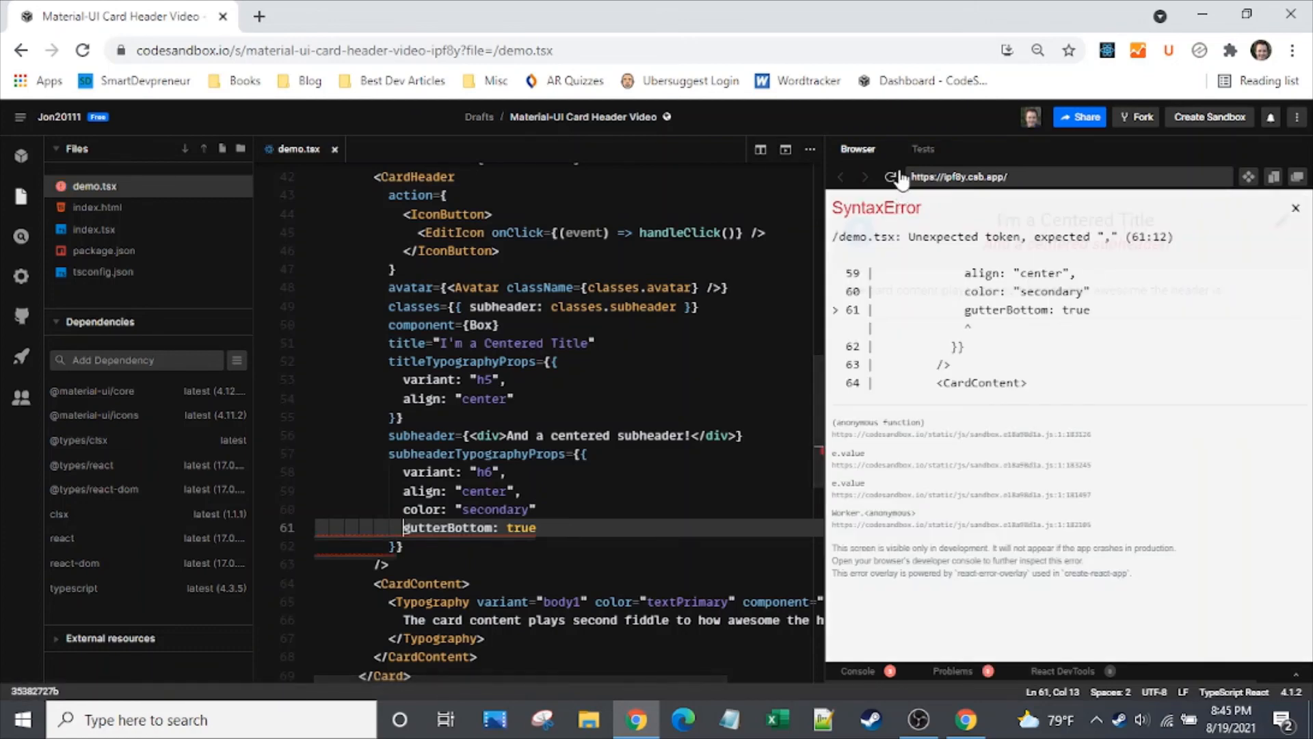
click(891, 177)
text(,)
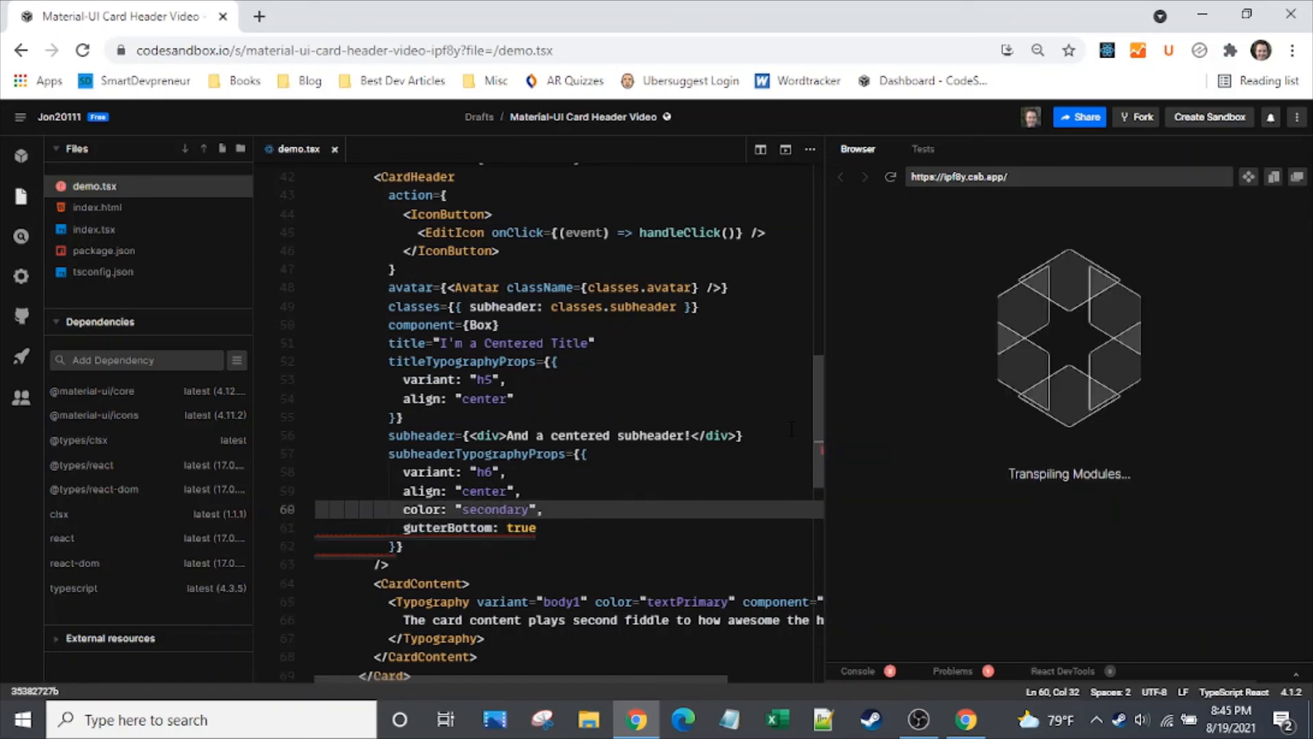
scroll(down, 3)
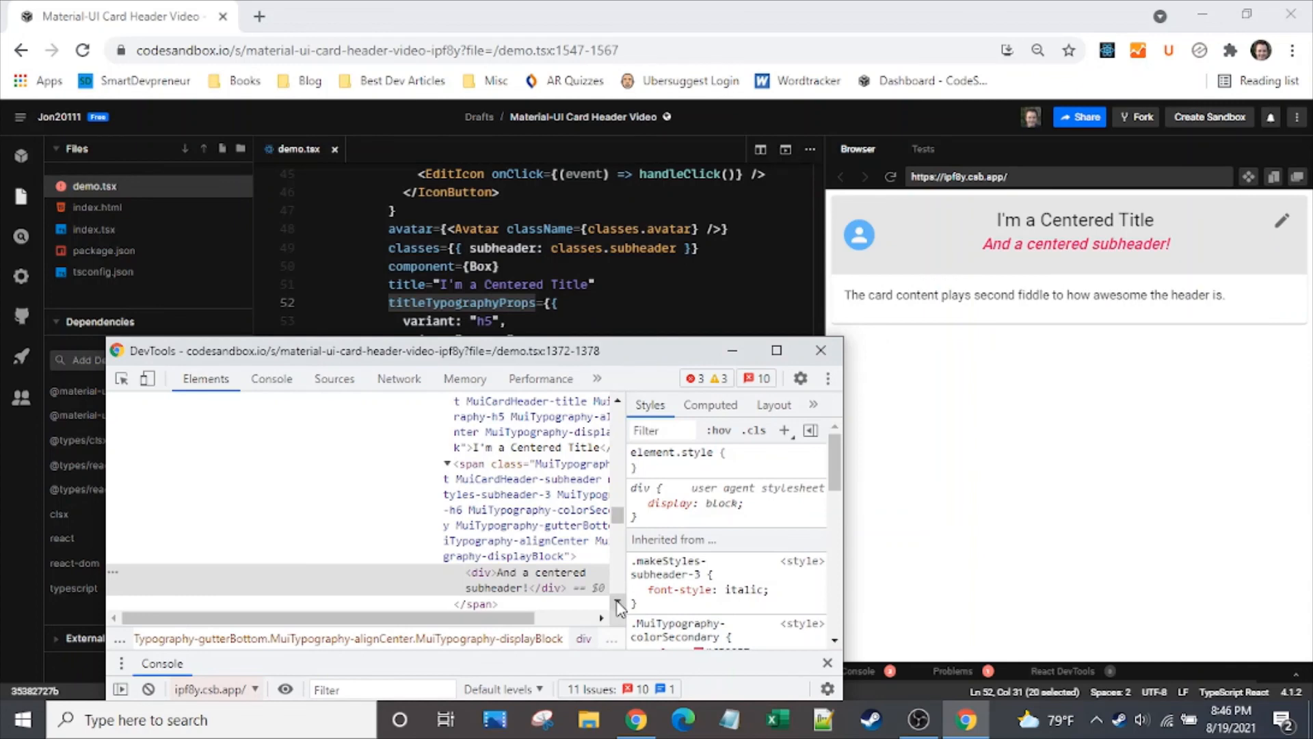
click(820, 350)
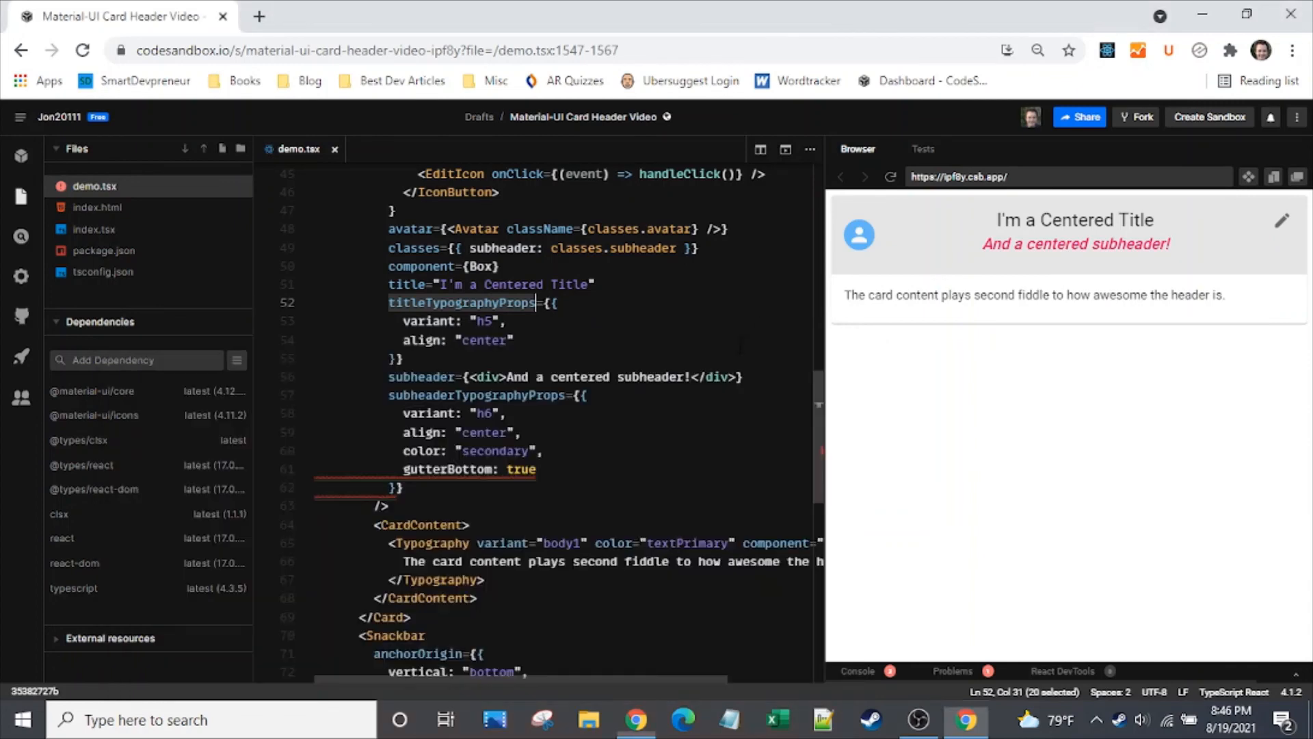